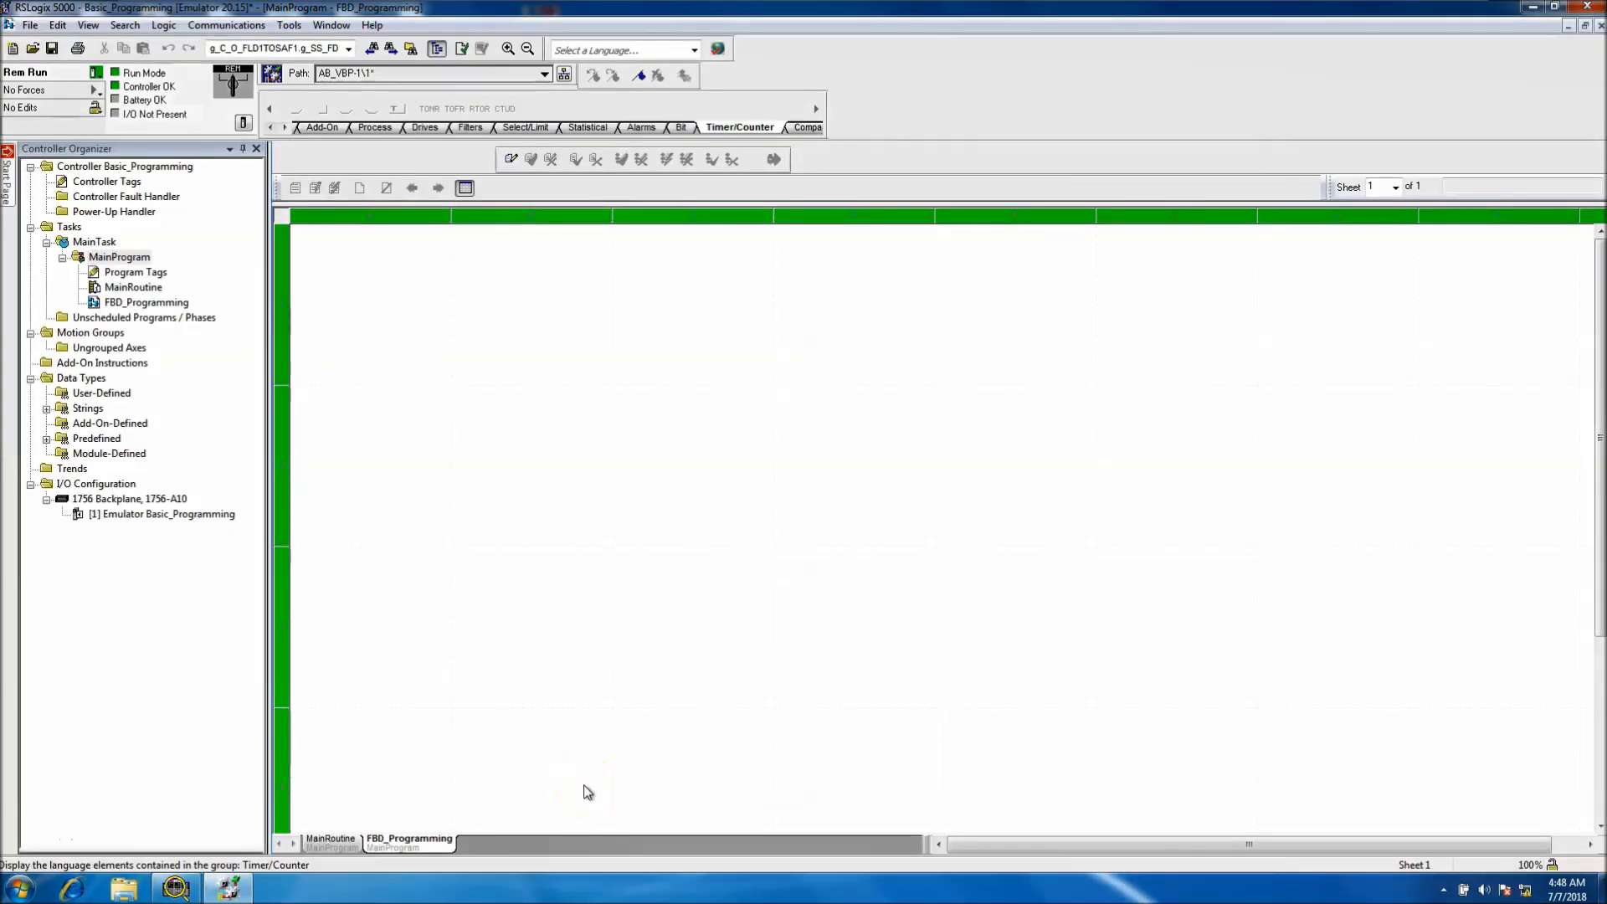
mouse_move(575, 725)
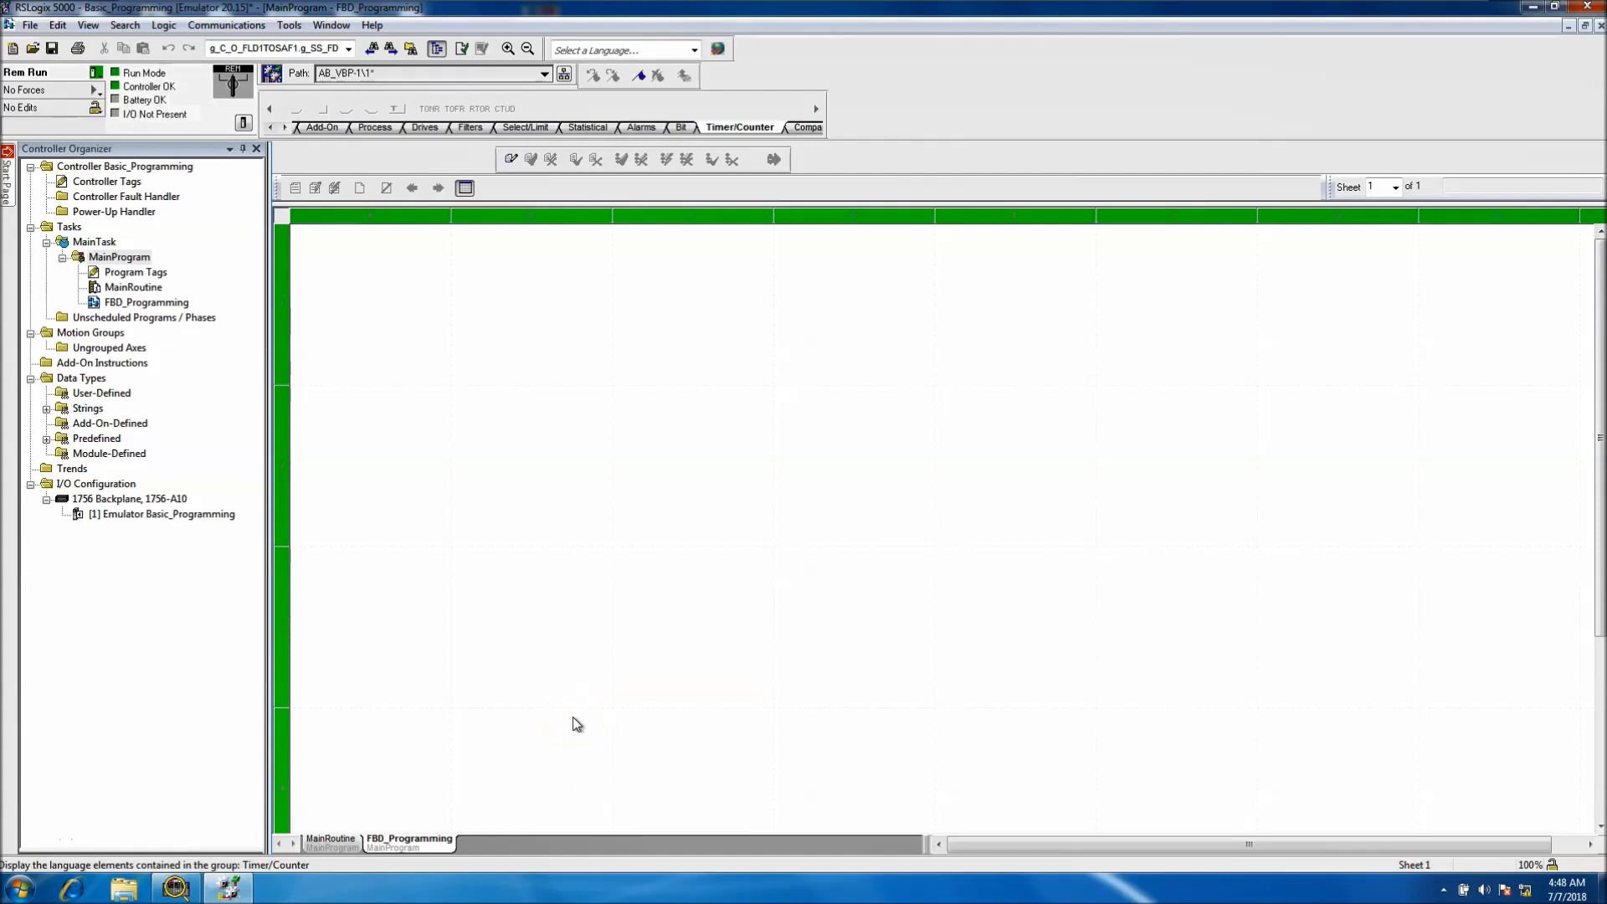
mouse_move(489, 583)
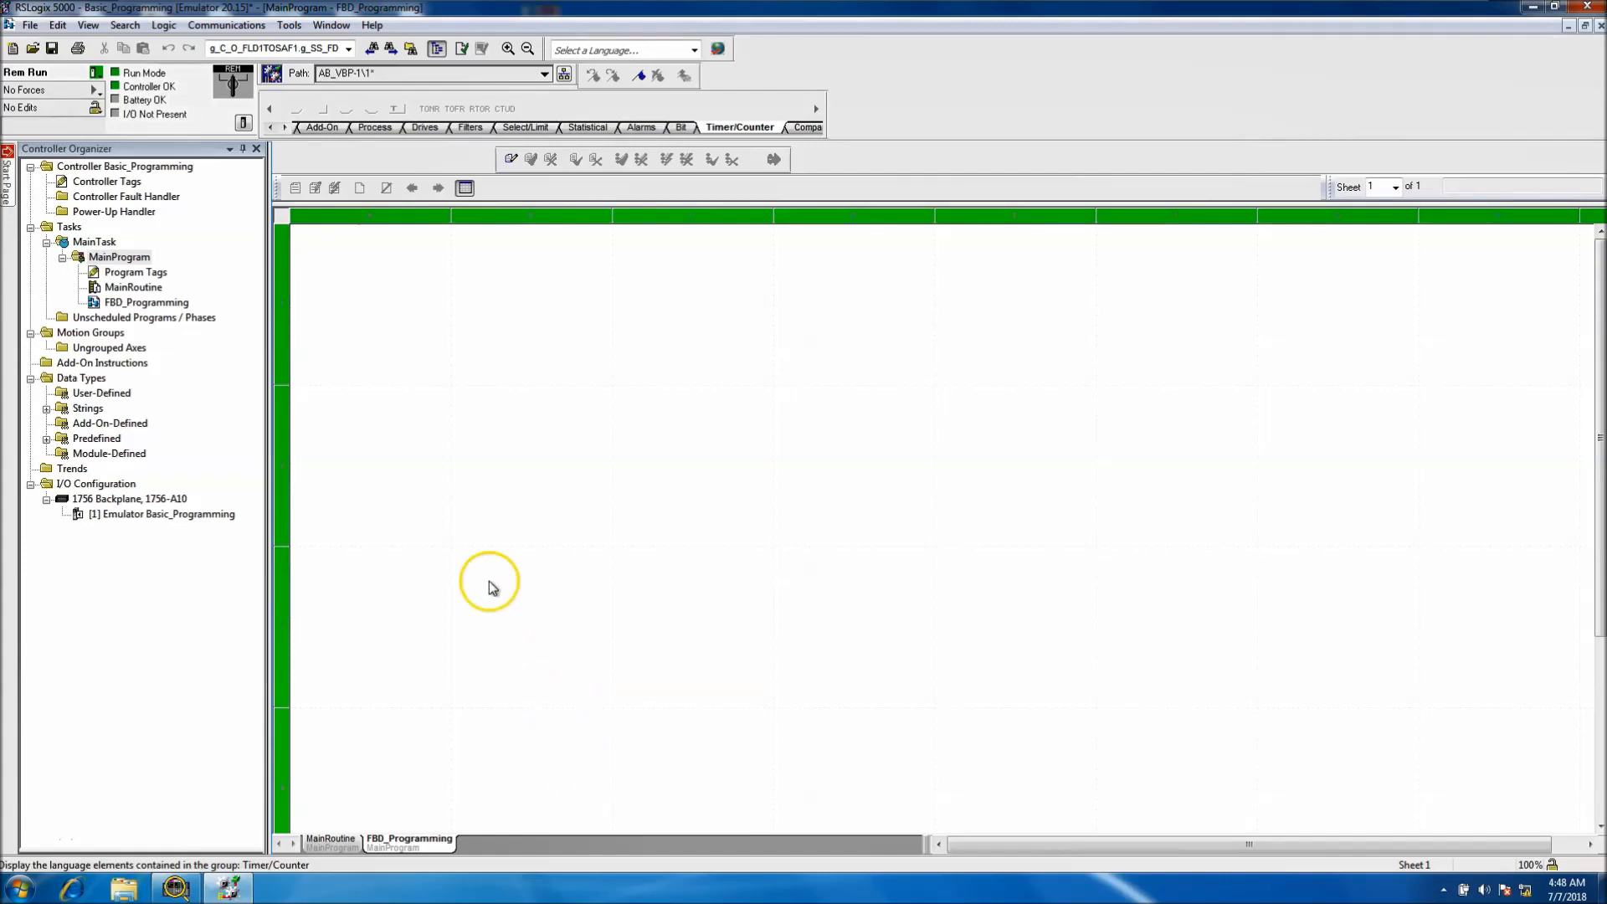
mouse_move(429, 419)
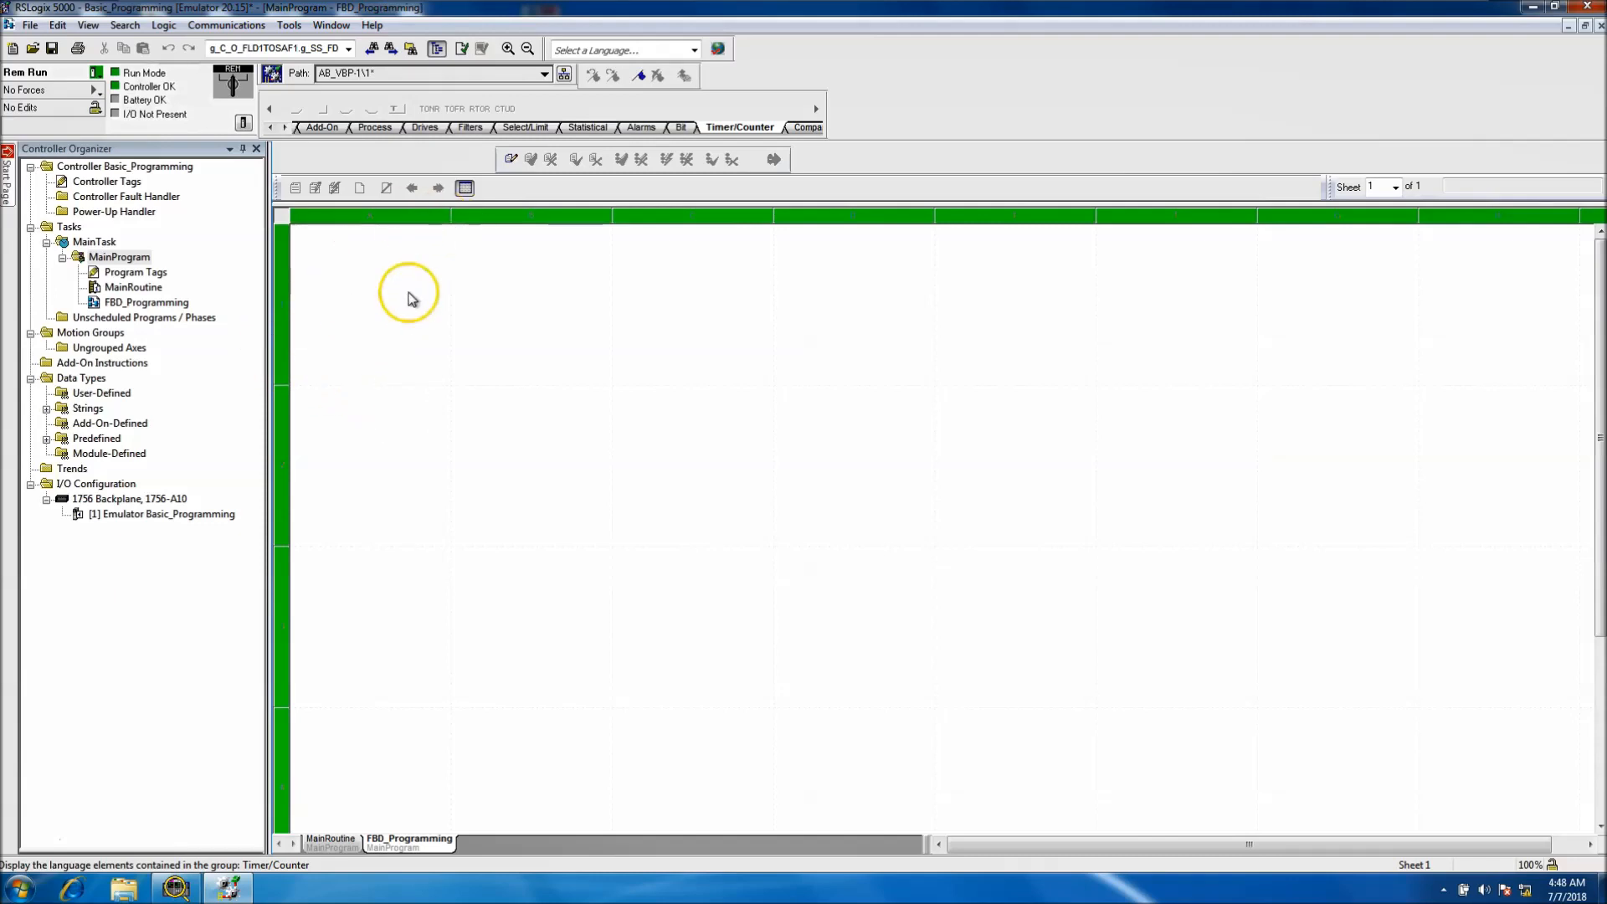
mouse_move(369, 535)
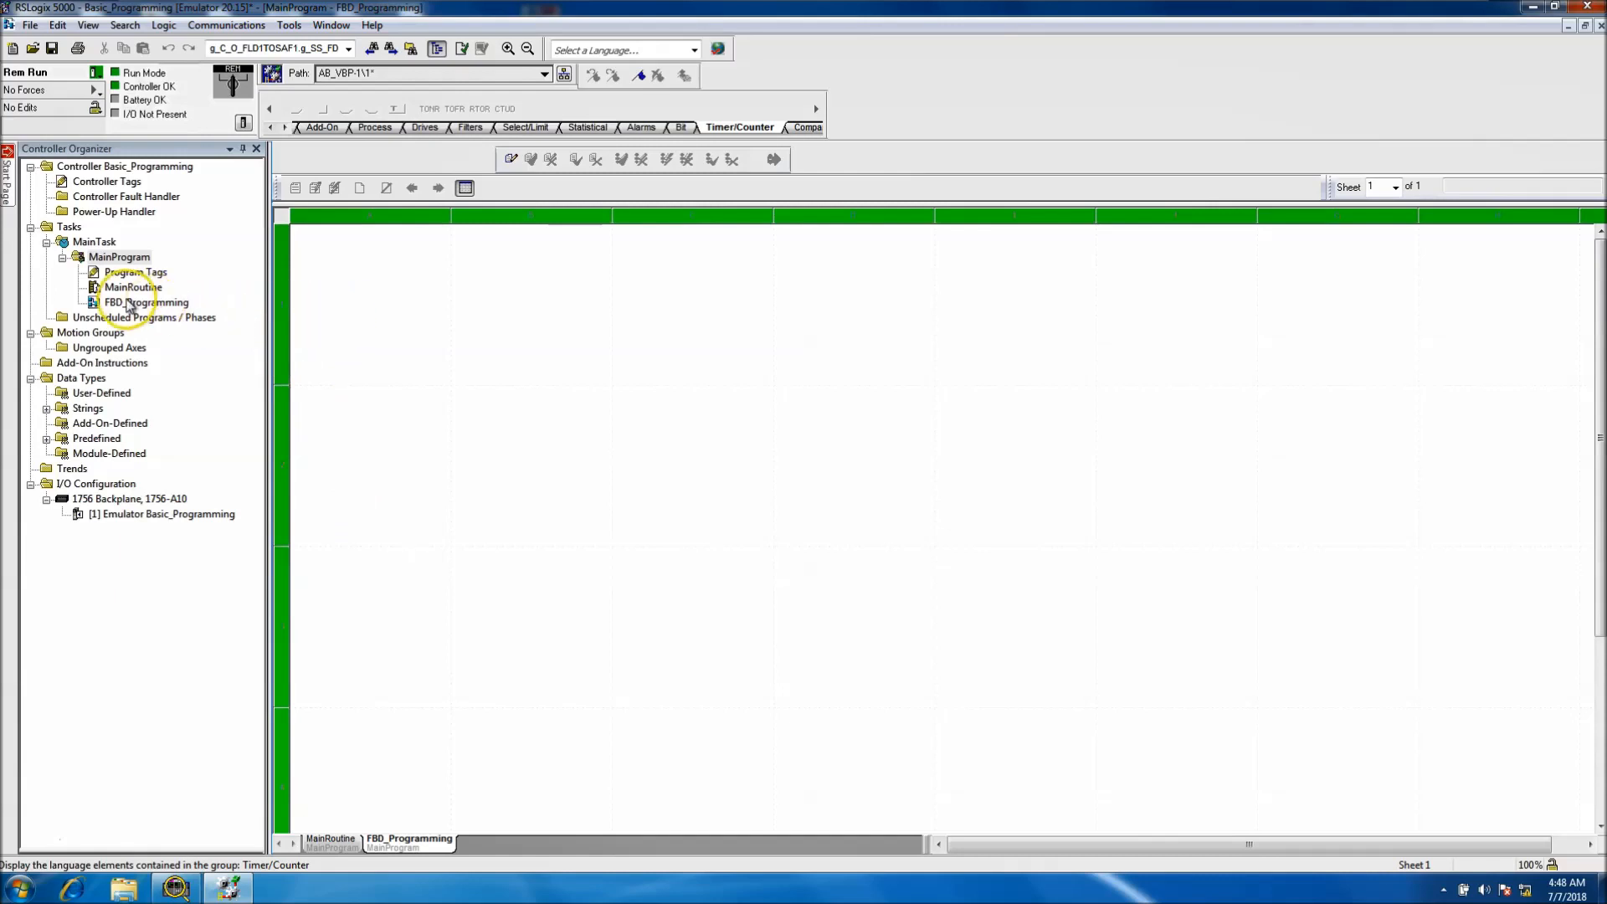
Review the FBD_Programming routine properties, then begin pending routine edits from the sheet.
left_click(147, 303)
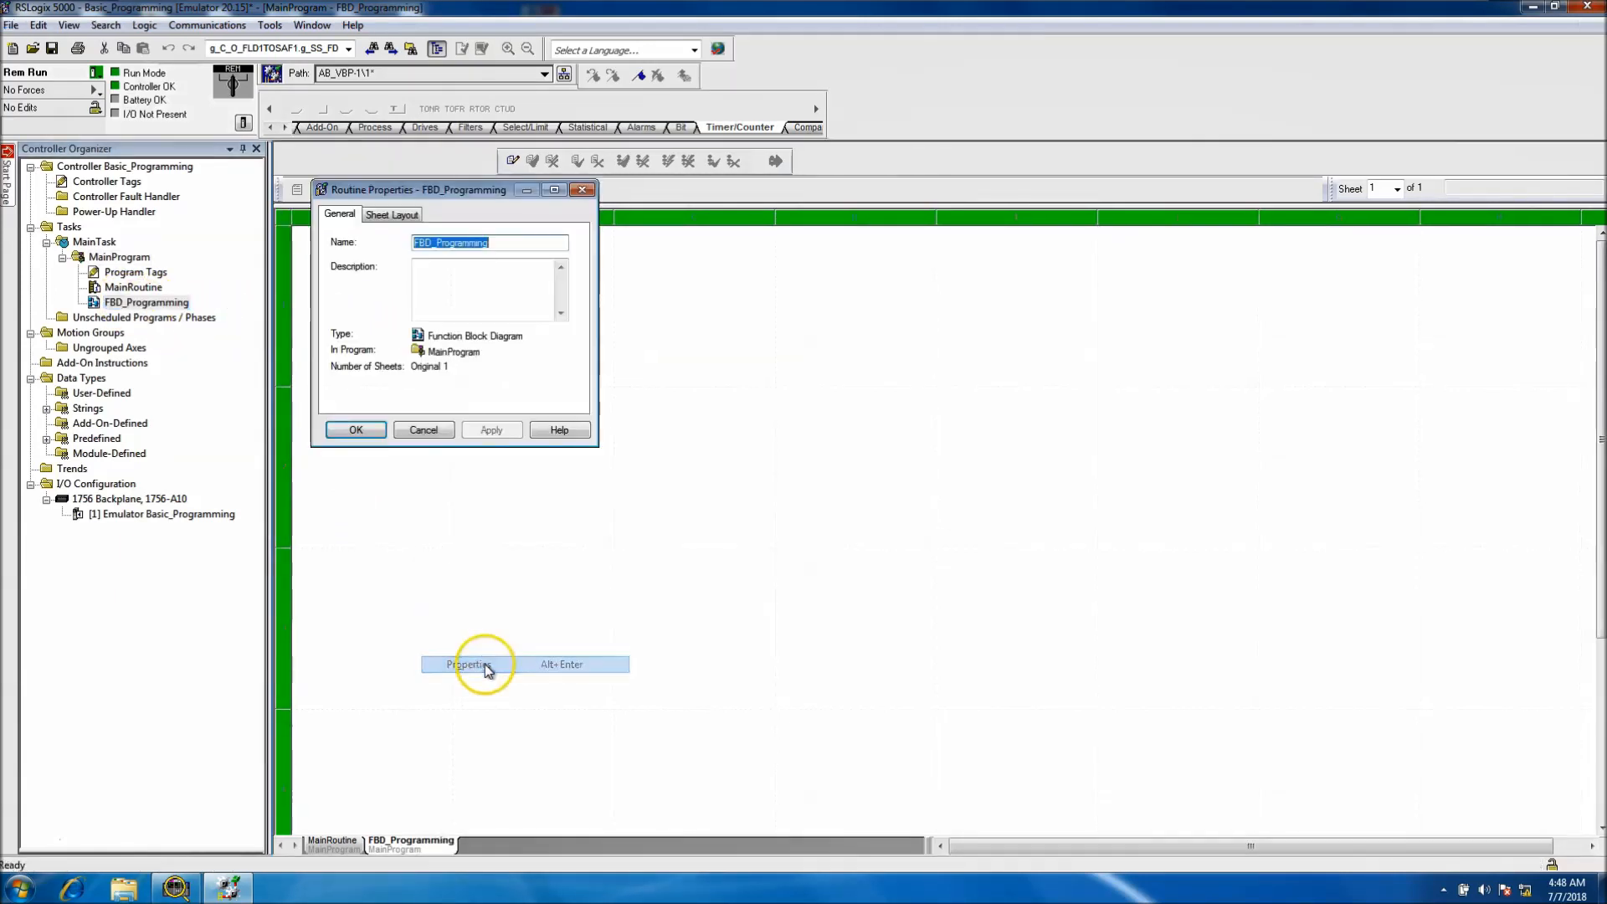
left_click(392, 215)
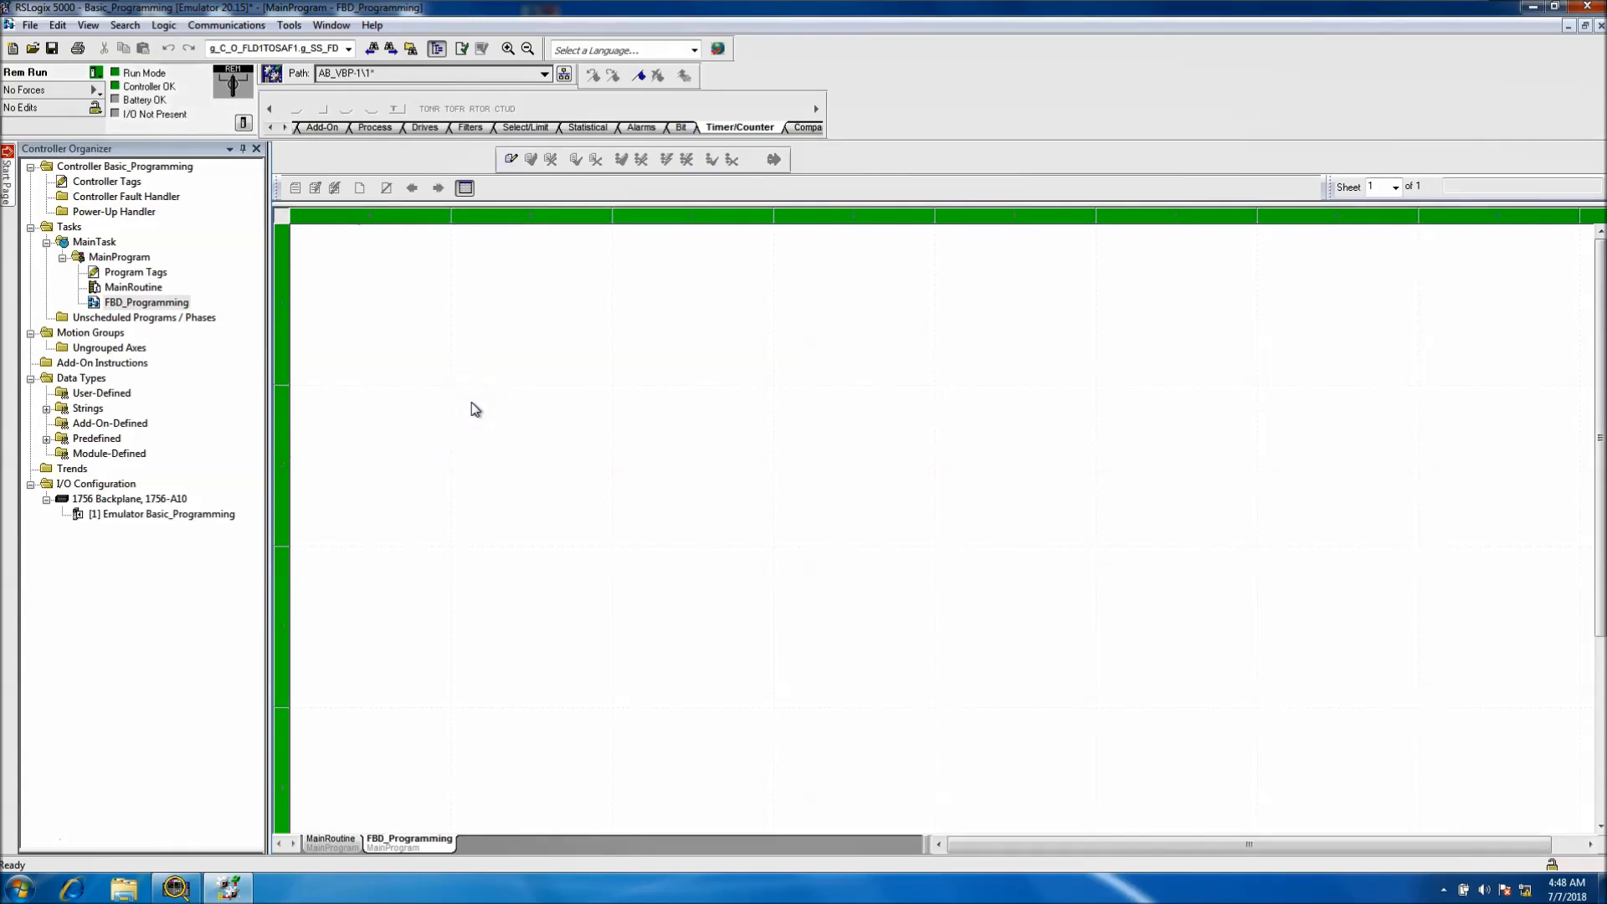
right_click(343, 343)
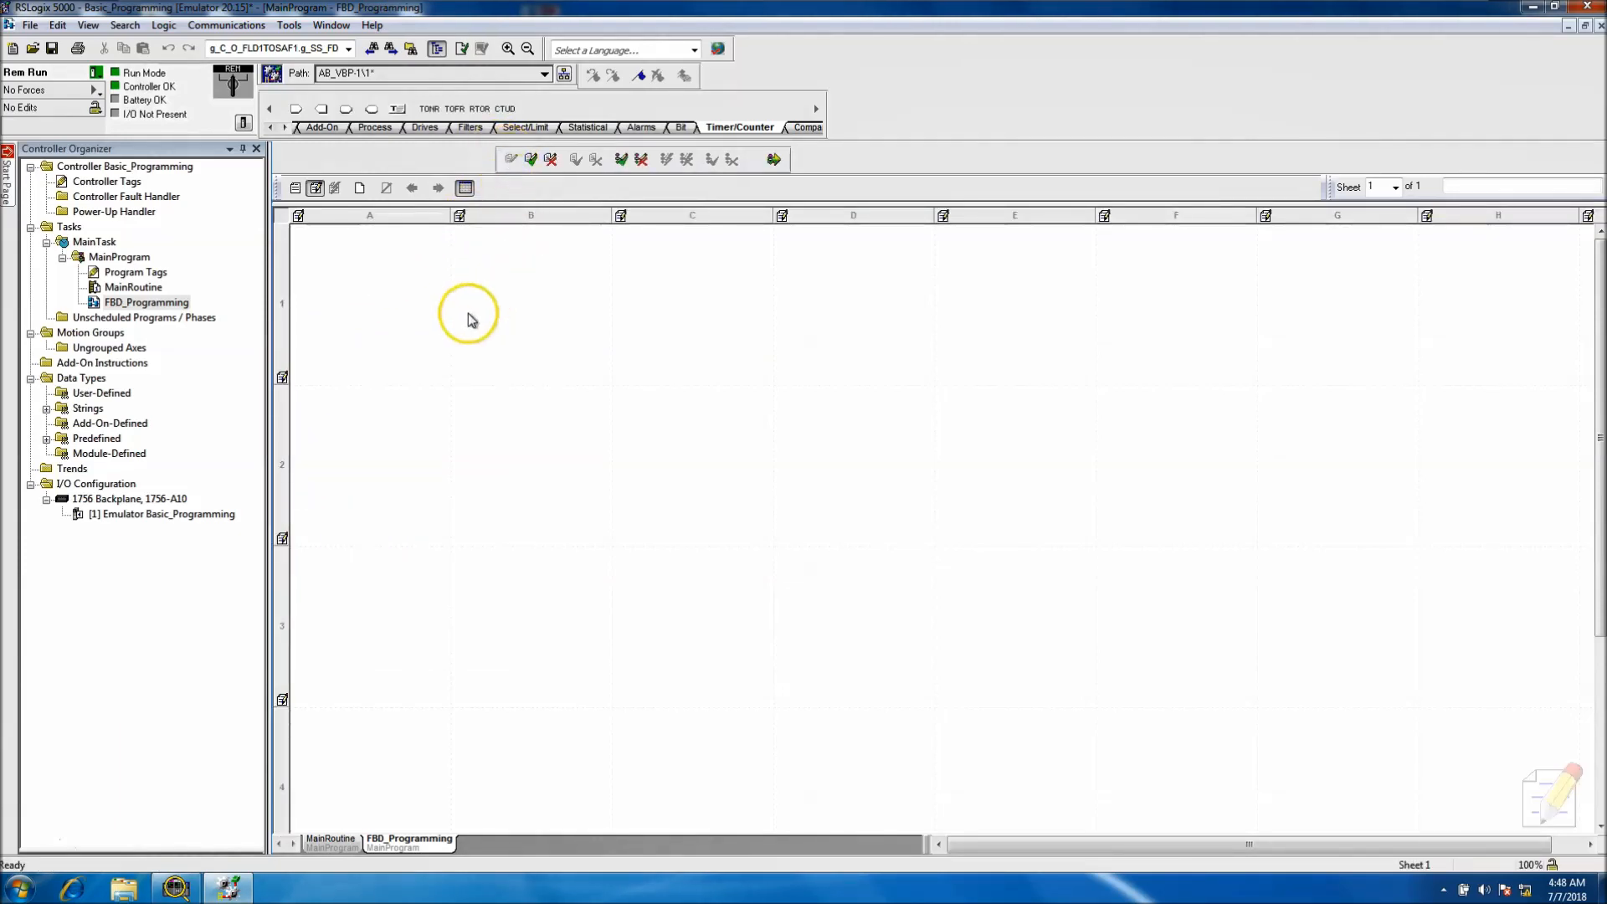
mouse_move(428, 108)
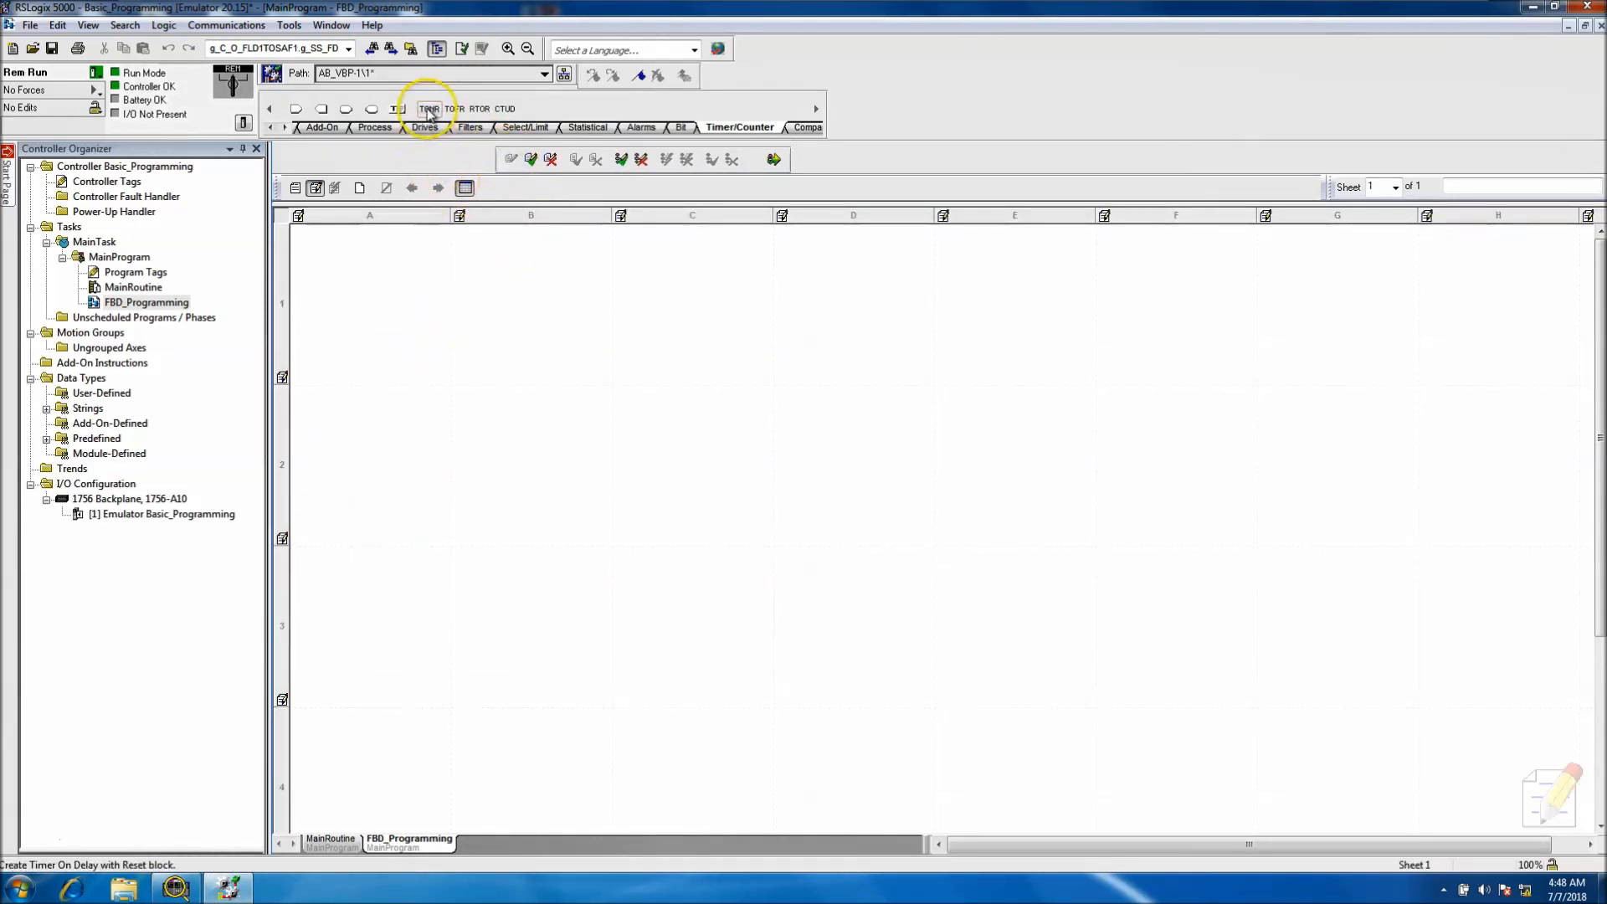
mouse_move(569, 287)
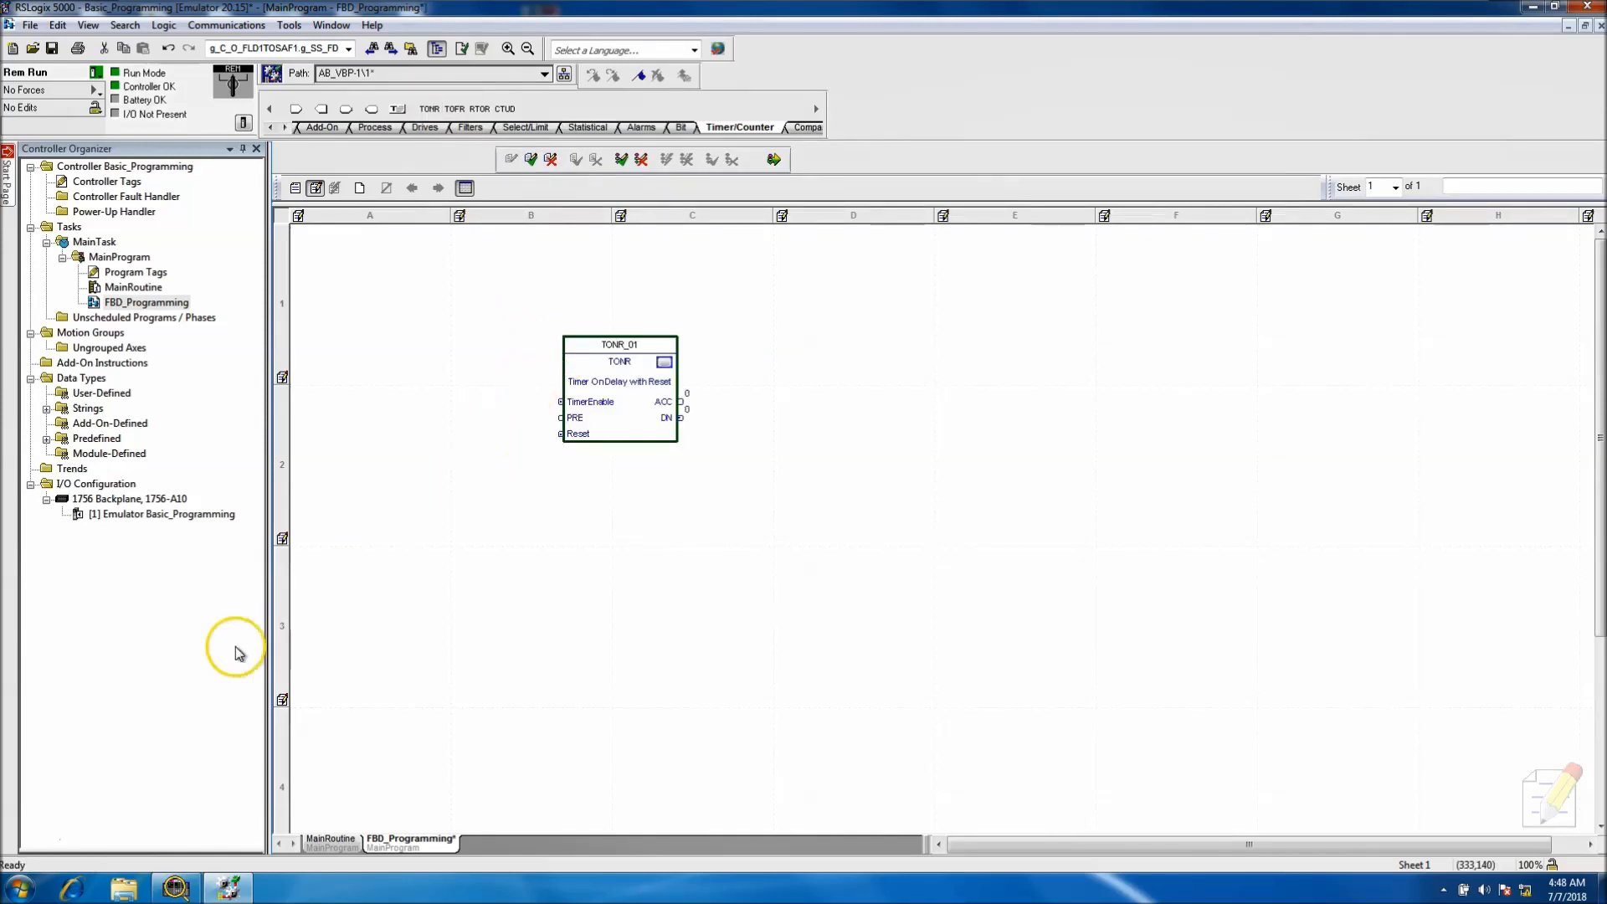
mouse_move(517, 575)
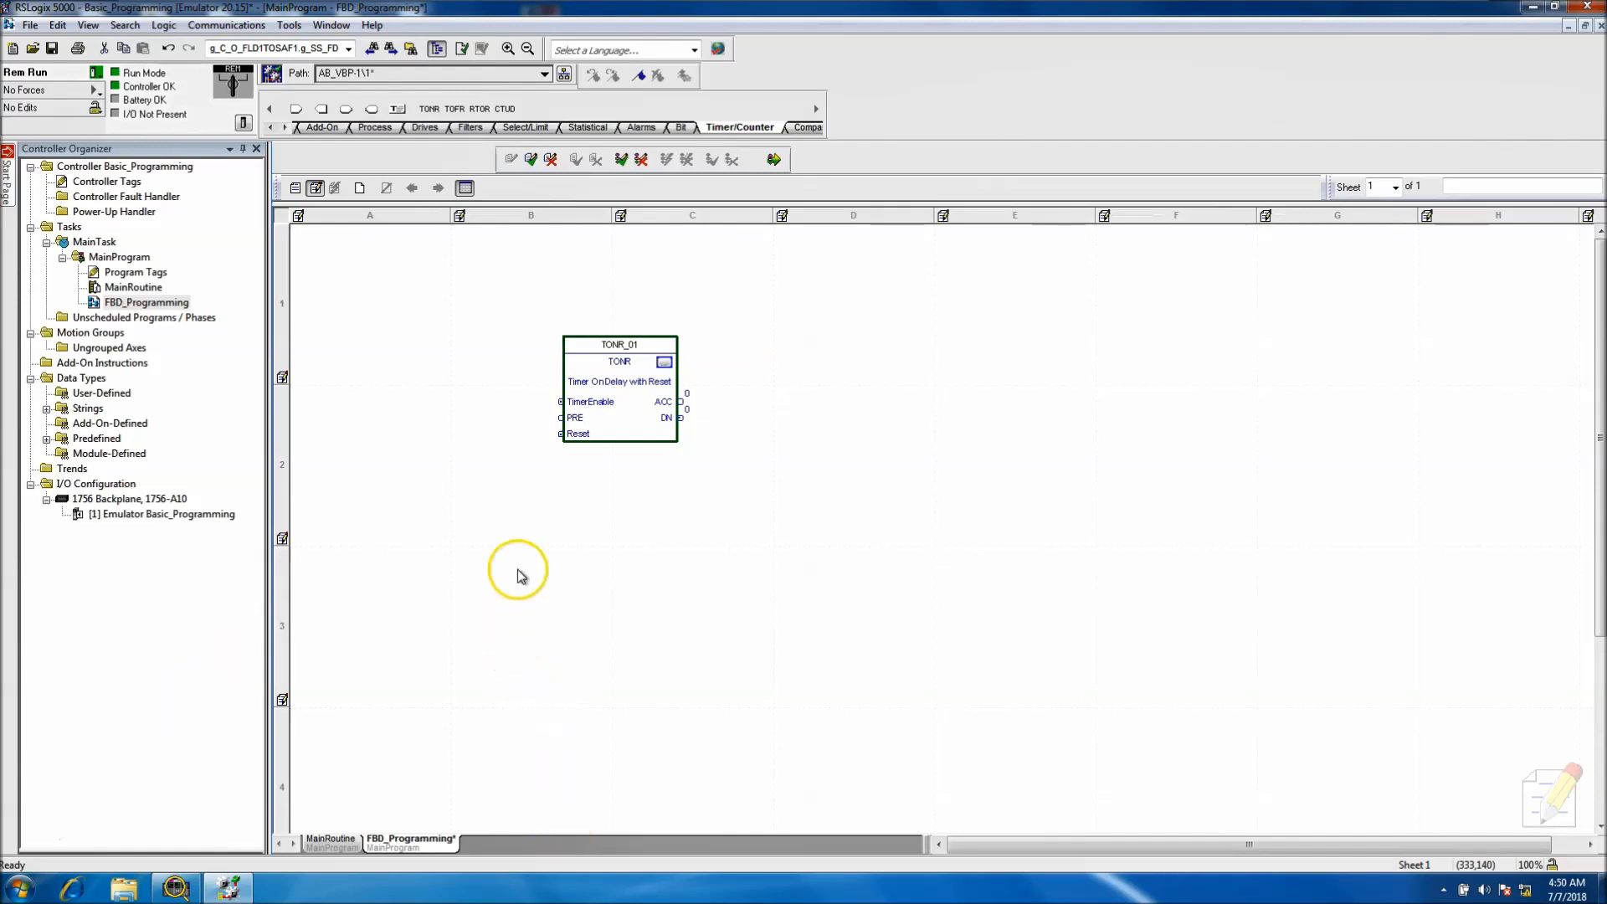
mouse_move(526, 466)
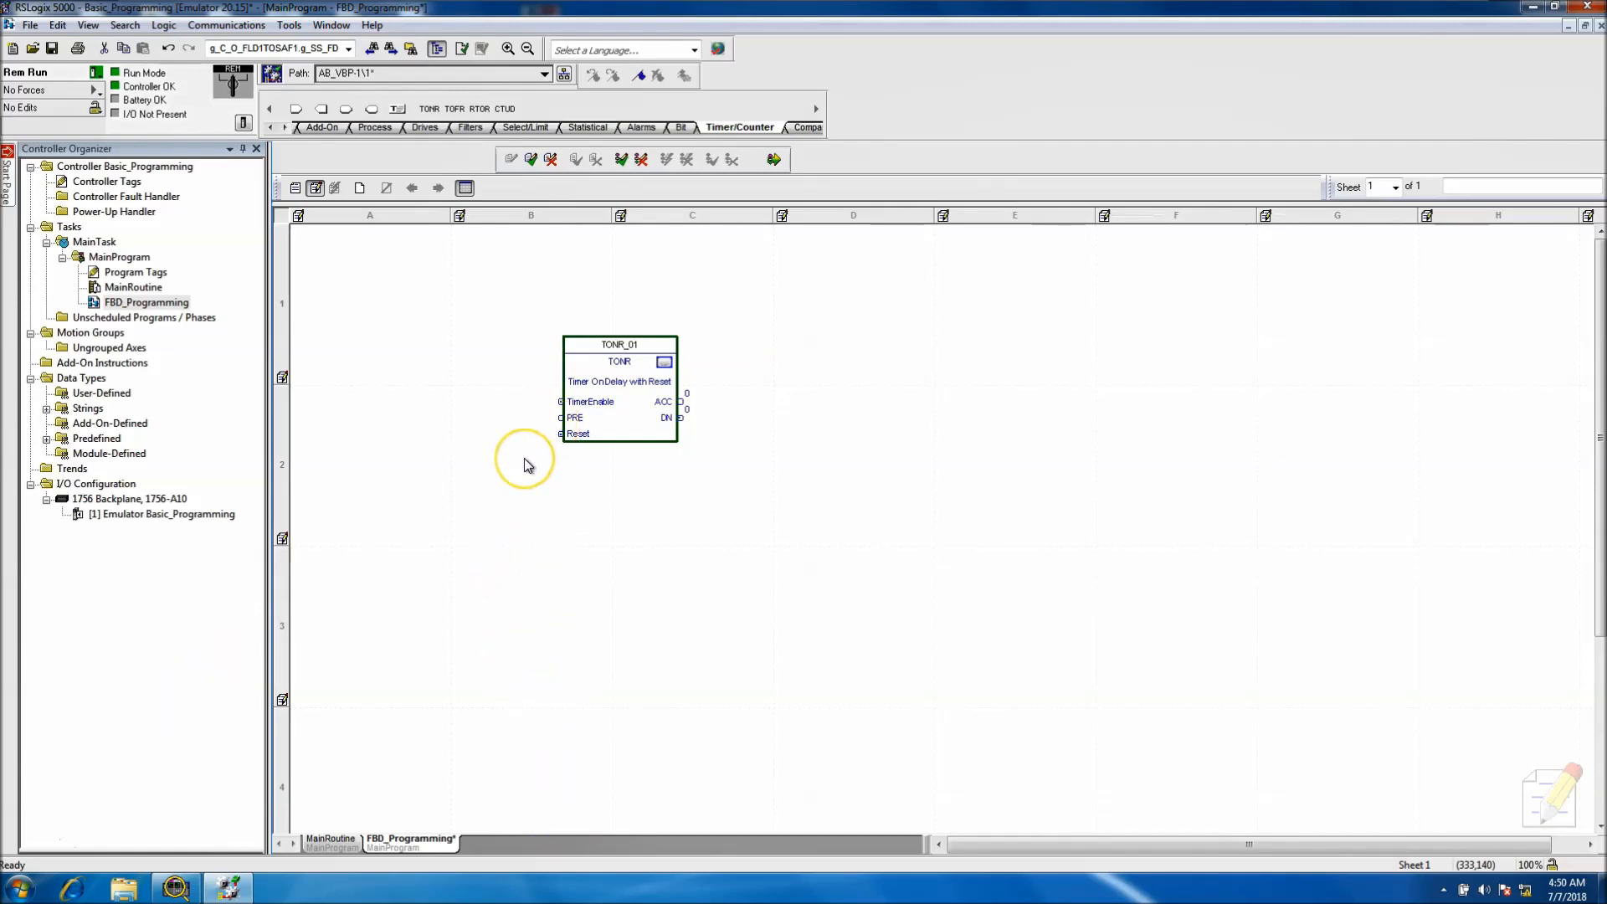
mouse_move(530, 461)
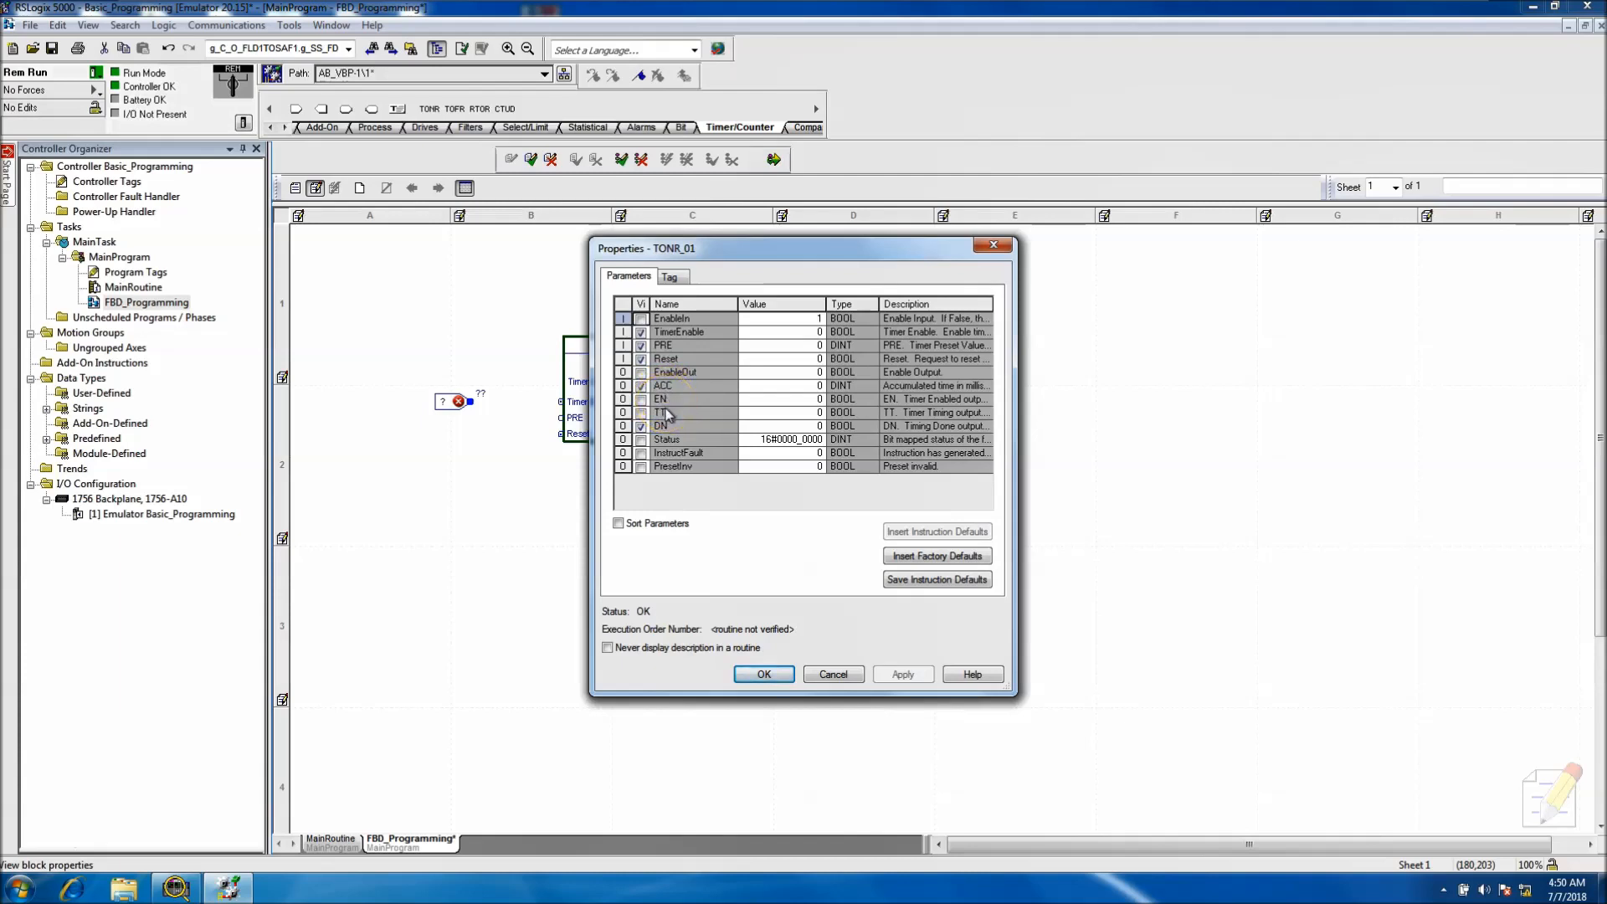
mouse_move(667, 425)
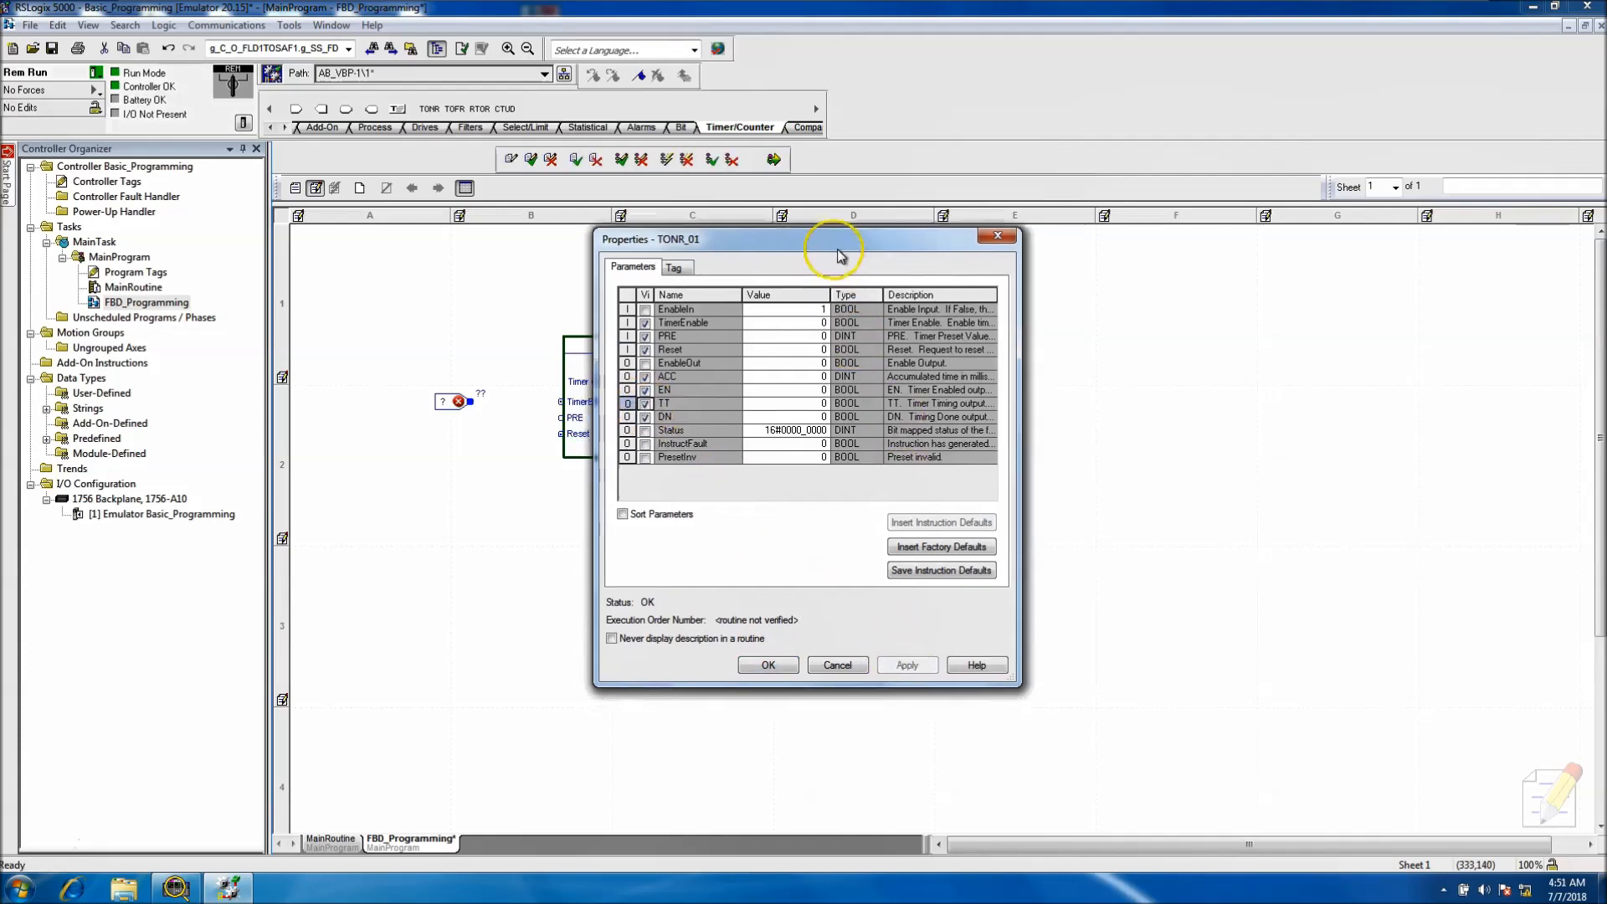
Move the TONR_01 Properties window aside to see the timer block.
left_click_drag(834, 239, 1032, 294)
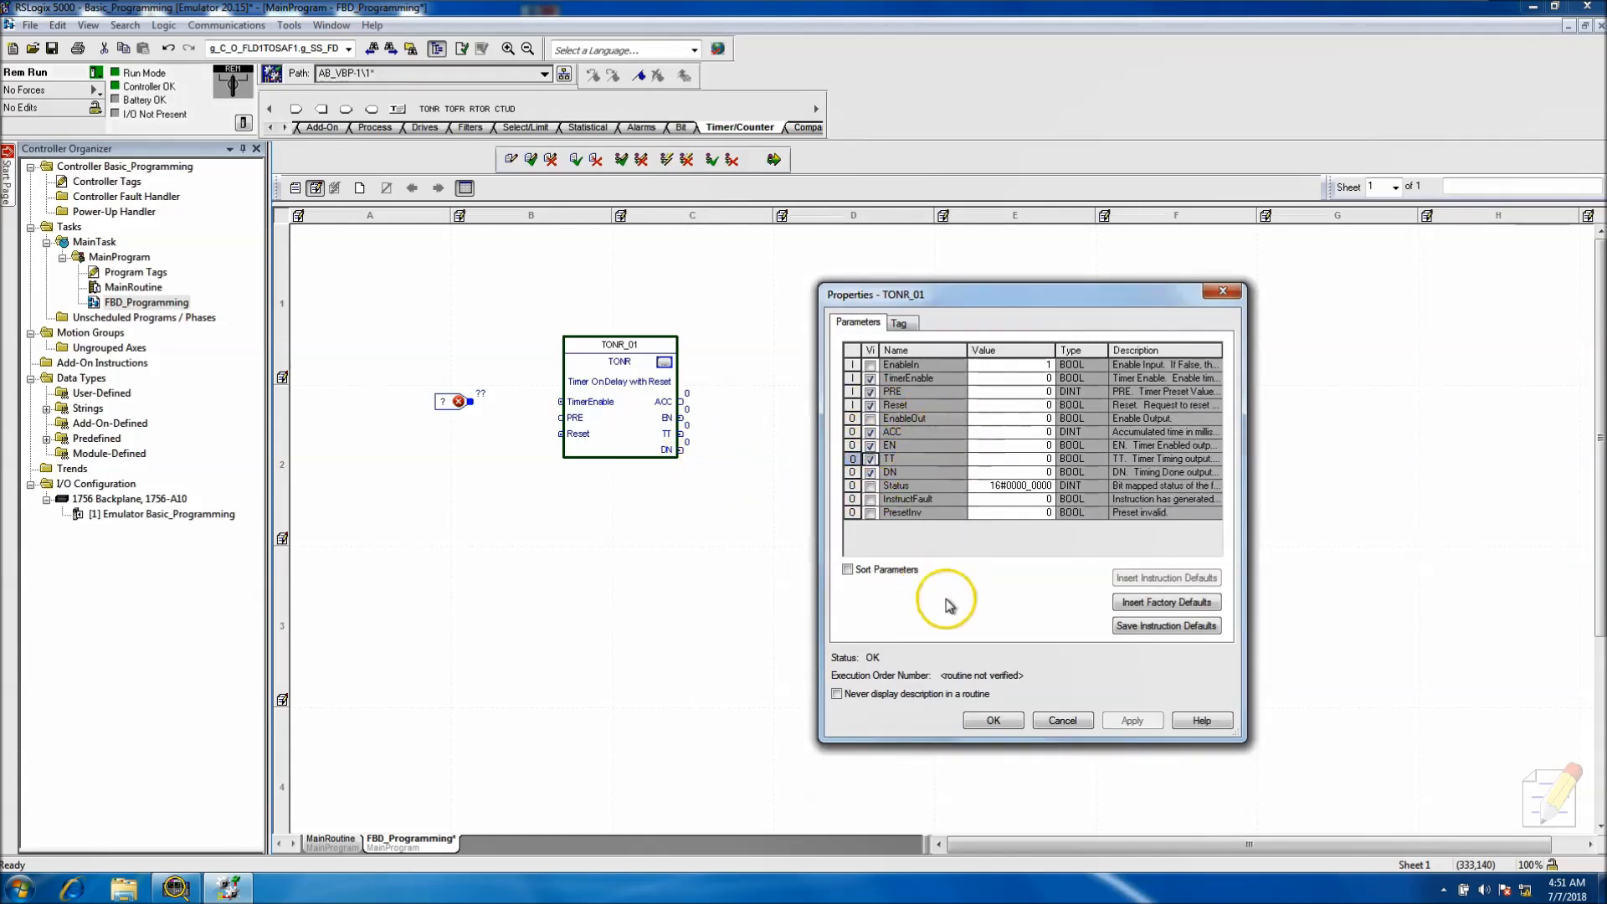
Accept the TONR_01 output settings and create the EnableTimer BOOL tag for the enable input.
left_click(1063, 720)
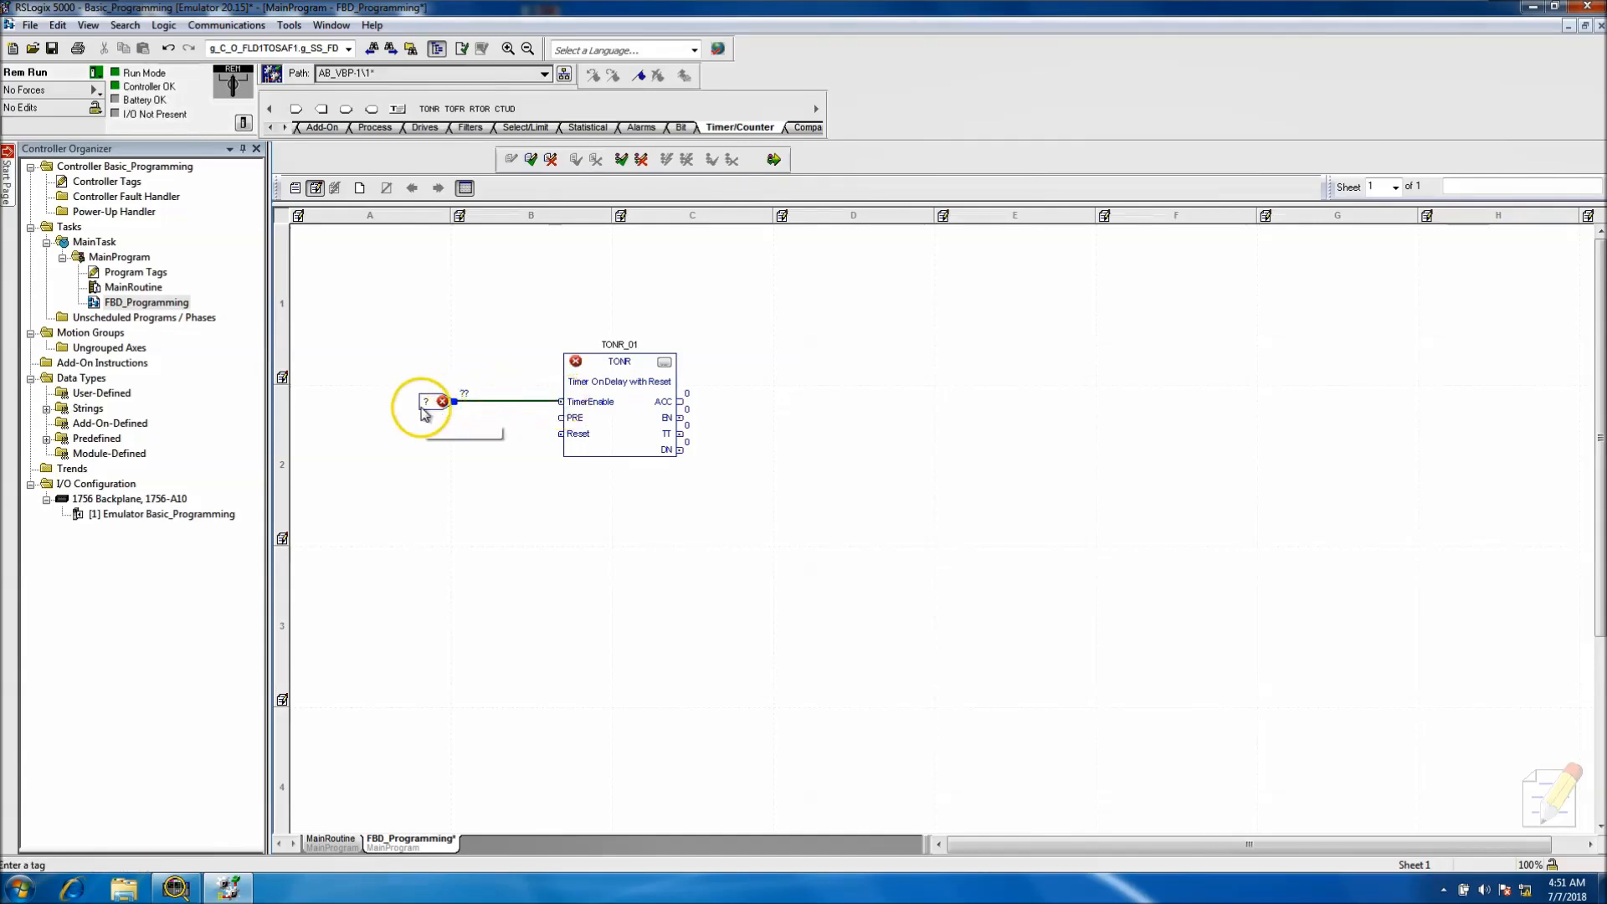
left_click(425, 401)
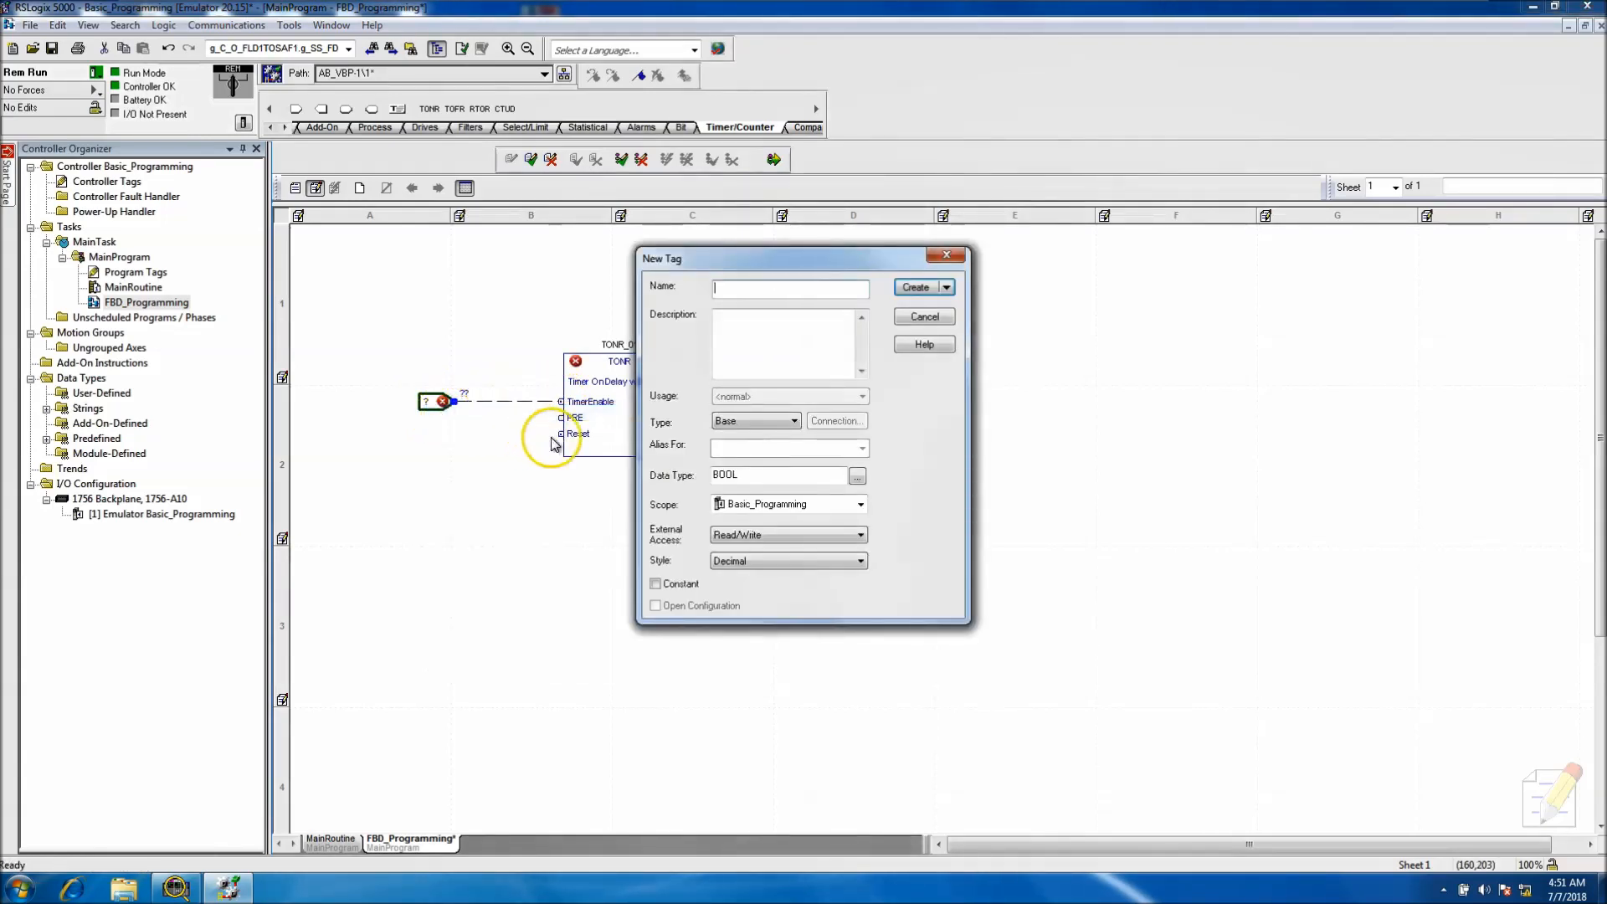
type("EnableTimer")
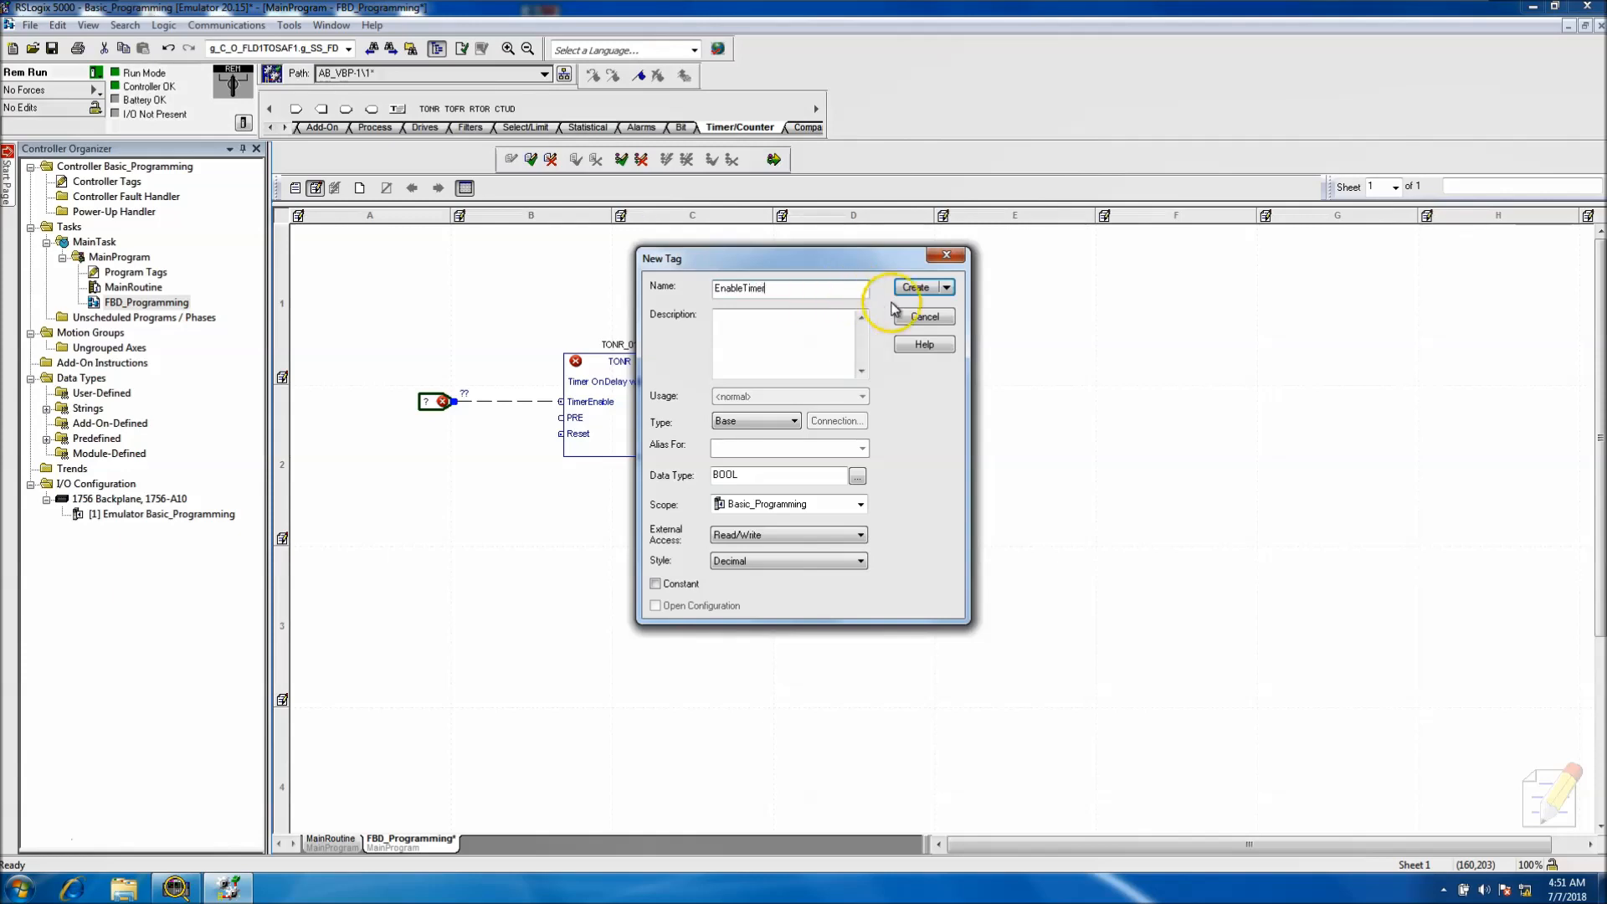
left_click(914, 287)
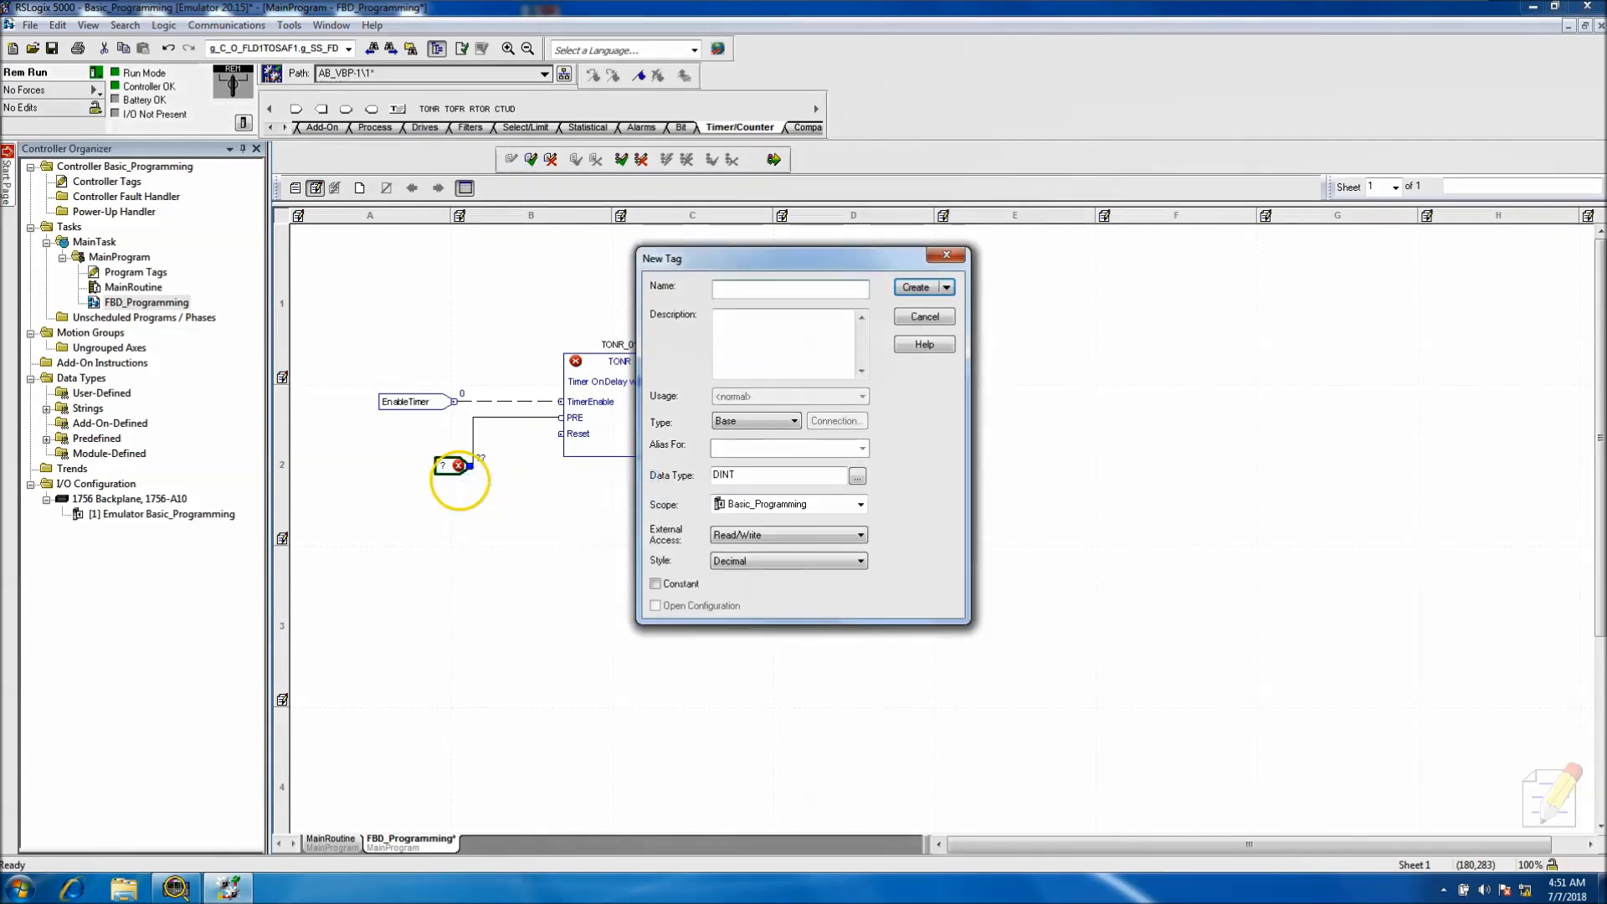
Create the PresetValue DINT tag for the timer's preset.
type("Preset")
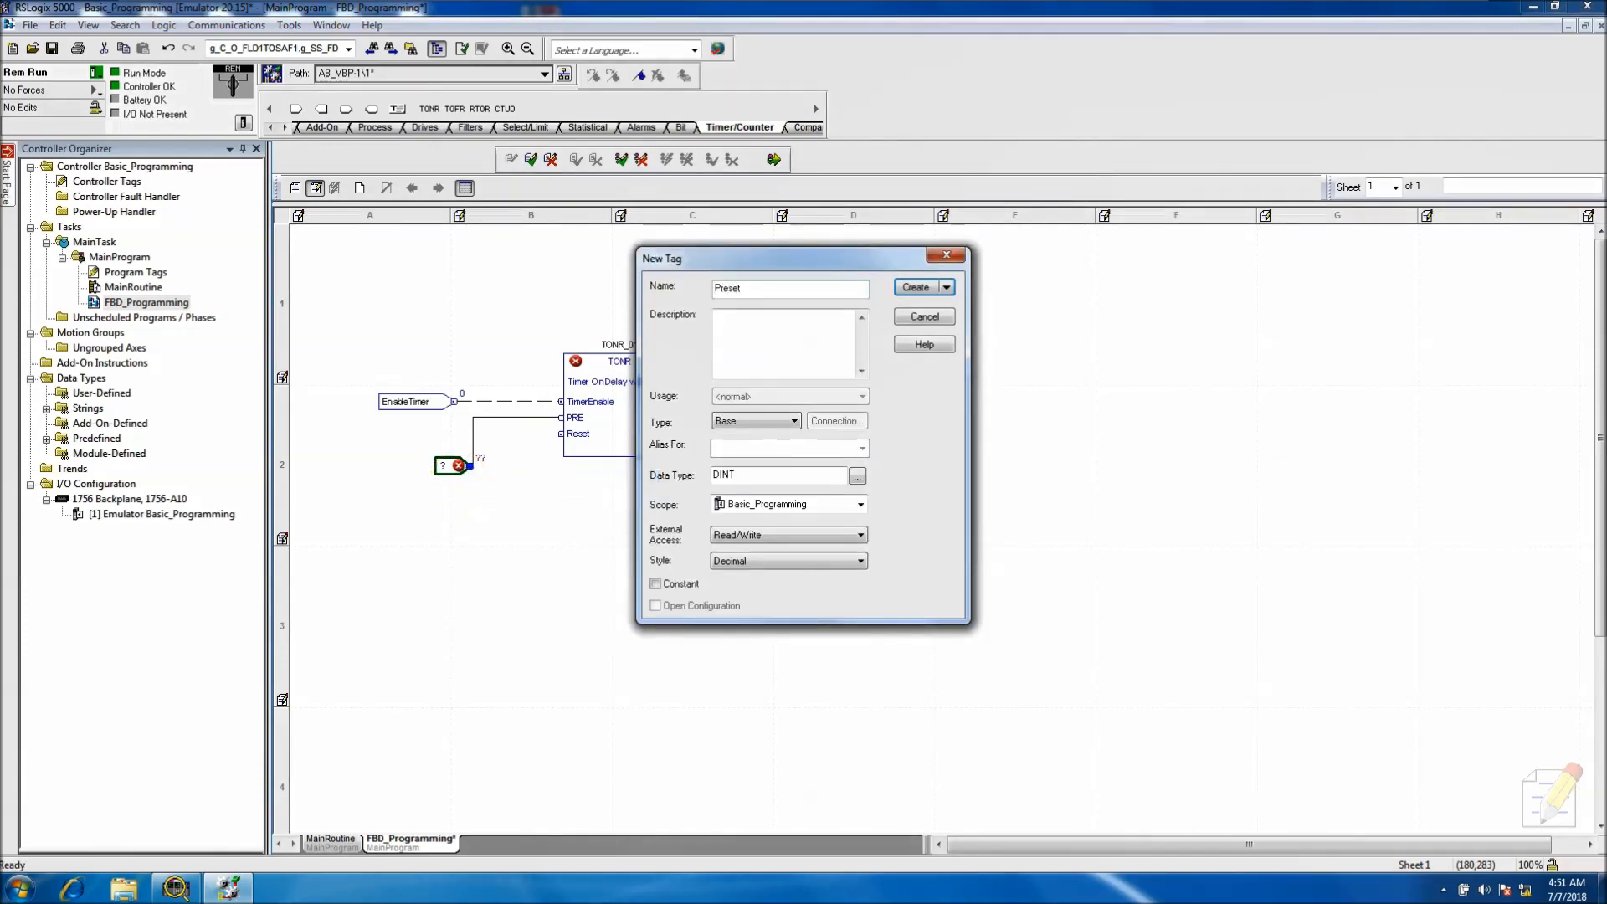
type("Value")
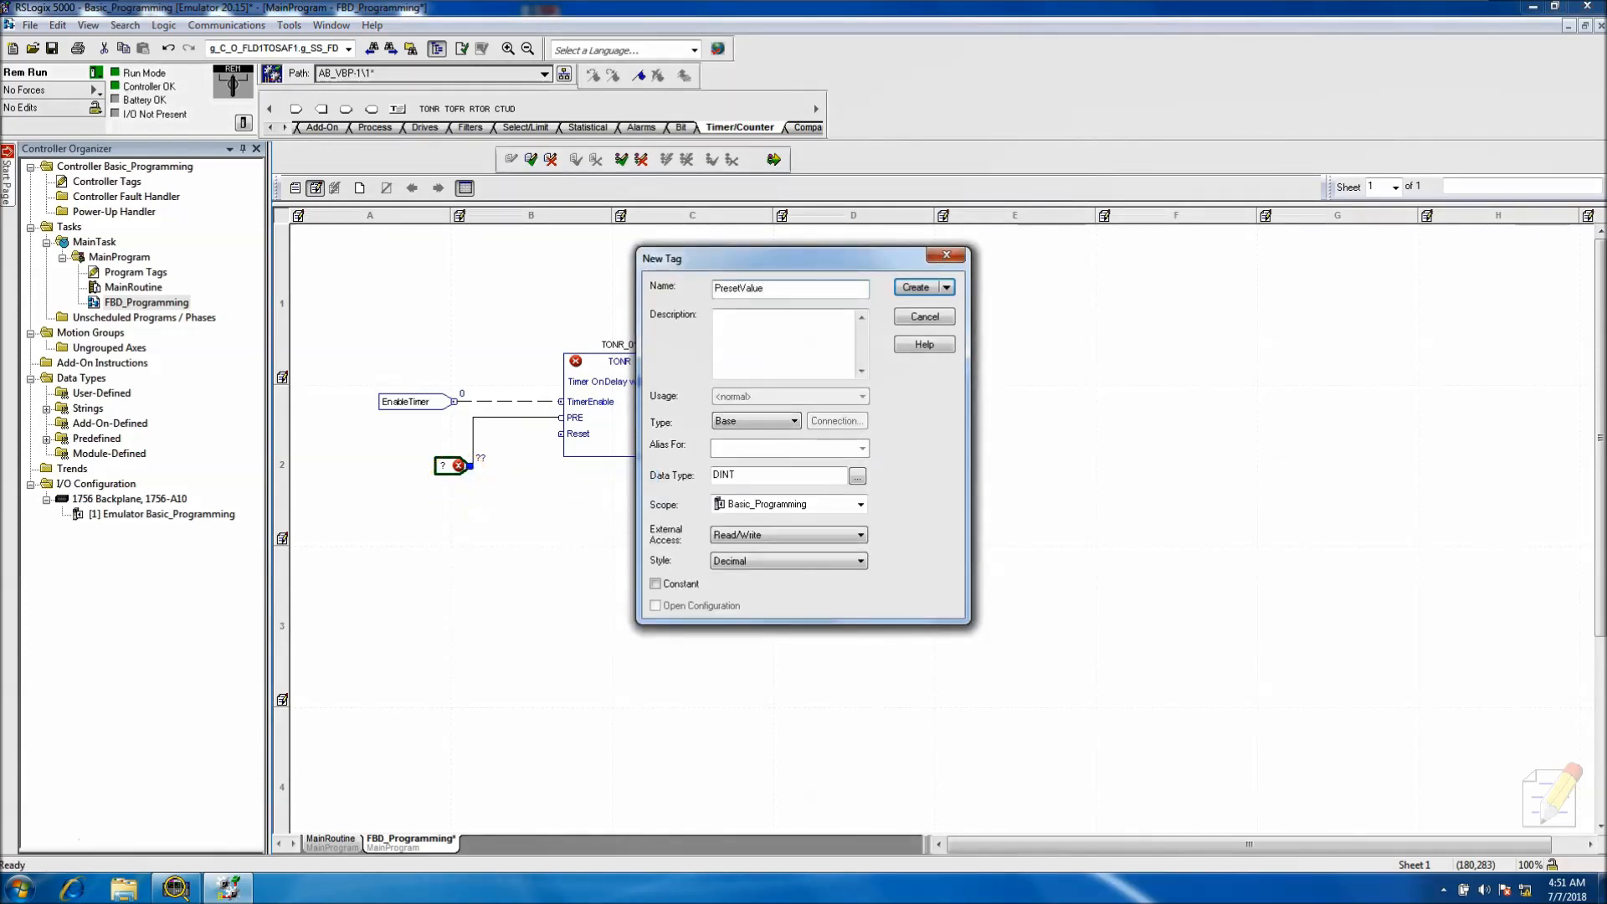
left_click(914, 287)
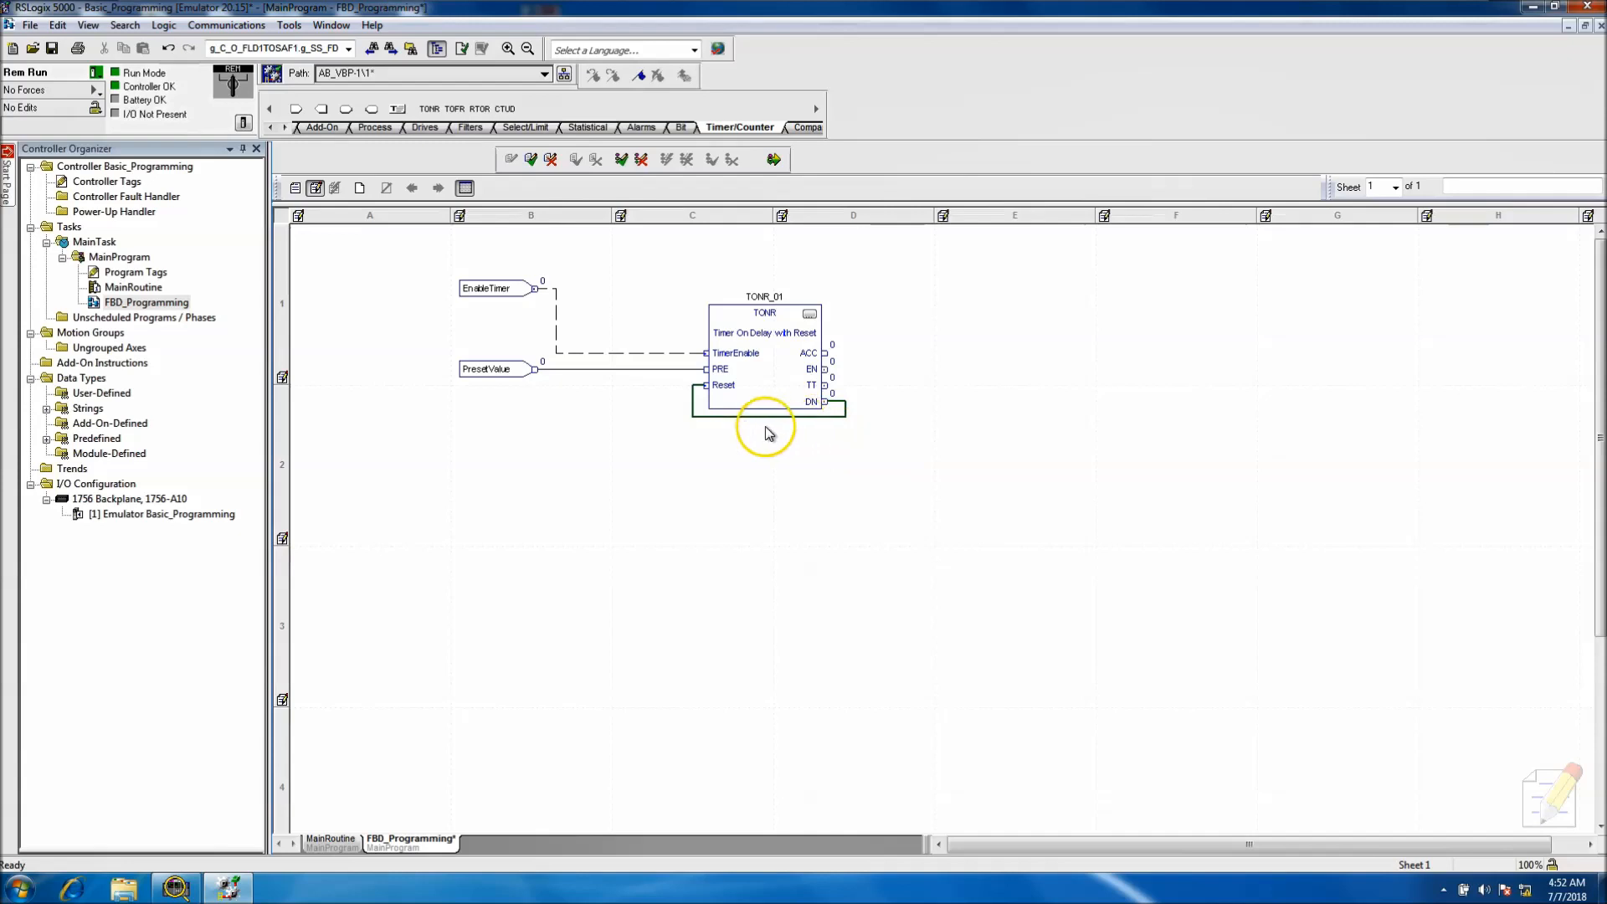
mouse_move(813, 400)
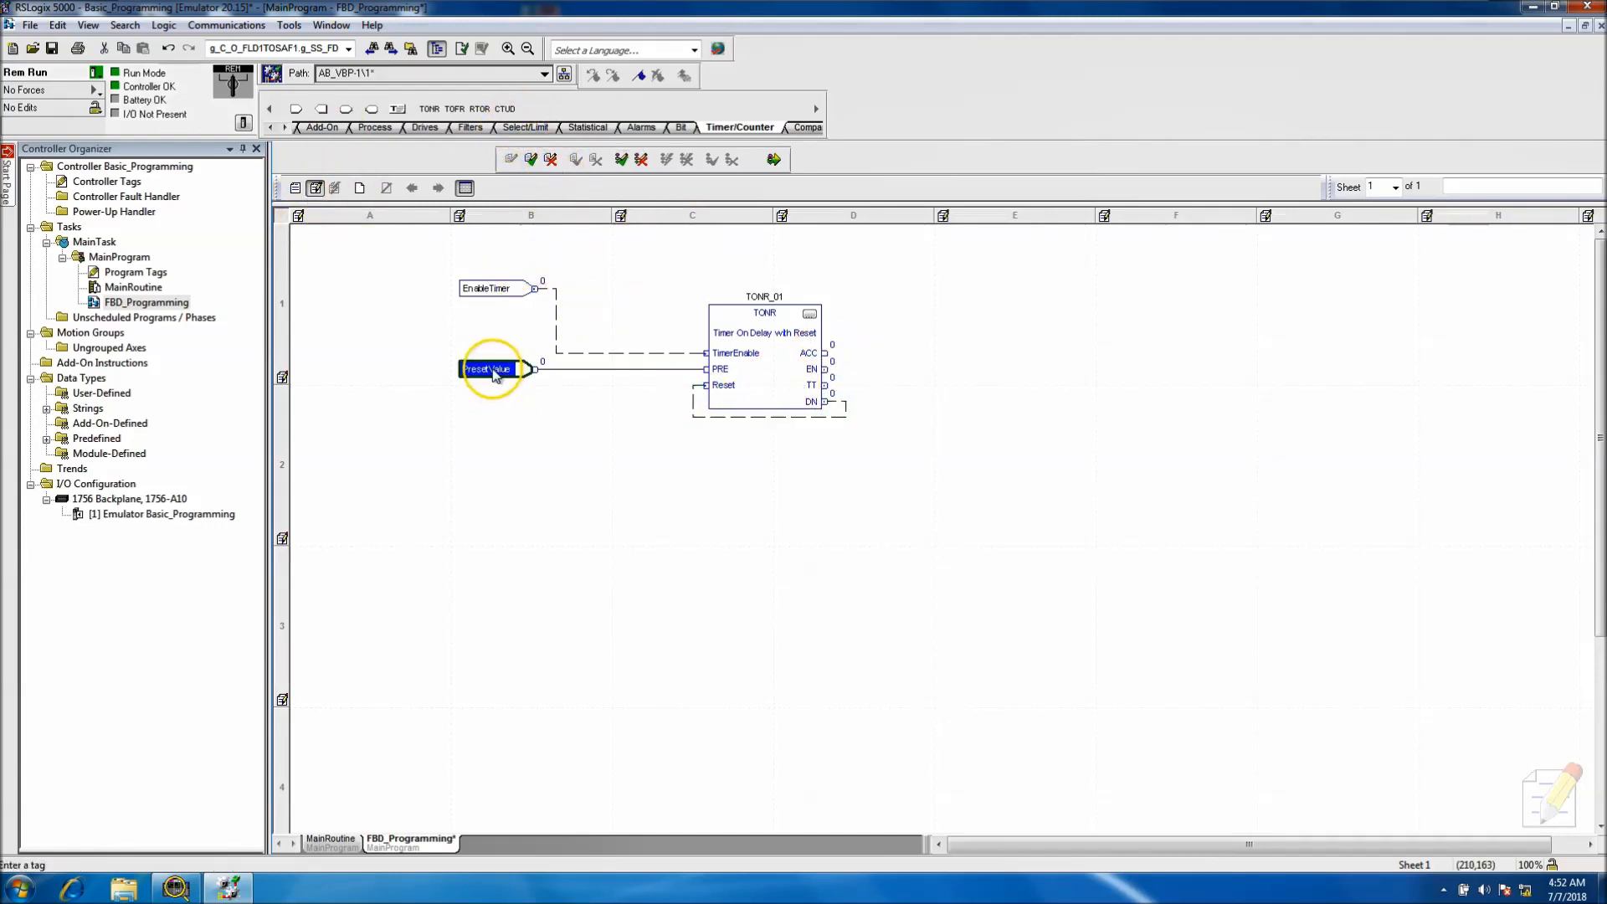
Set PresetValue to 1000 and finalize all pending program edits.
right_click(492, 369)
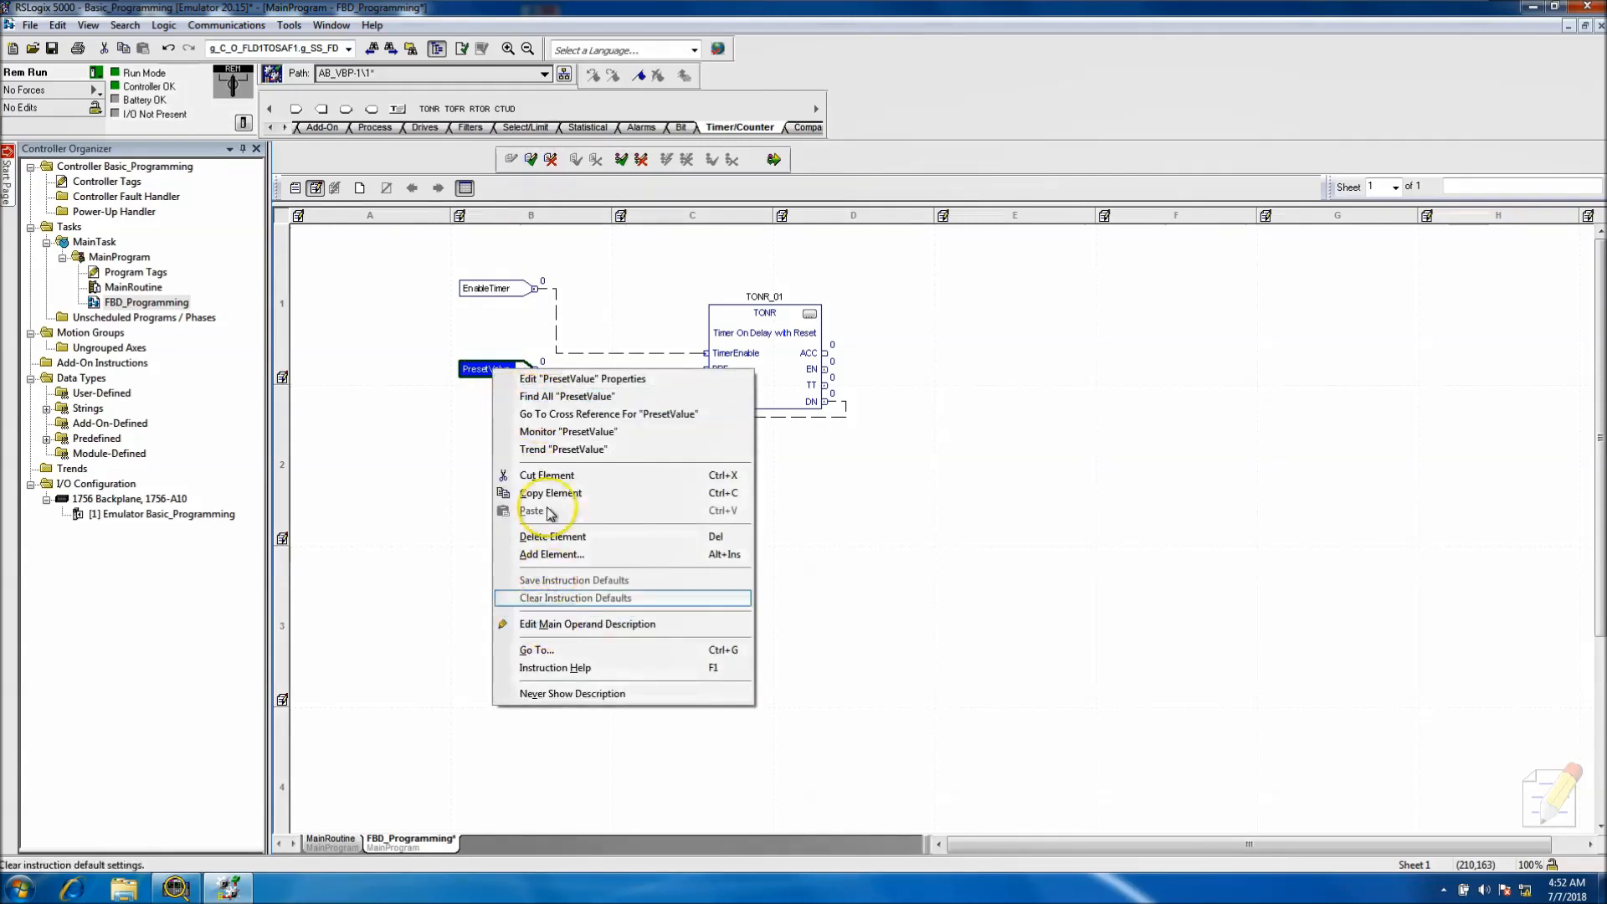
left_click(608, 415)
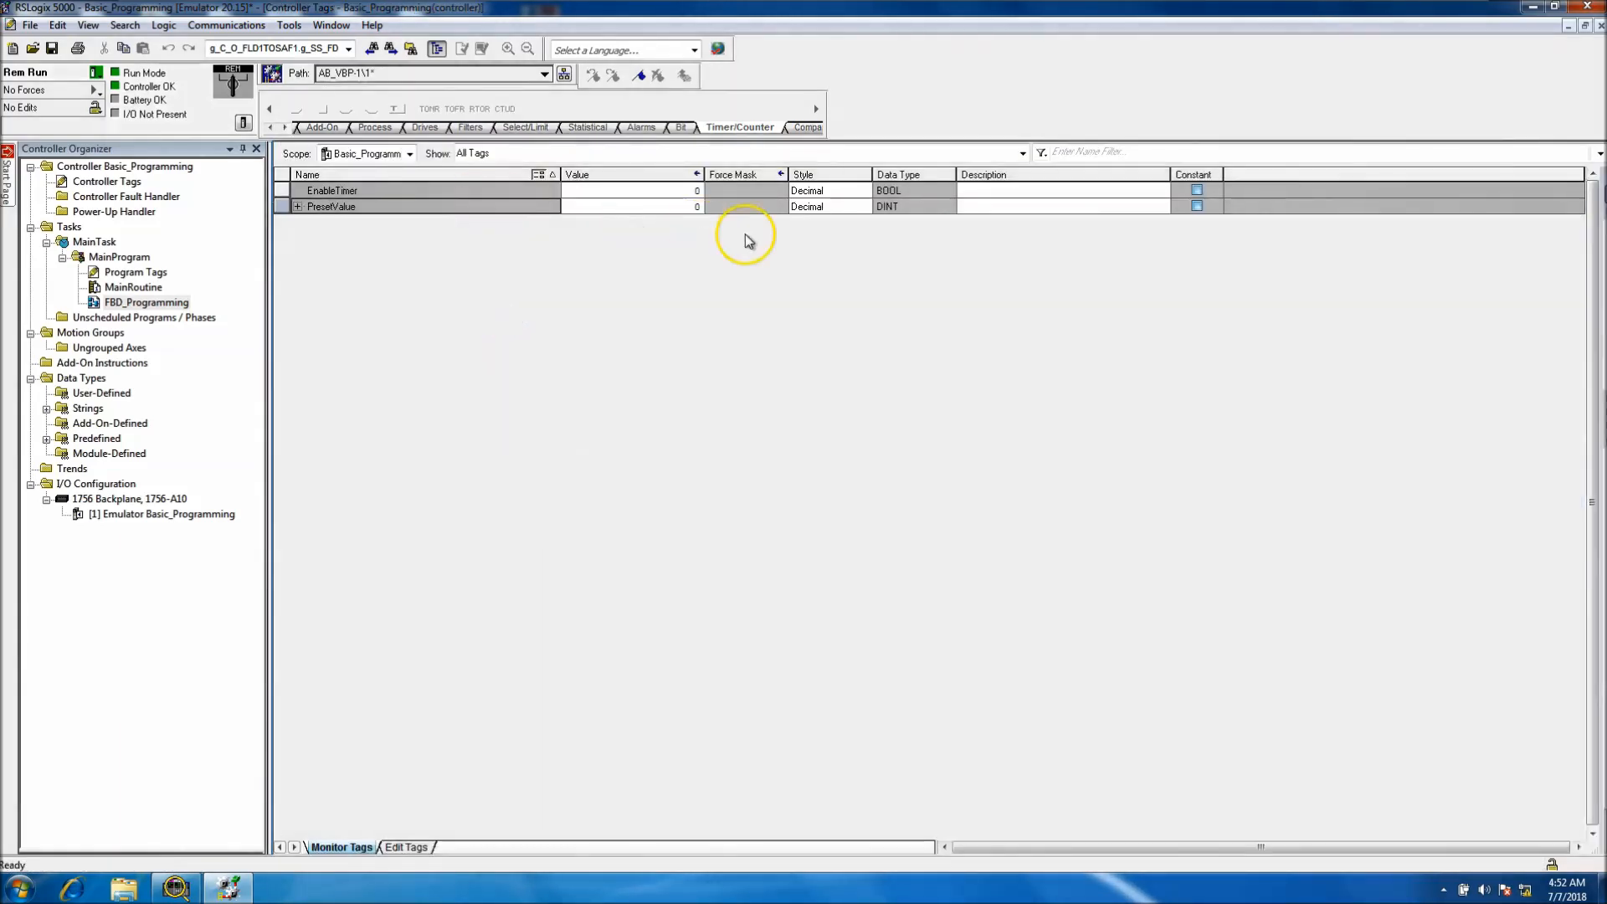
left_click(630, 206)
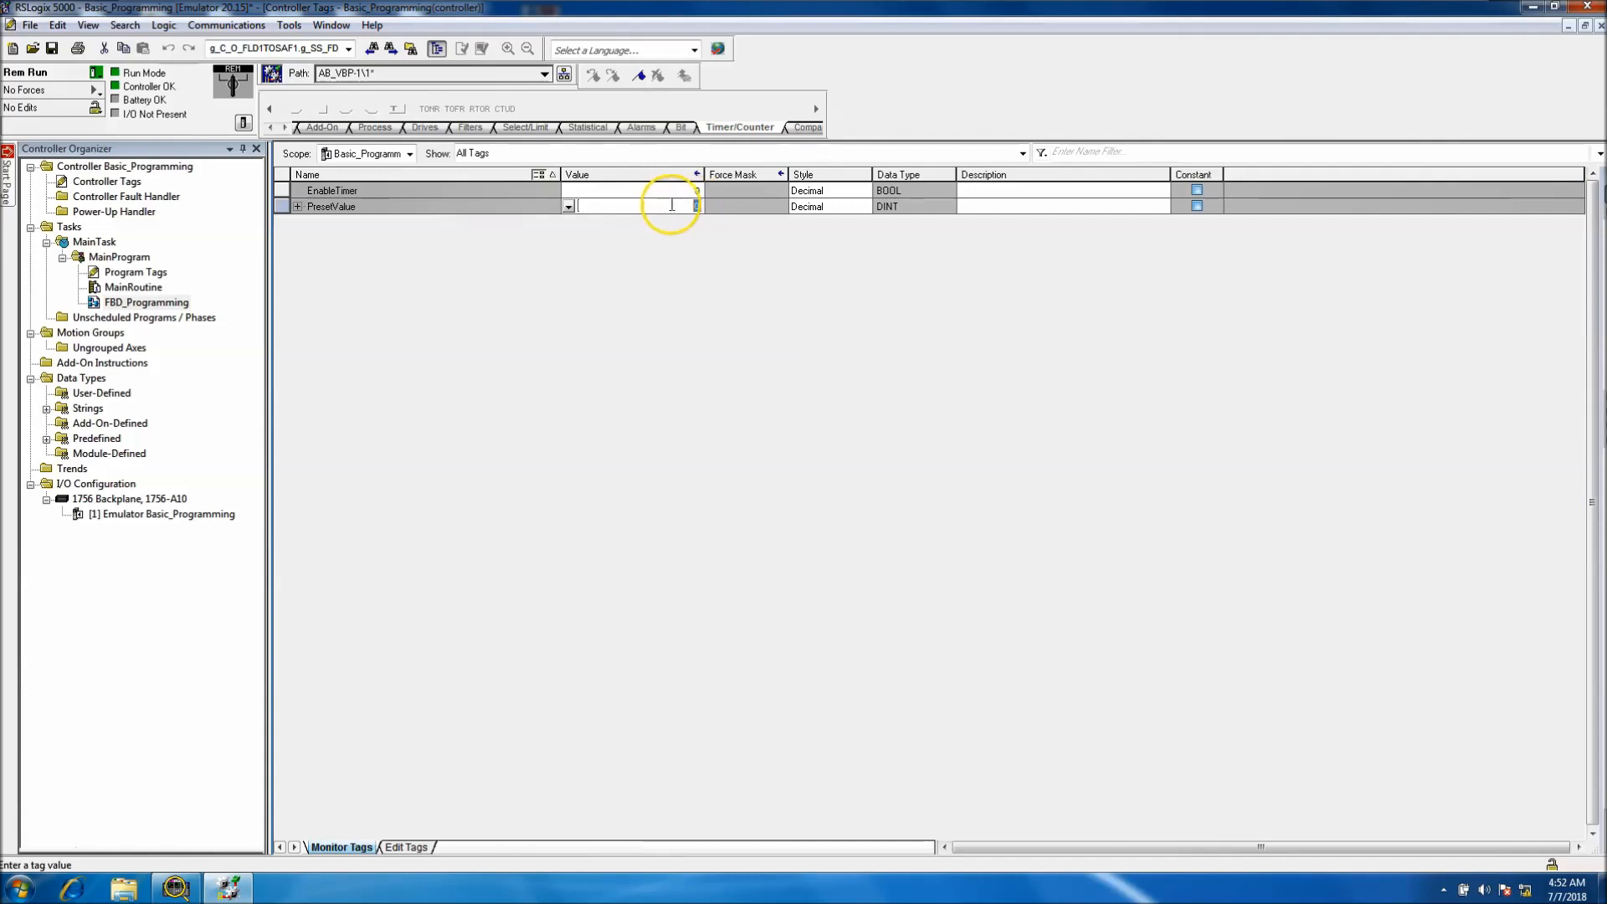
type("1000")
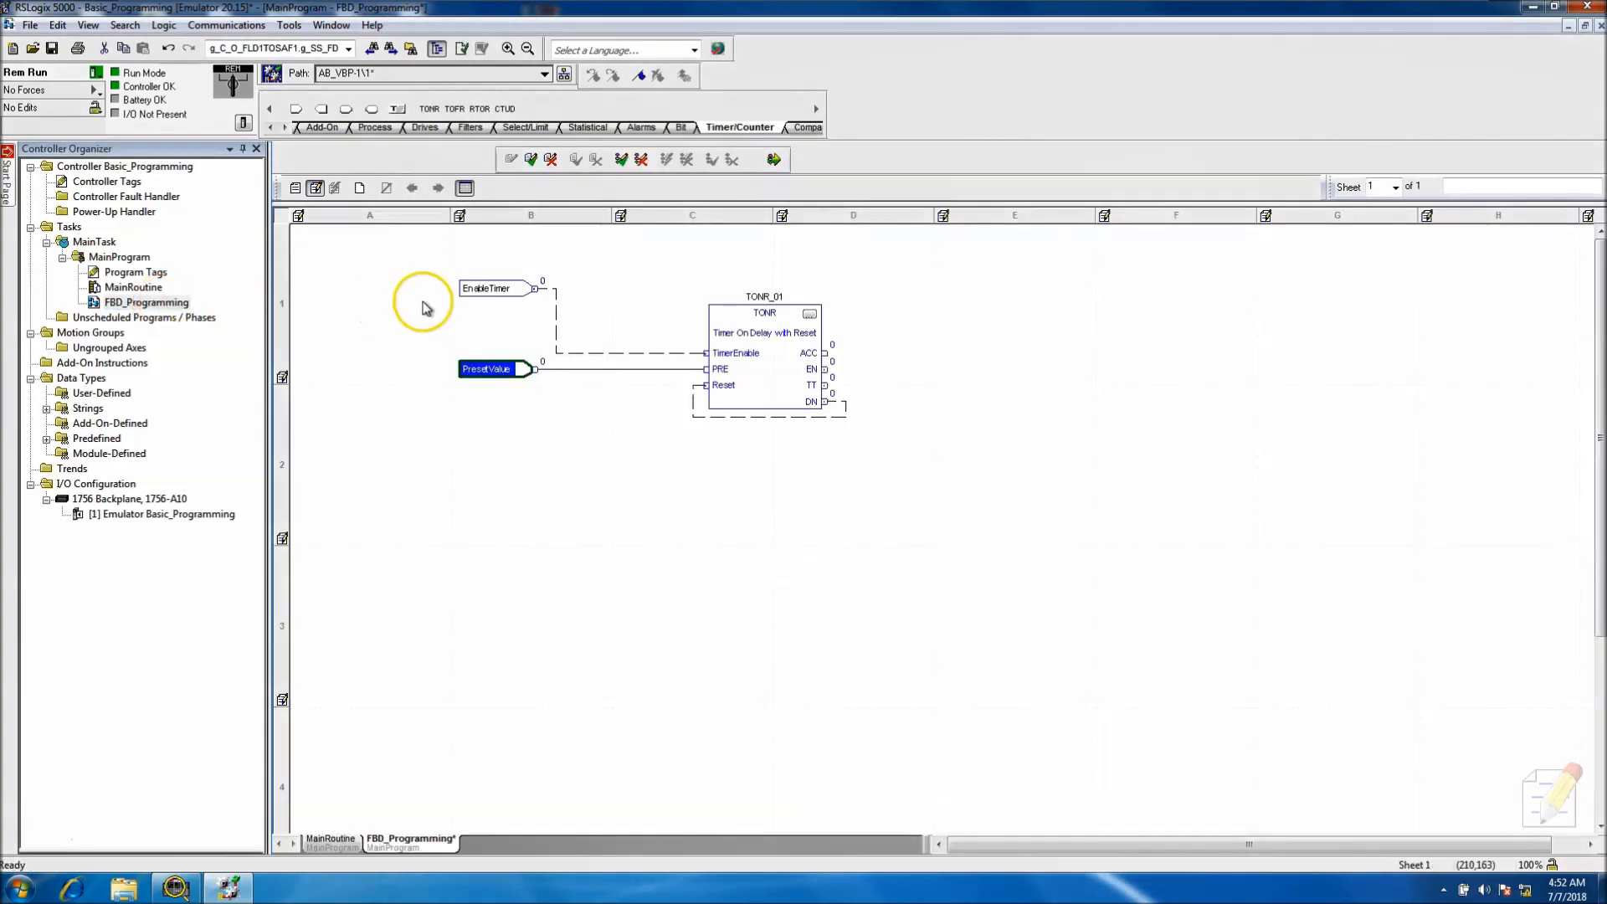
left_click(640, 159)
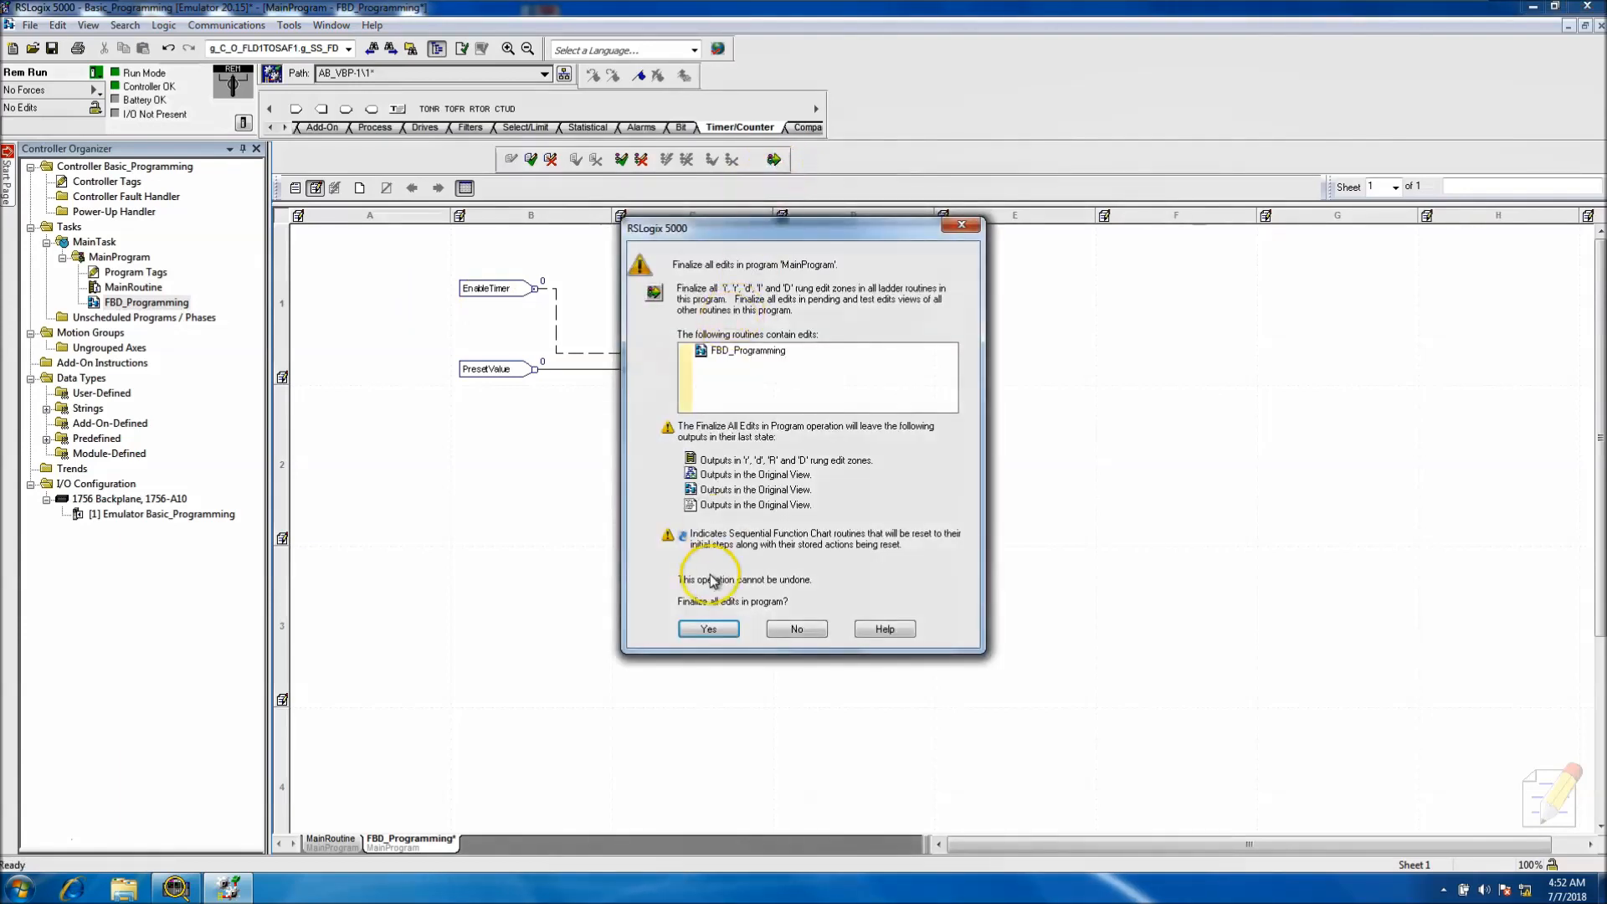
left_click(708, 628)
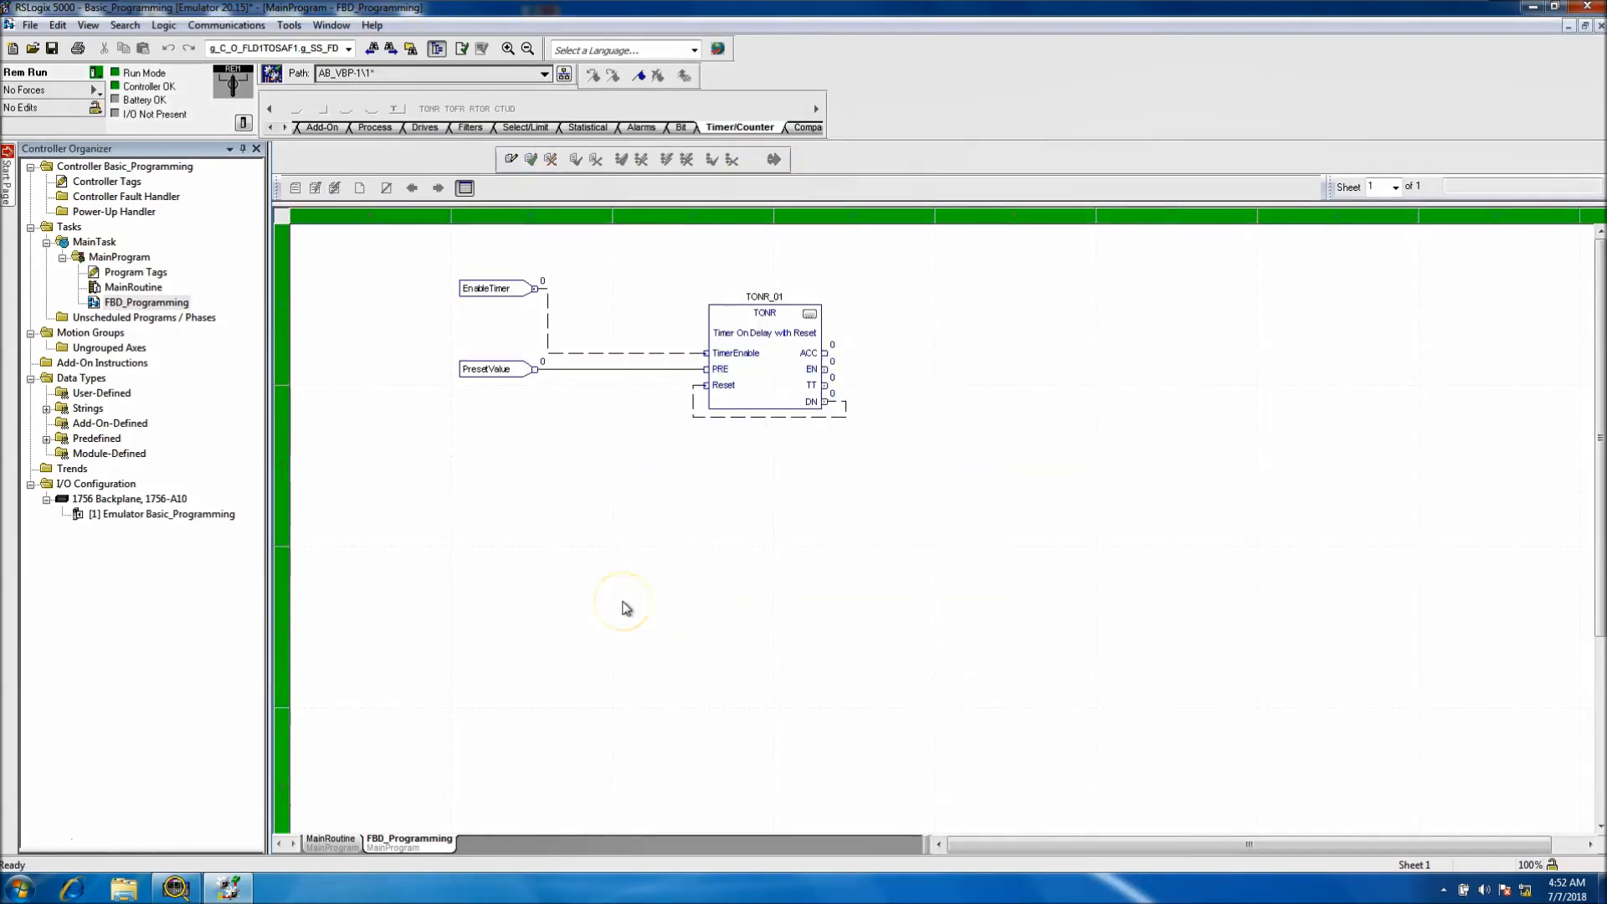
mouse_move(584, 421)
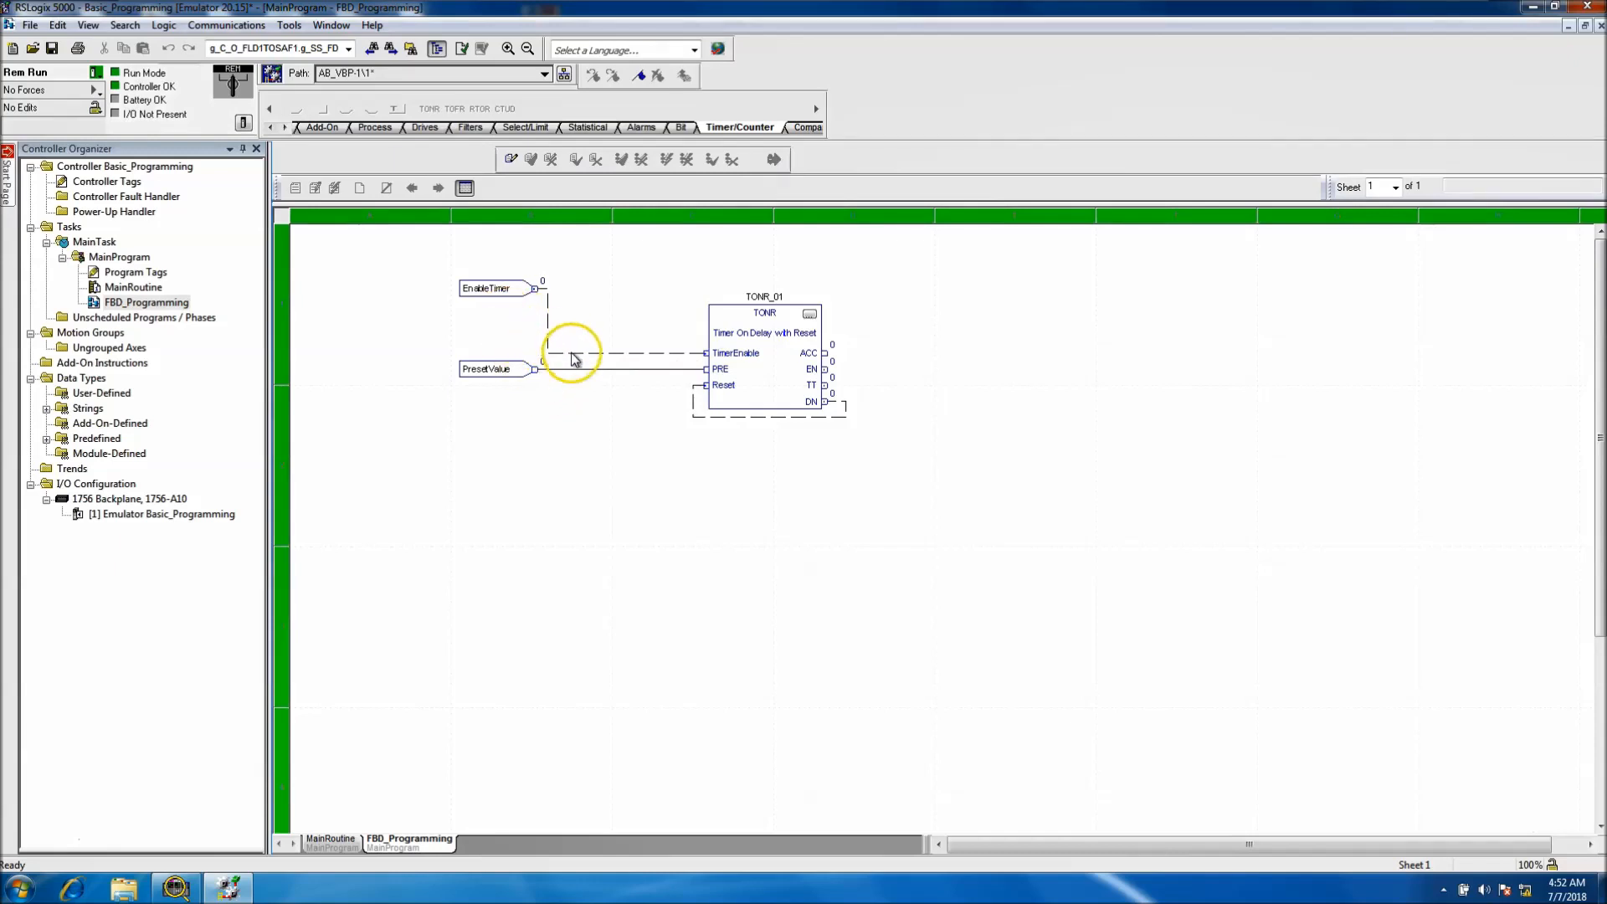
Re-enter PresetValue 1000 while monitoring, then bring up the EnableTimer monitor.
right_click(488, 369)
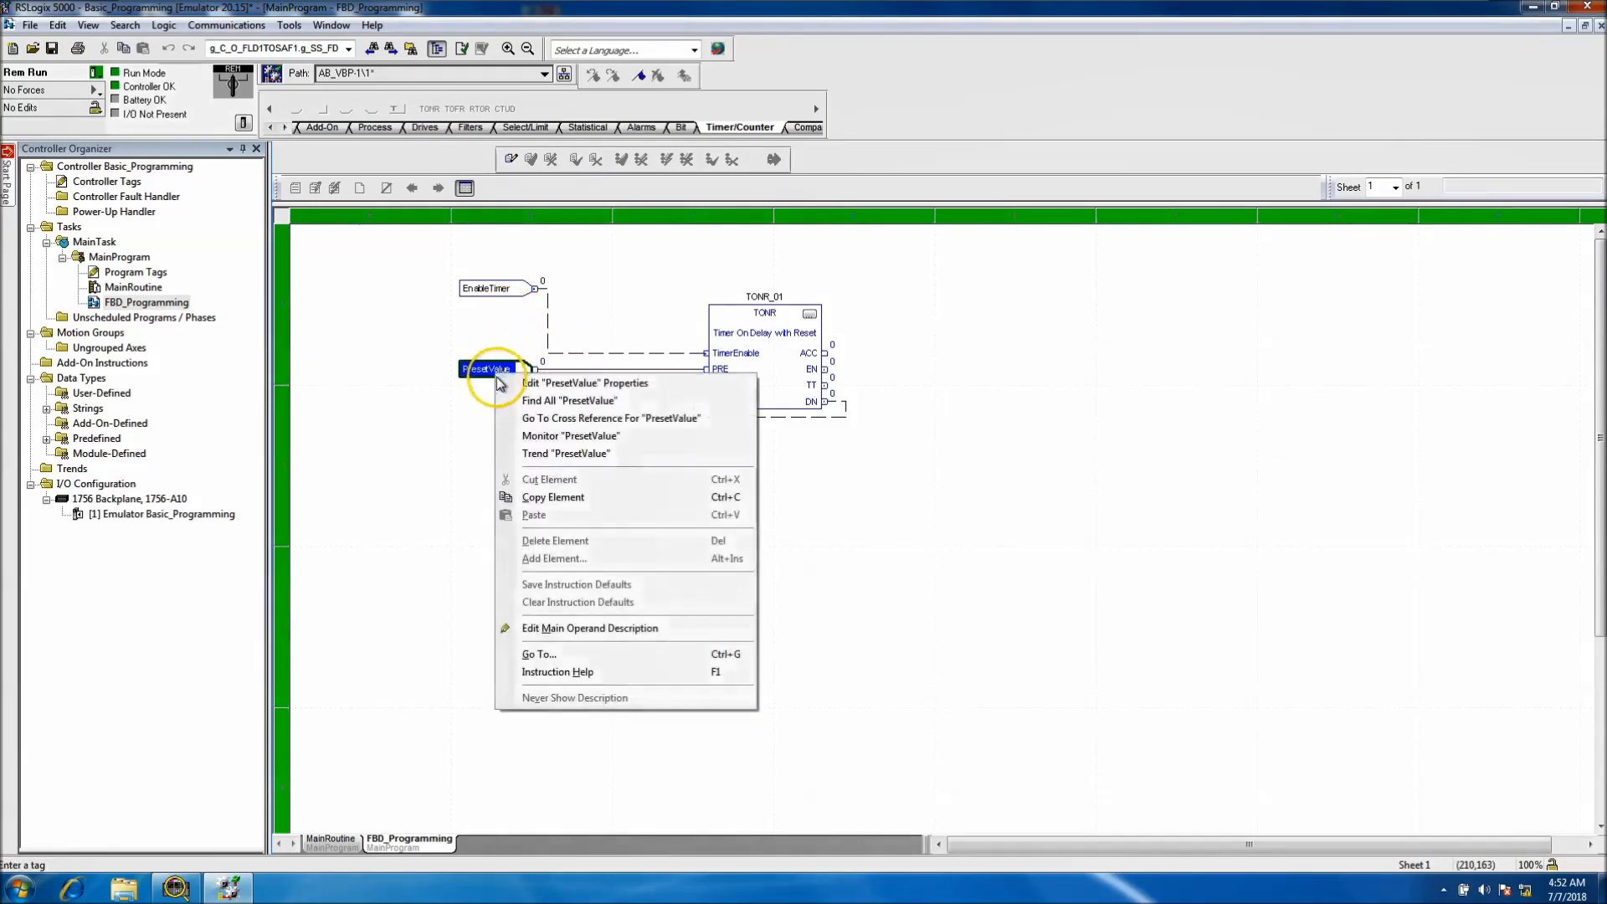
left_click(570, 435)
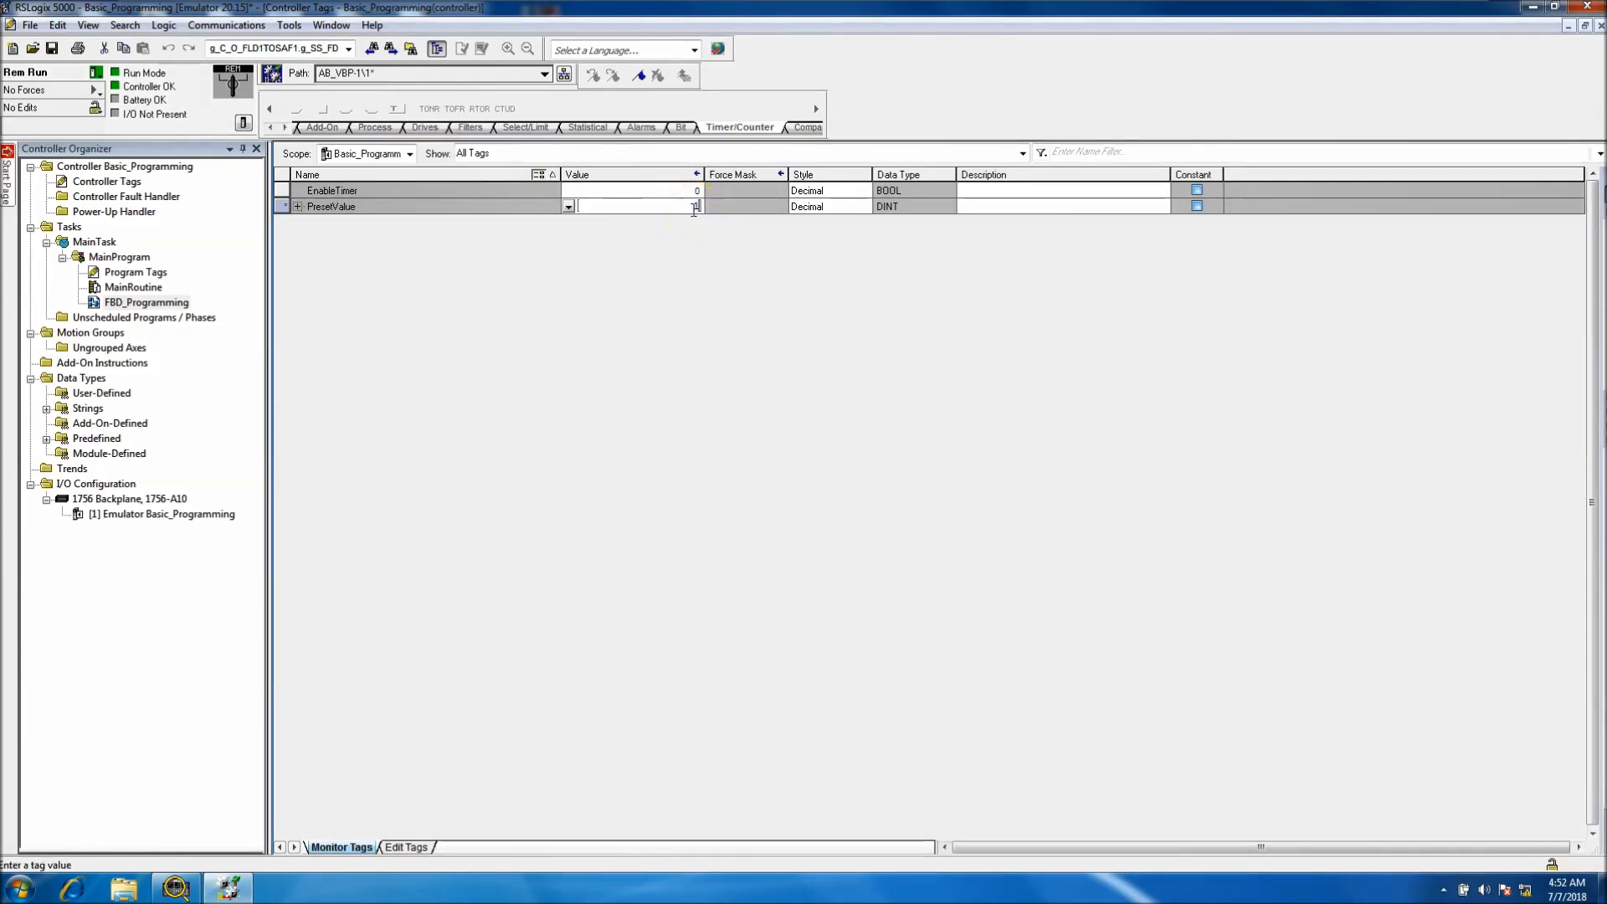
type("1000")
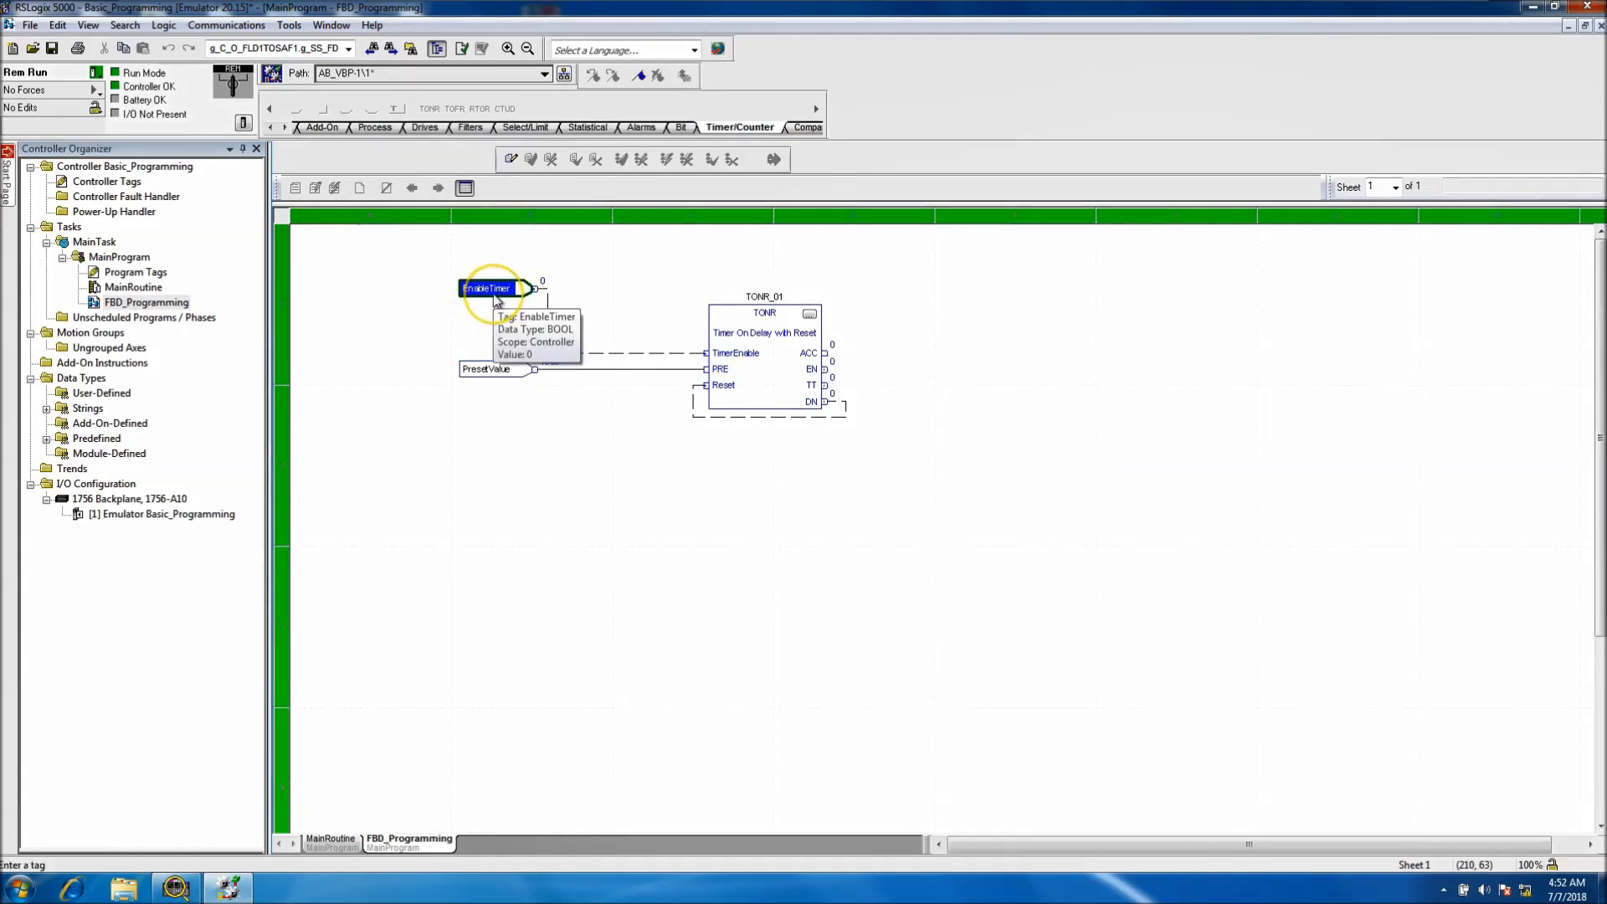
right_click(488, 288)
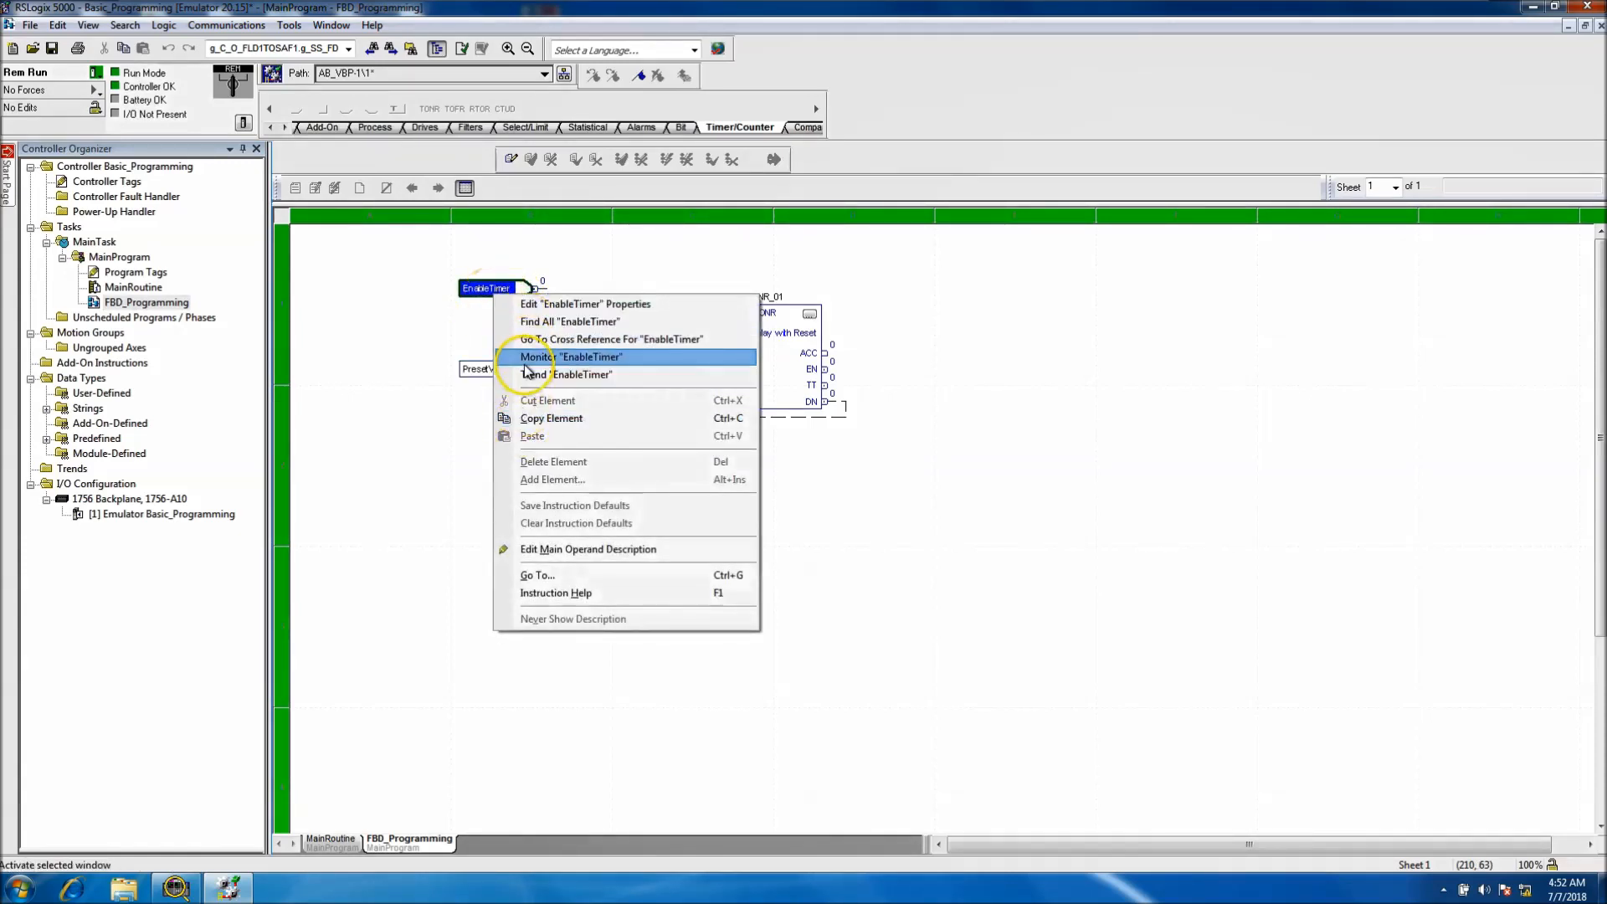
left_click(570, 357)
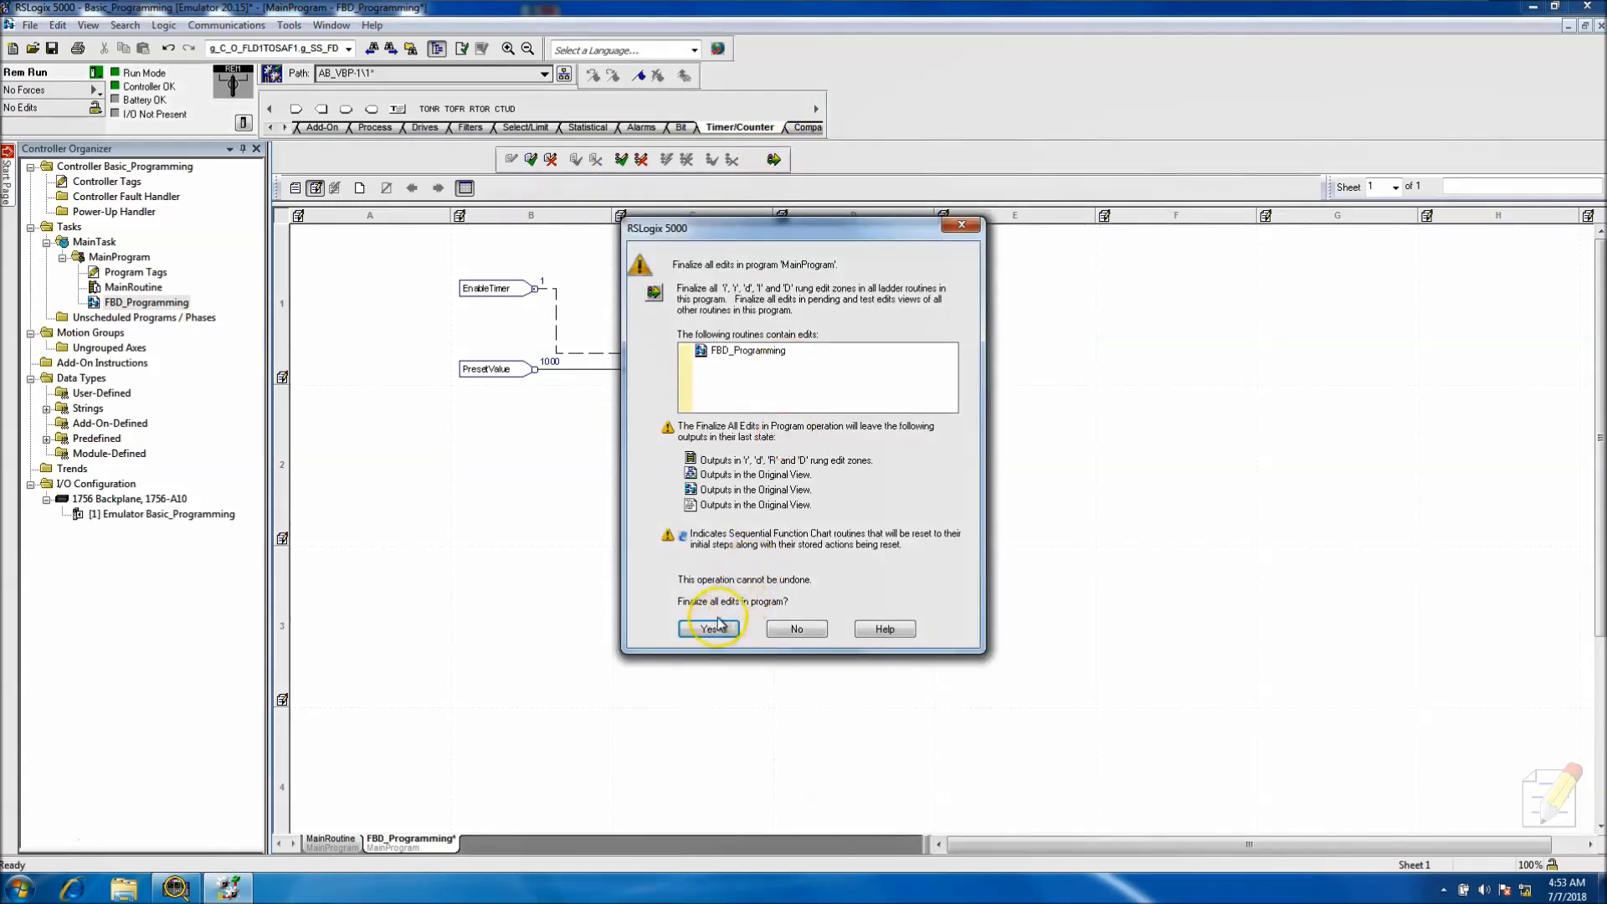
Confirm finalizing the program edits and finalize the routine's edits again.
left_click(711, 629)
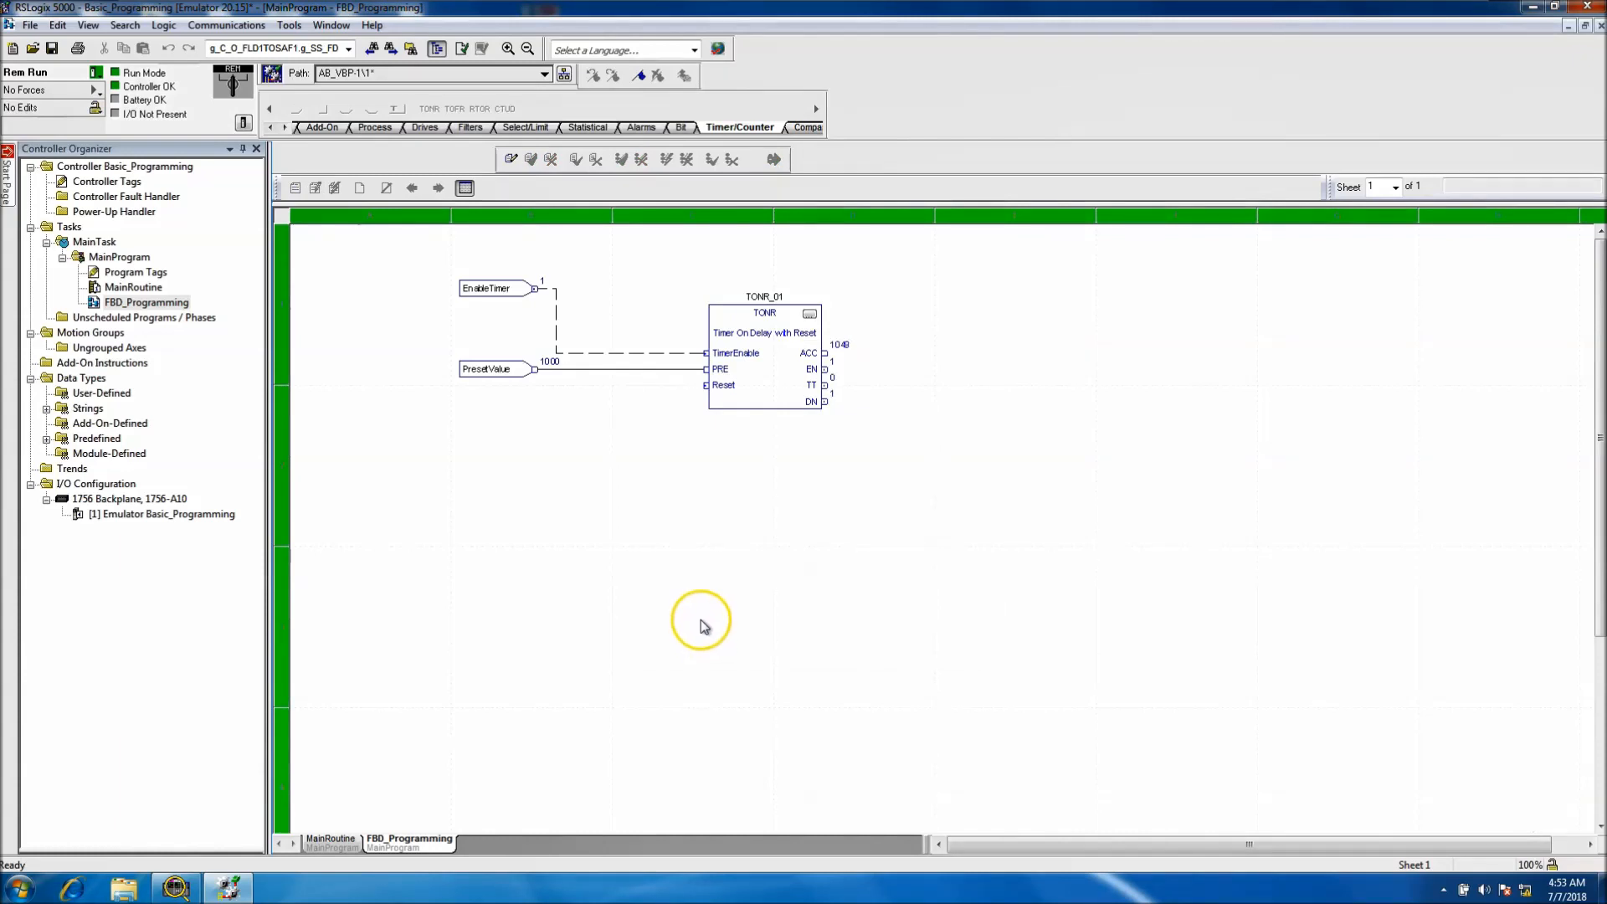
mouse_move(764, 400)
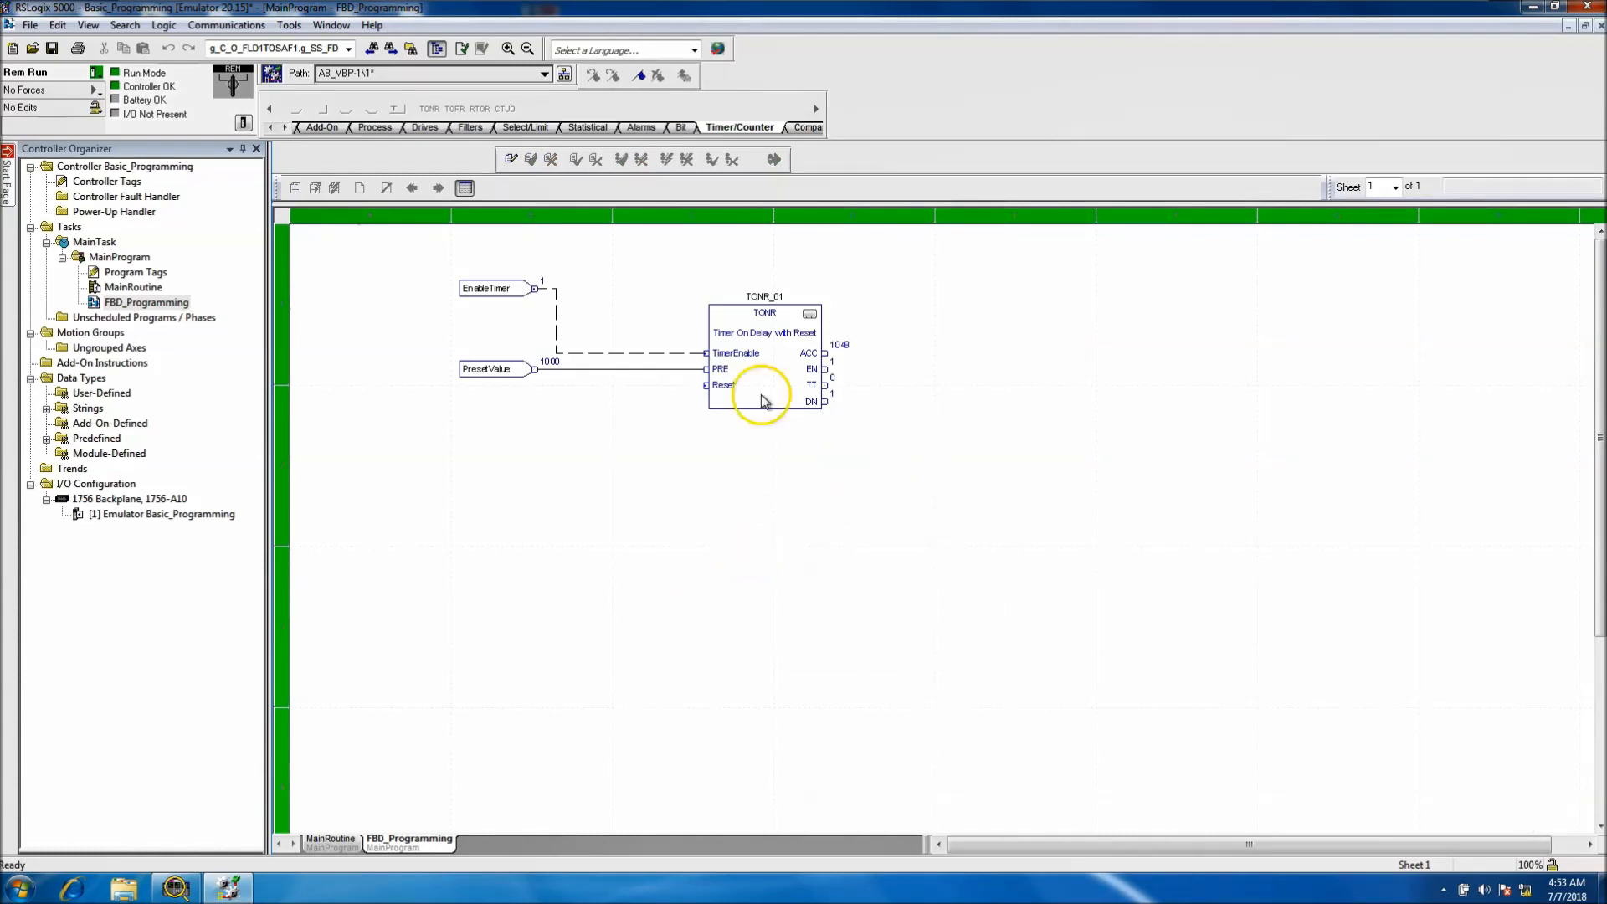
mouse_move(814, 416)
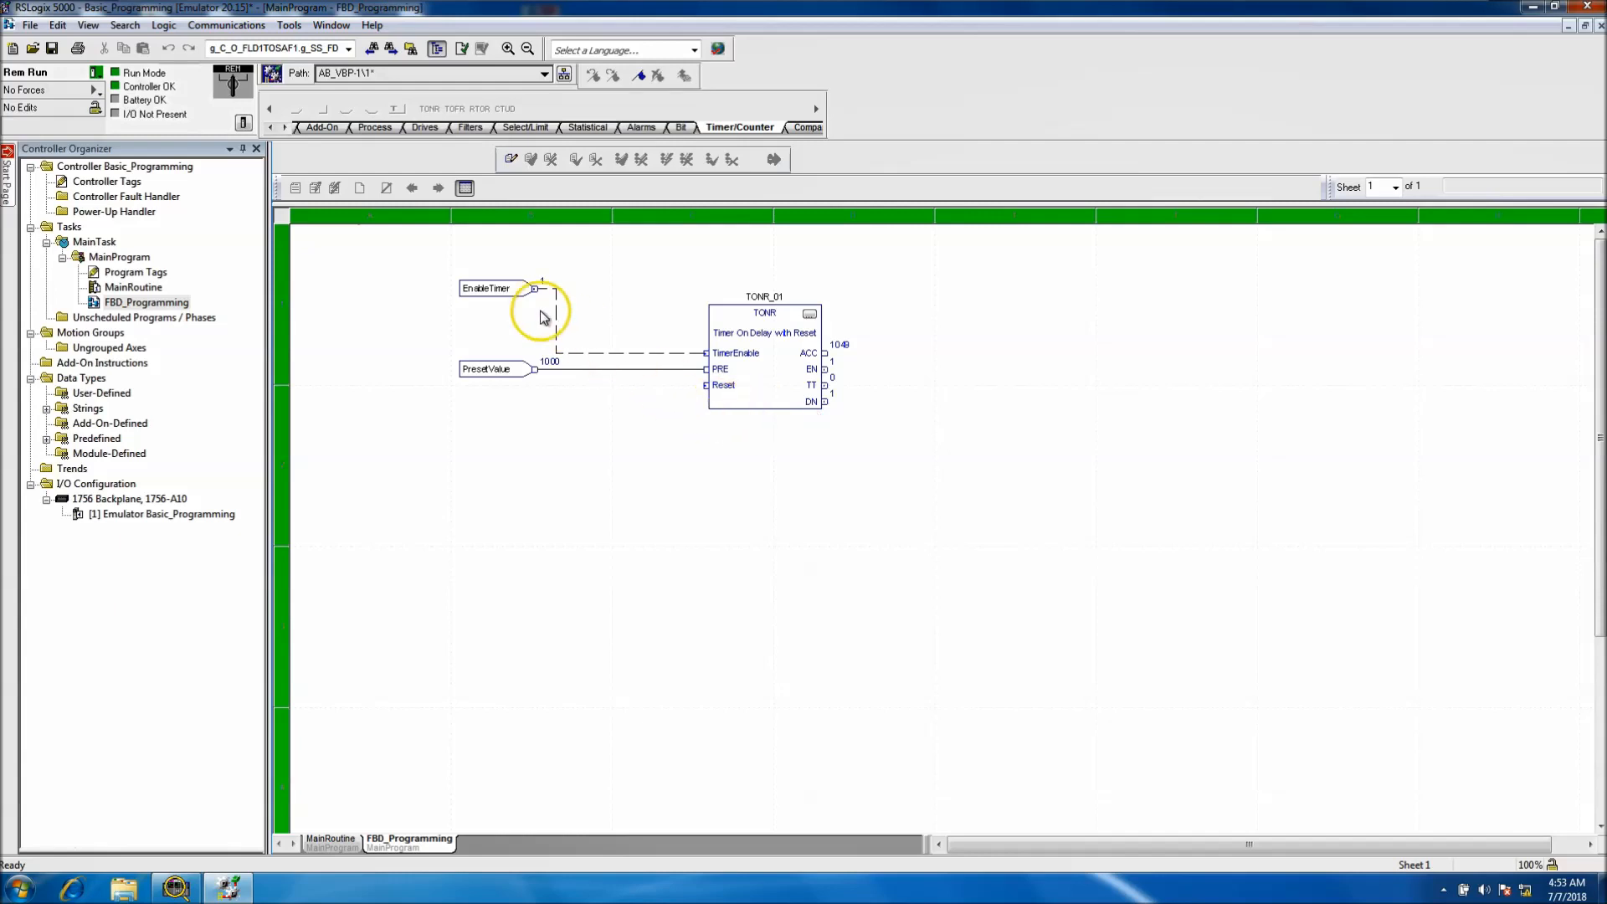
left_click(488, 288)
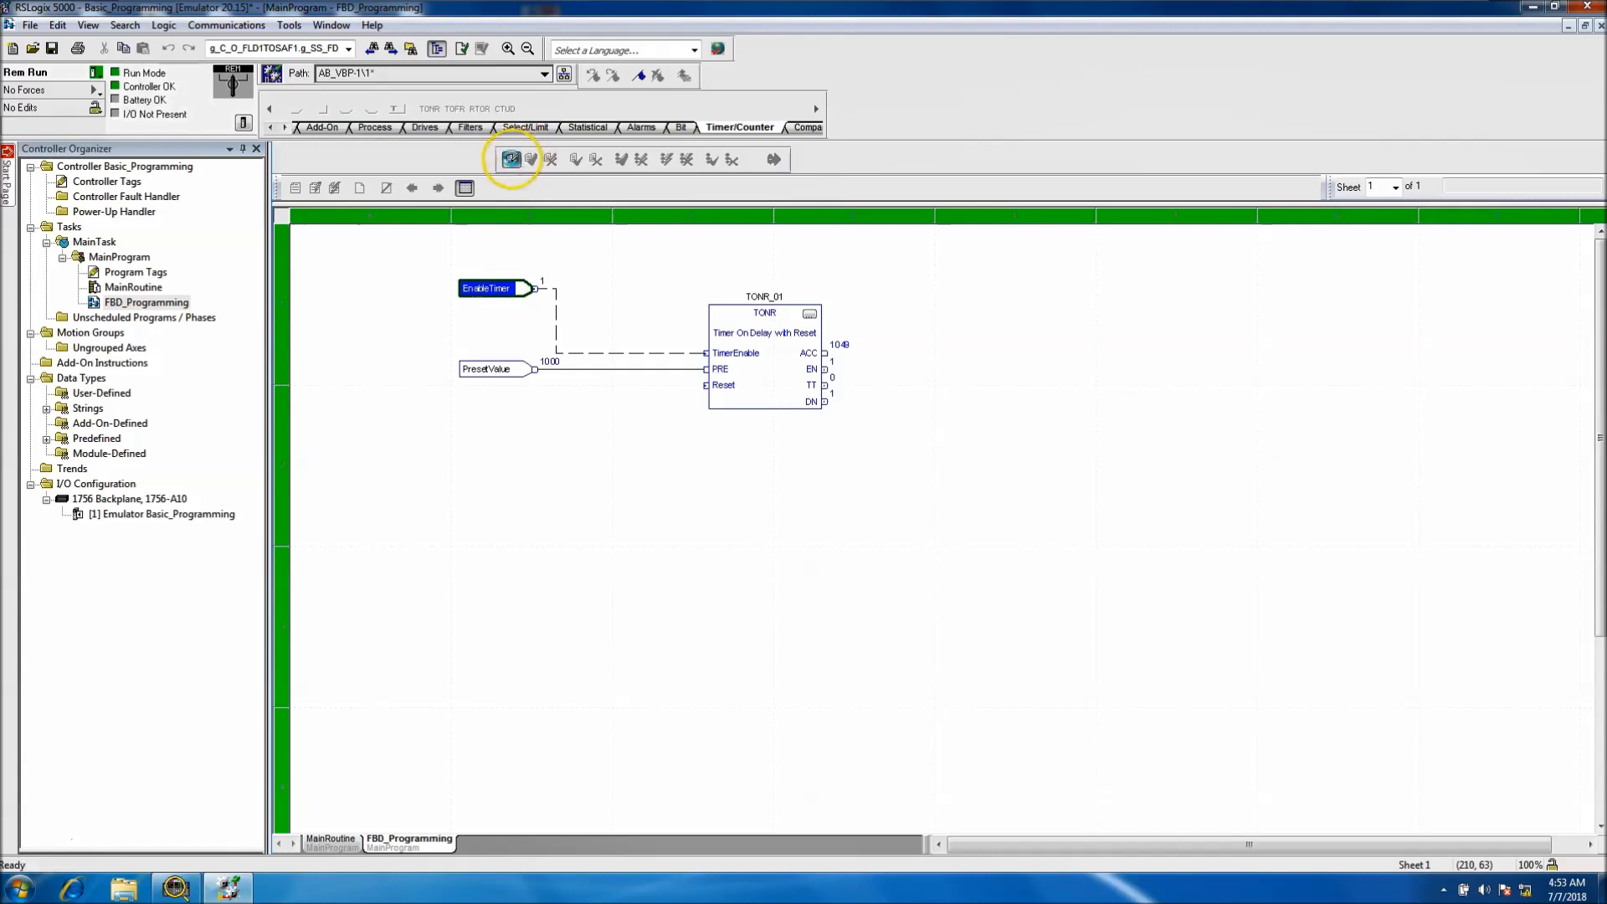
left_click(510, 159)
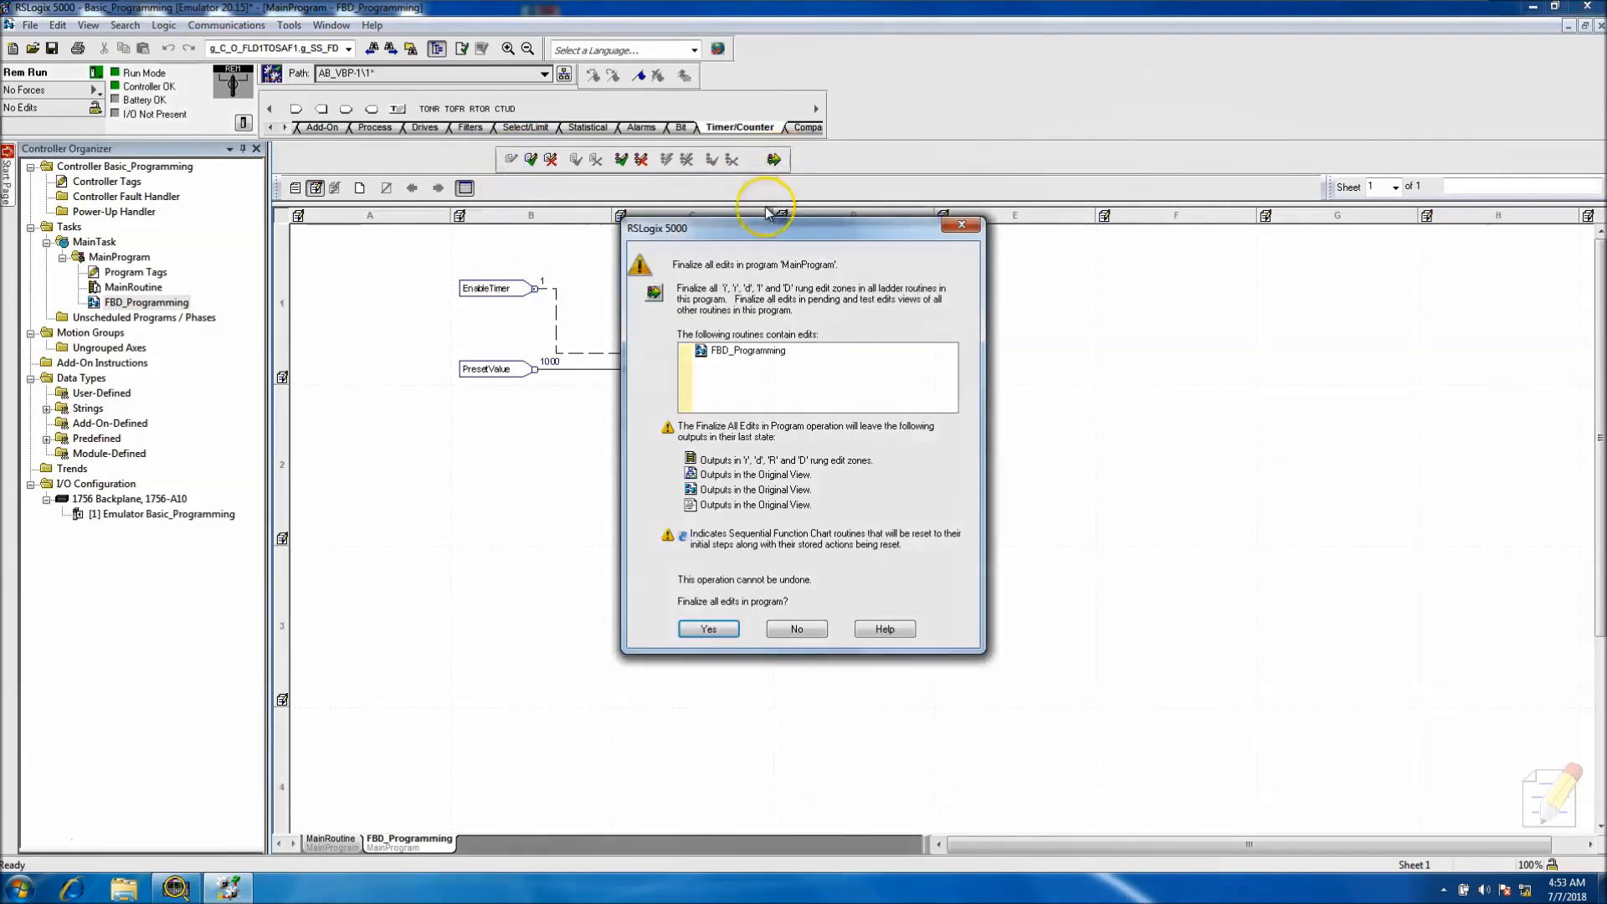
left_click(707, 629)
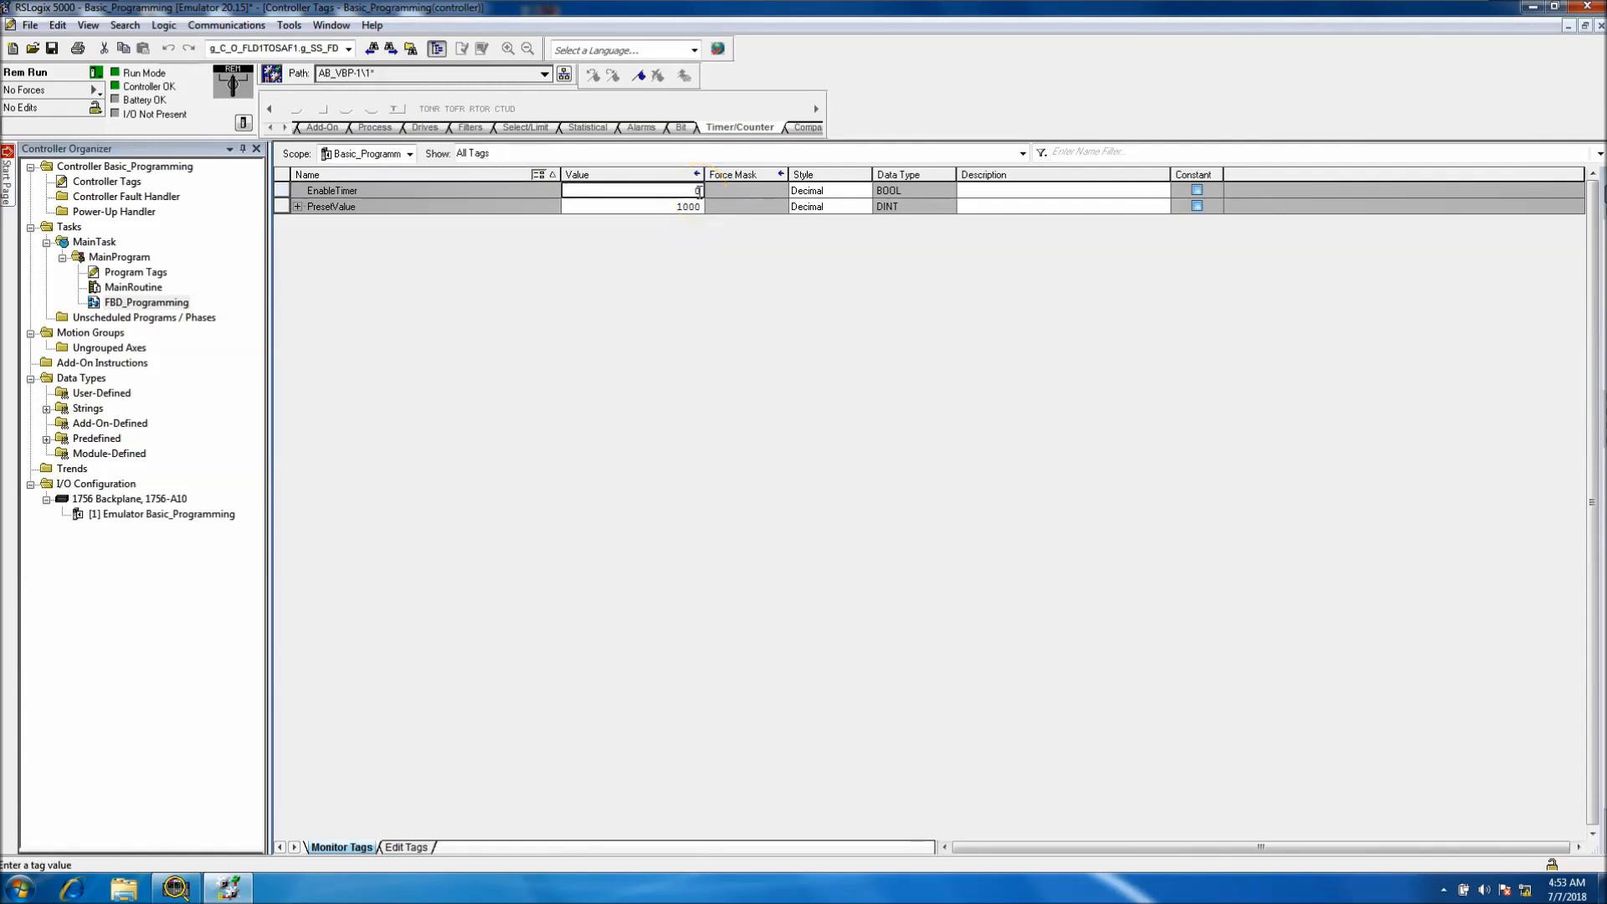
Reopen FBD_Programming, switch EnableTimer through its monitor, and return to the routine.
double_click(146, 302)
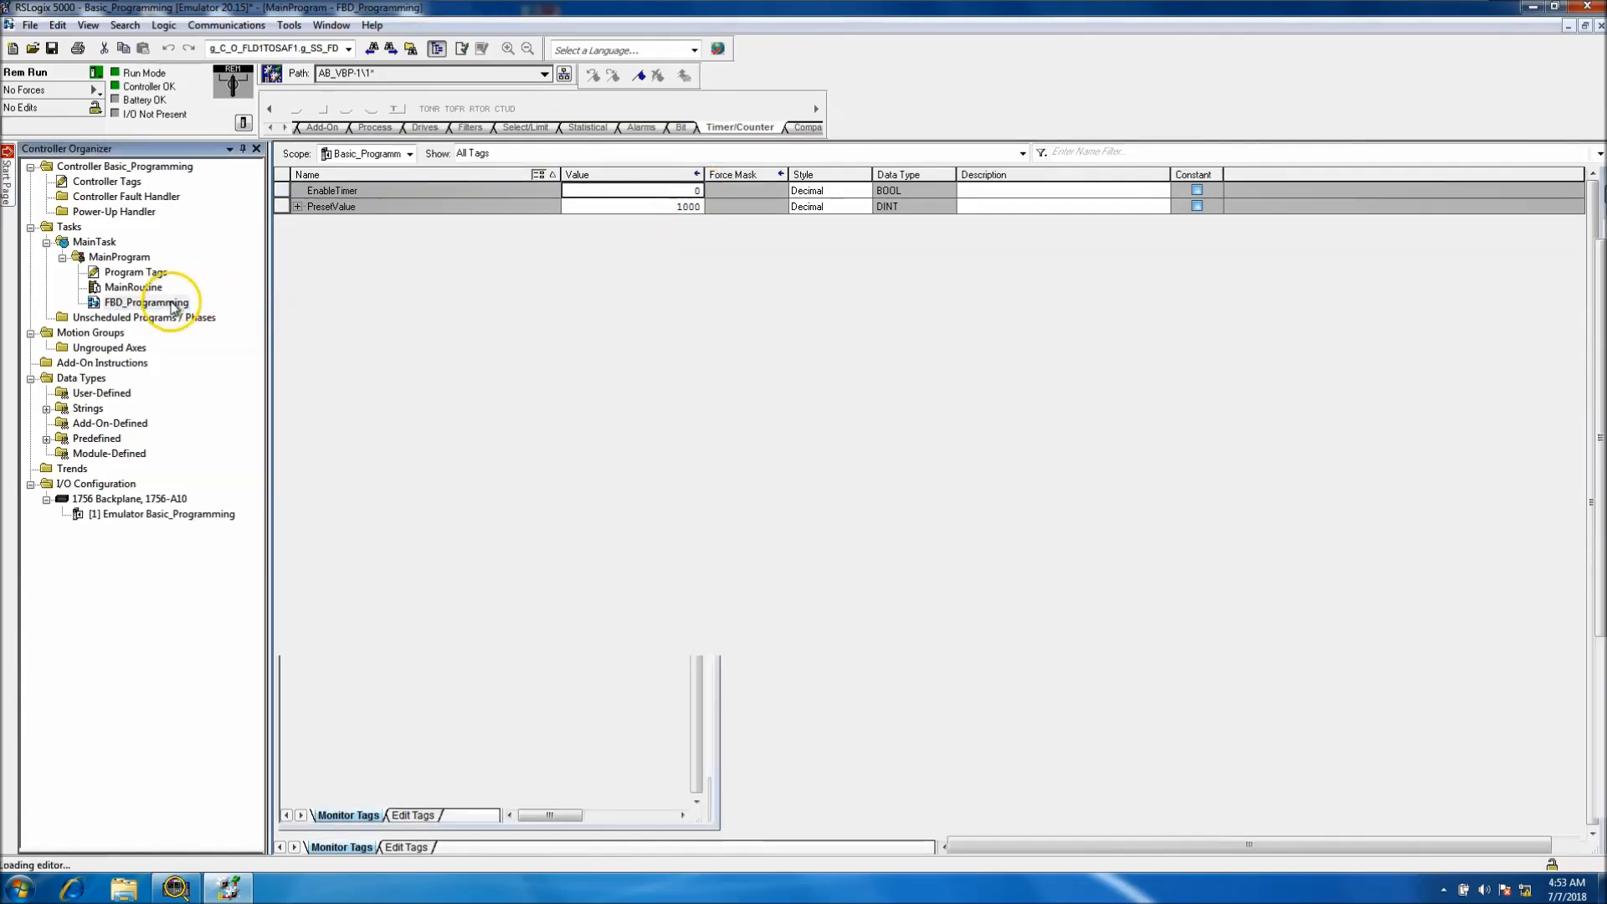
double_click(145, 302)
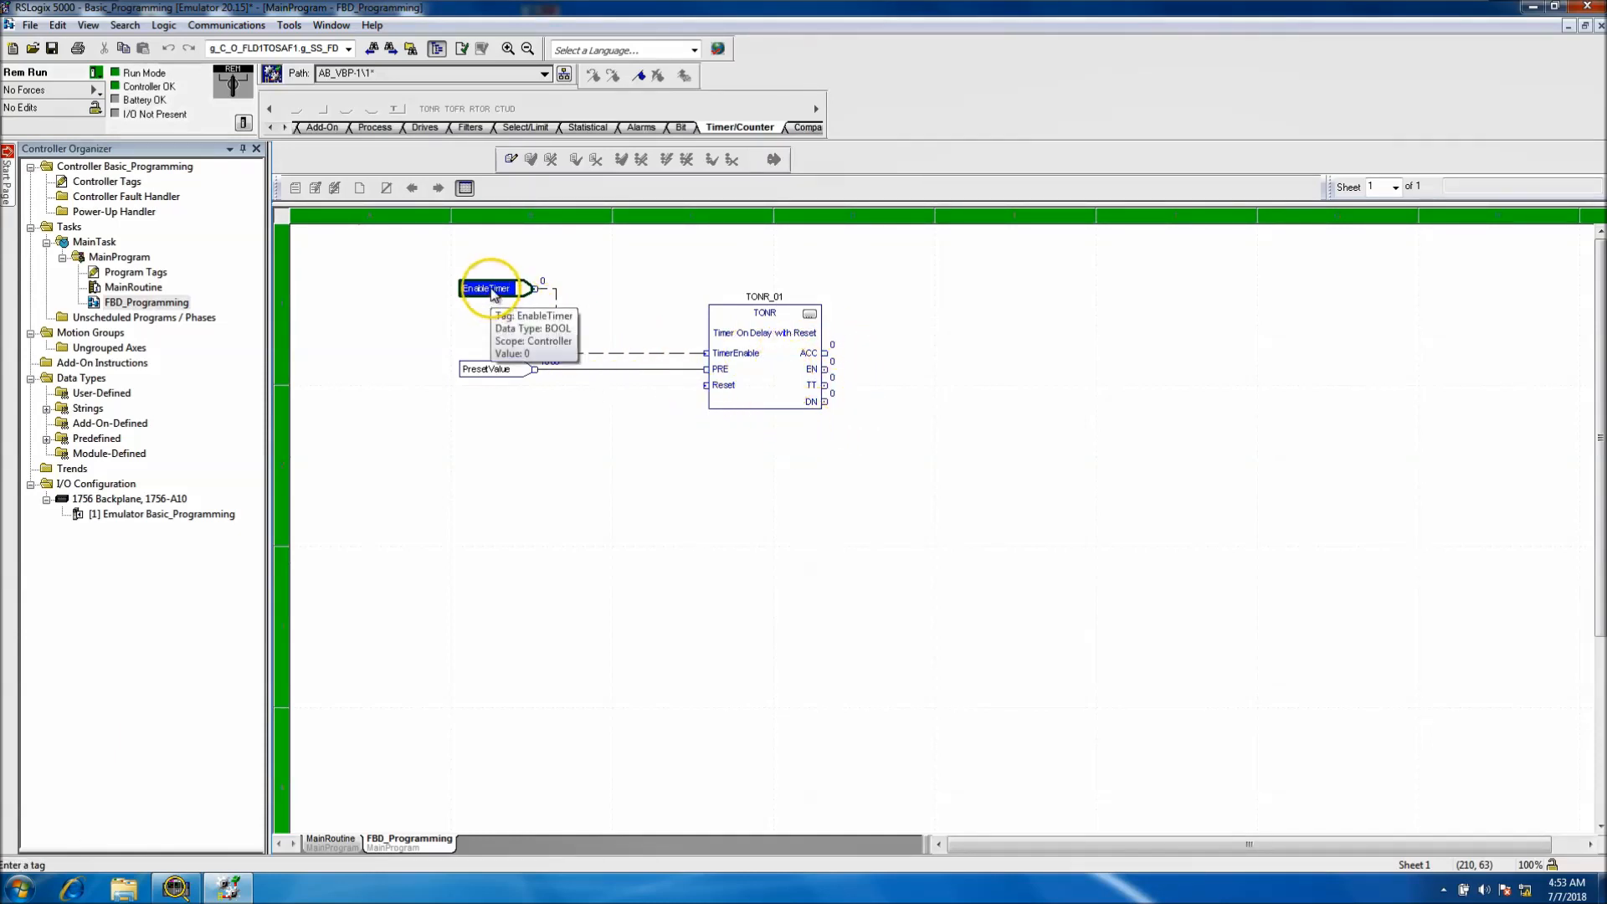
right_click(487, 288)
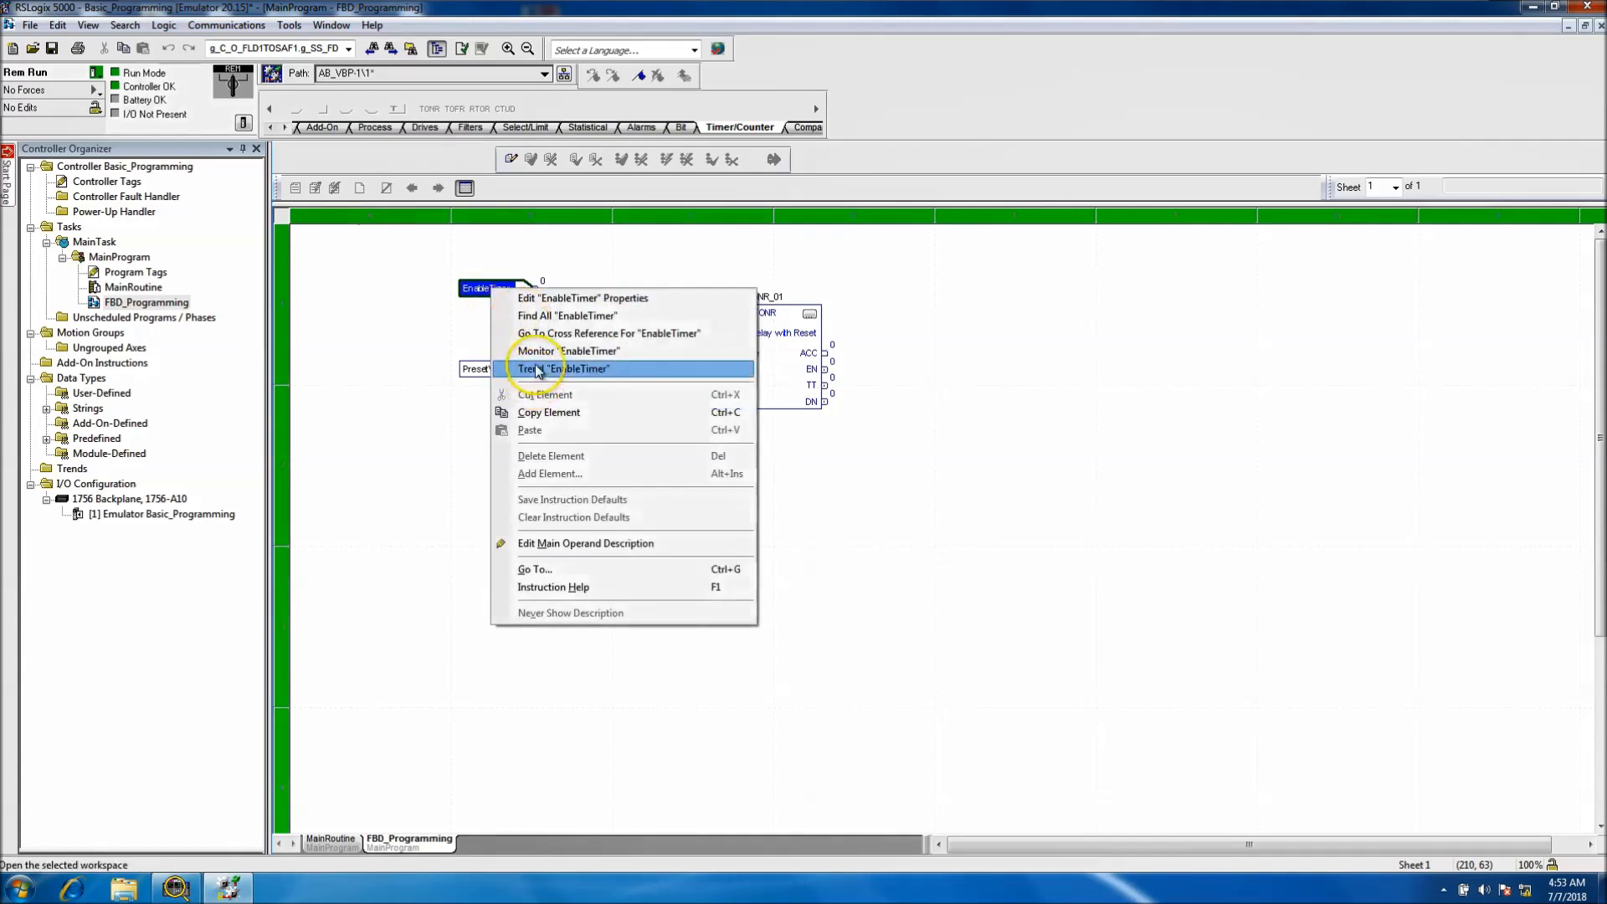
left_click(571, 351)
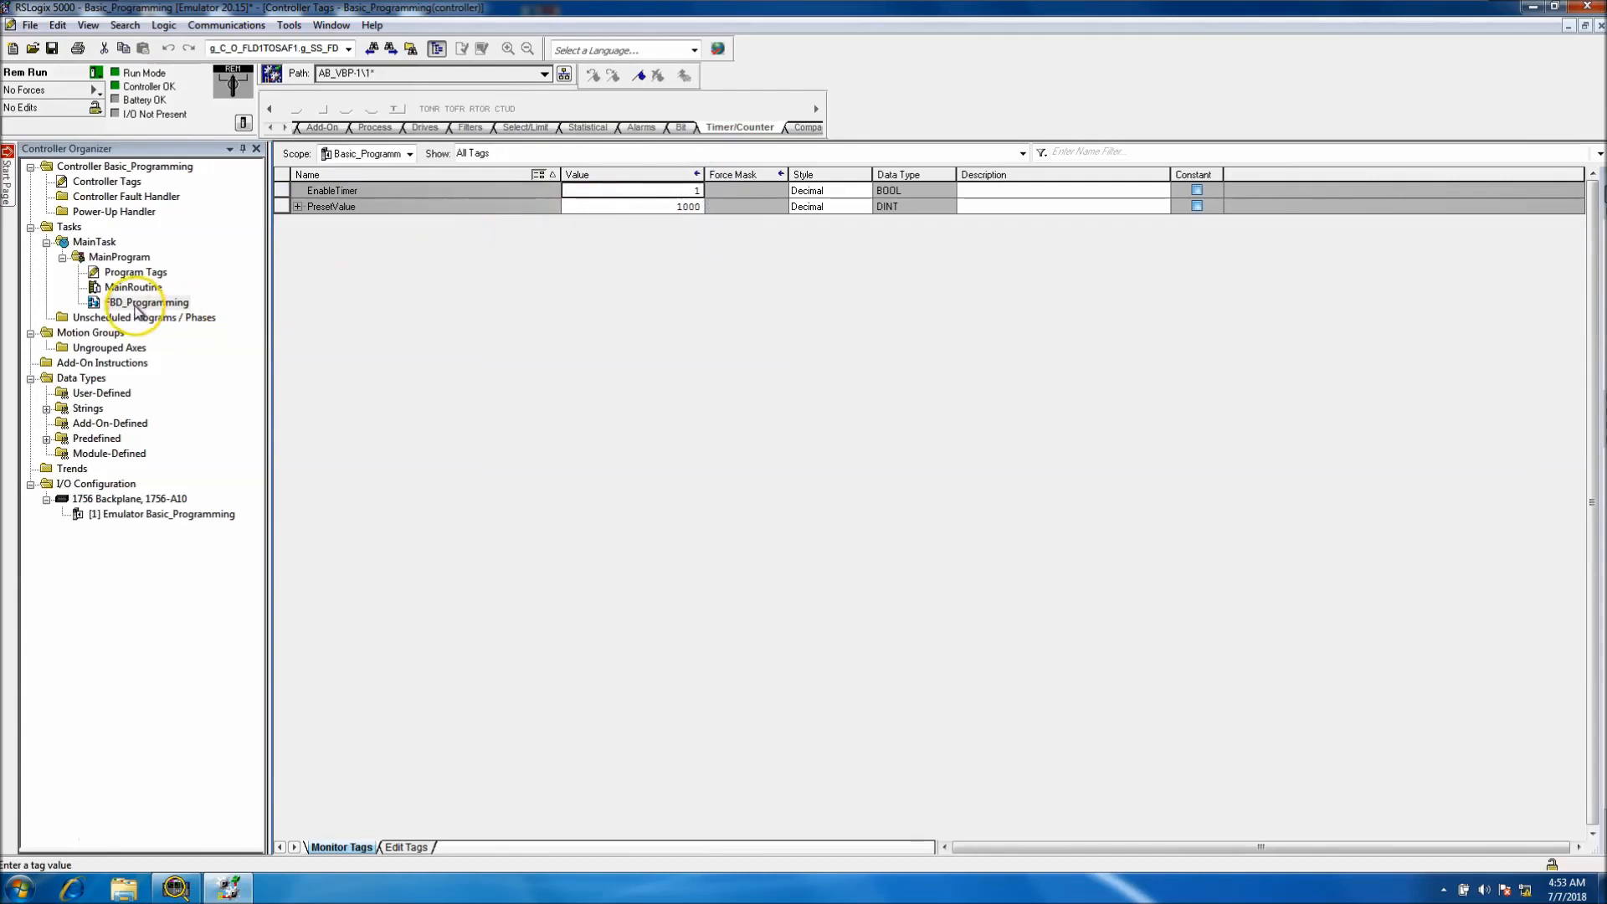
double_click(147, 302)
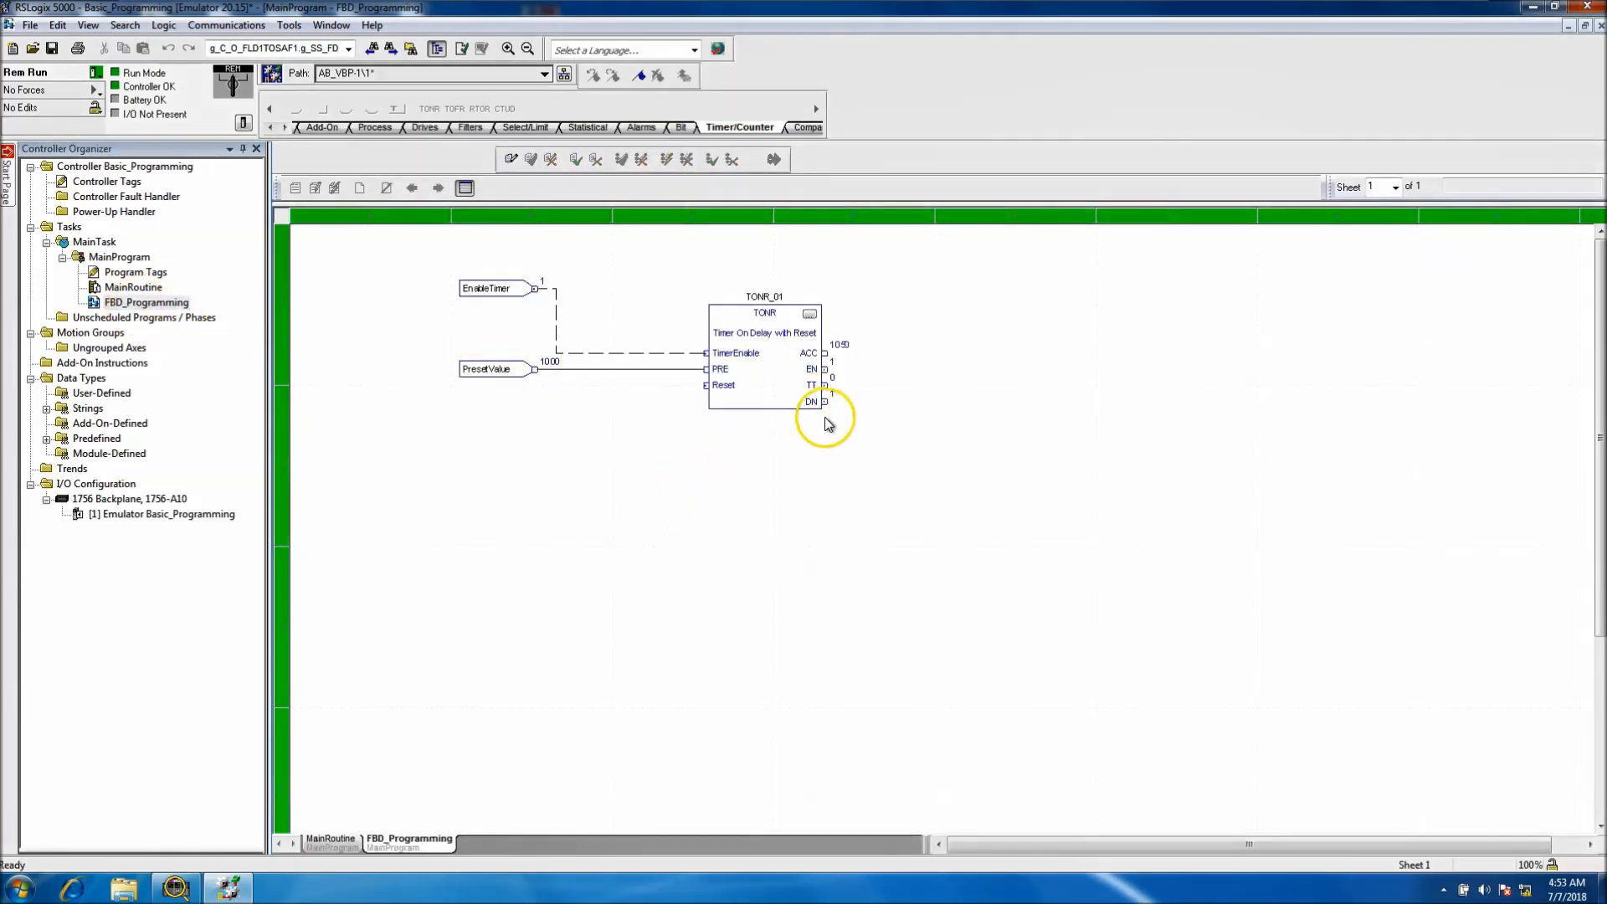
mouse_move(686, 396)
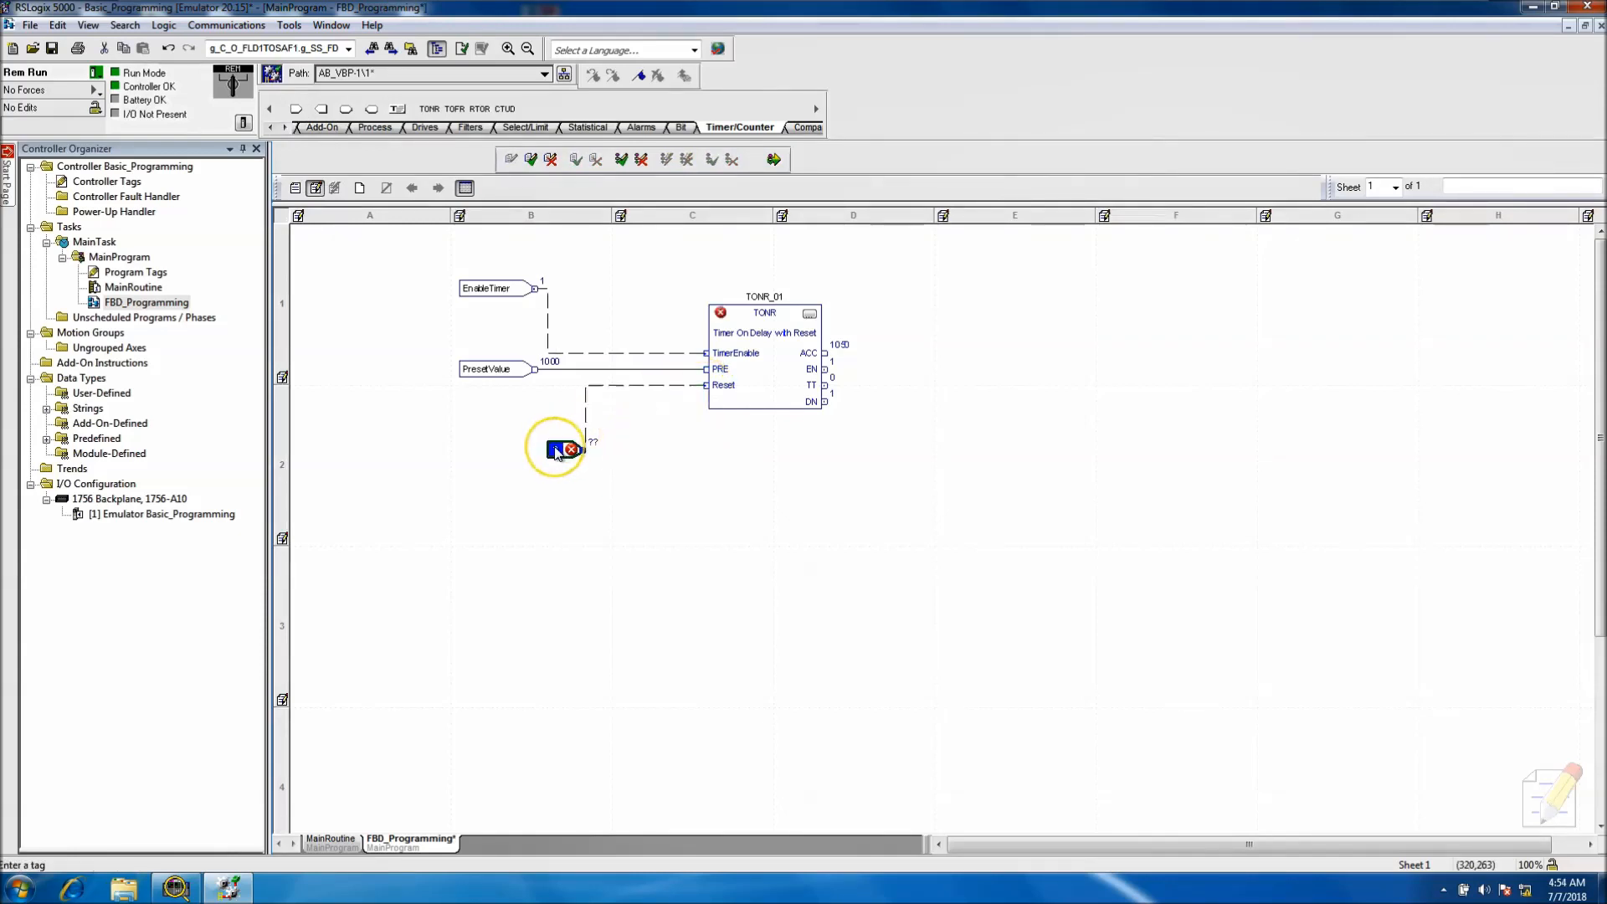
Create a BOOL tag named TimerReset for the Reset input reference.
left_click(558, 449)
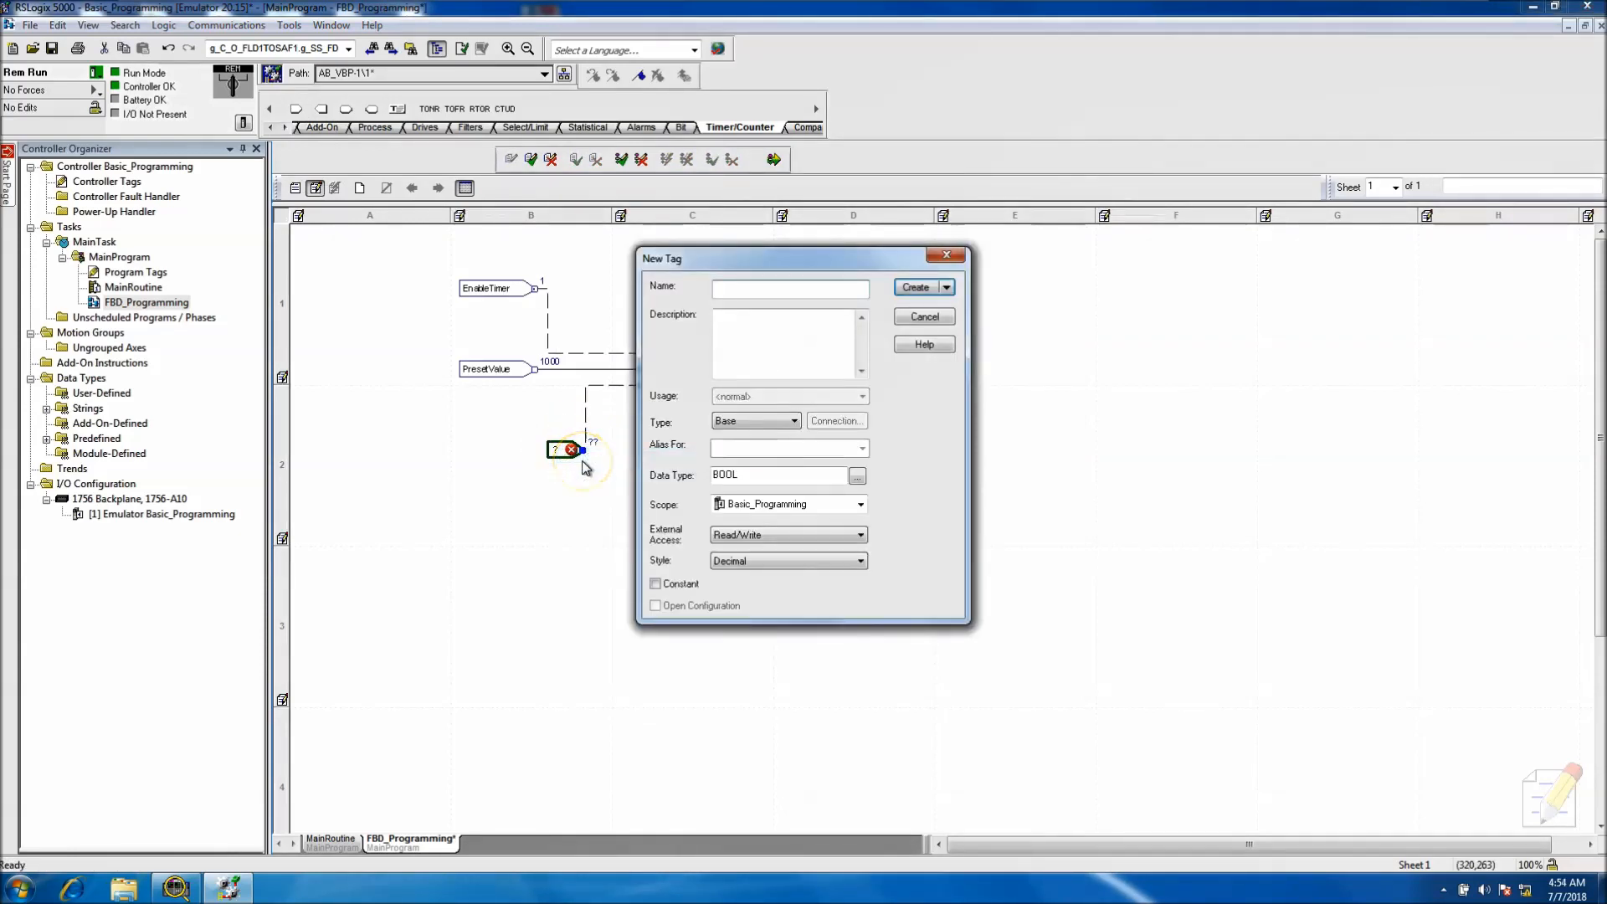
type("TimerReset")
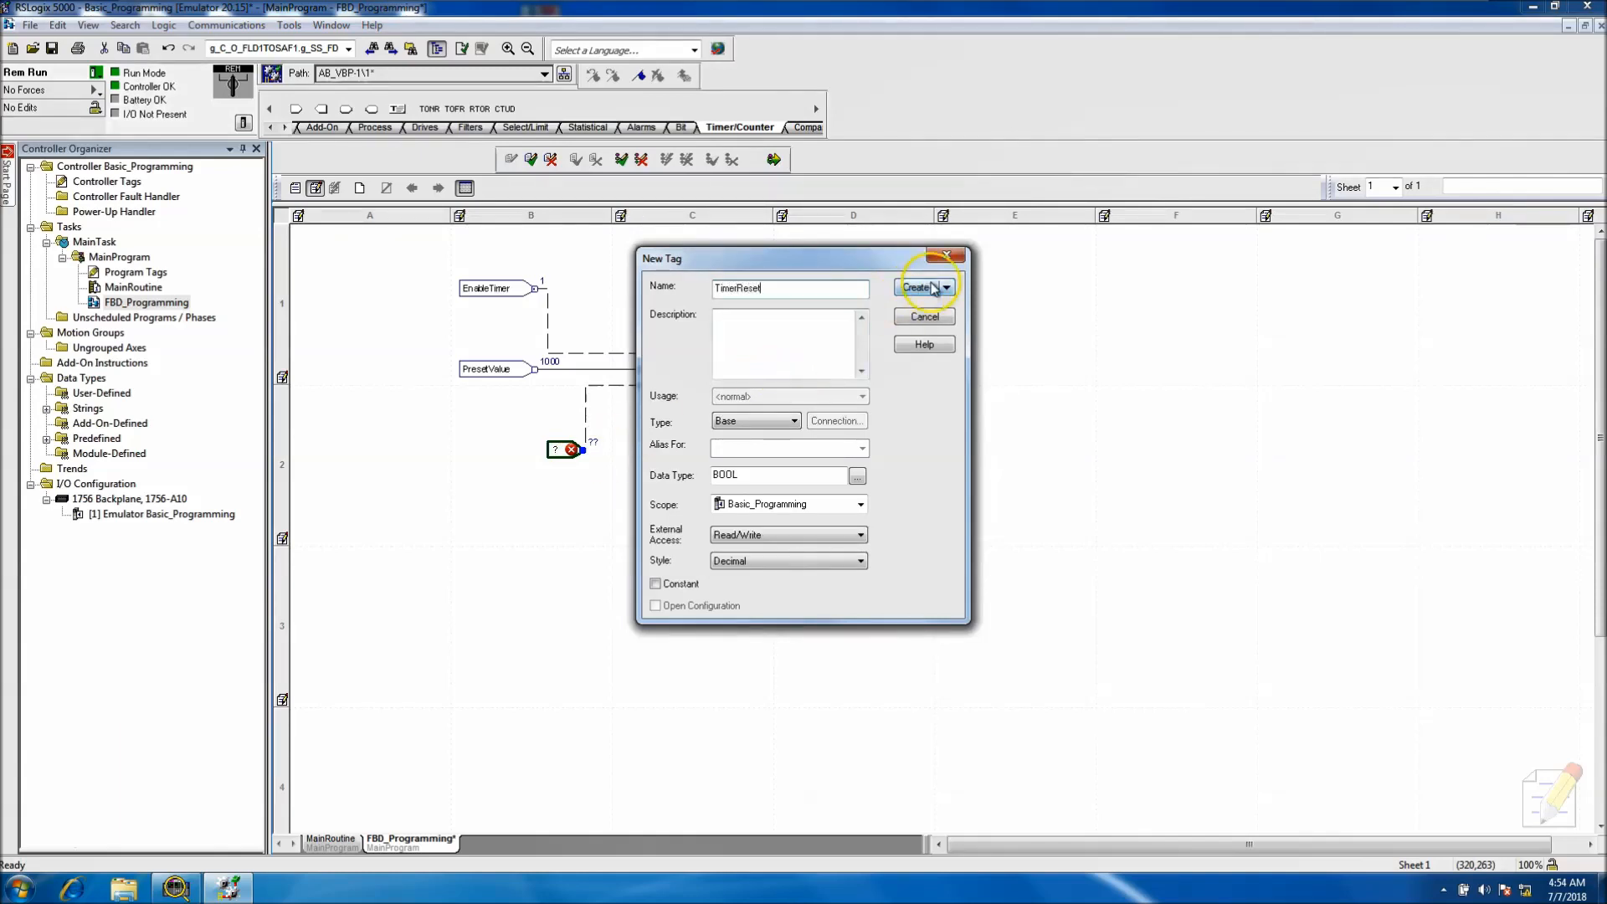
left_click(916, 288)
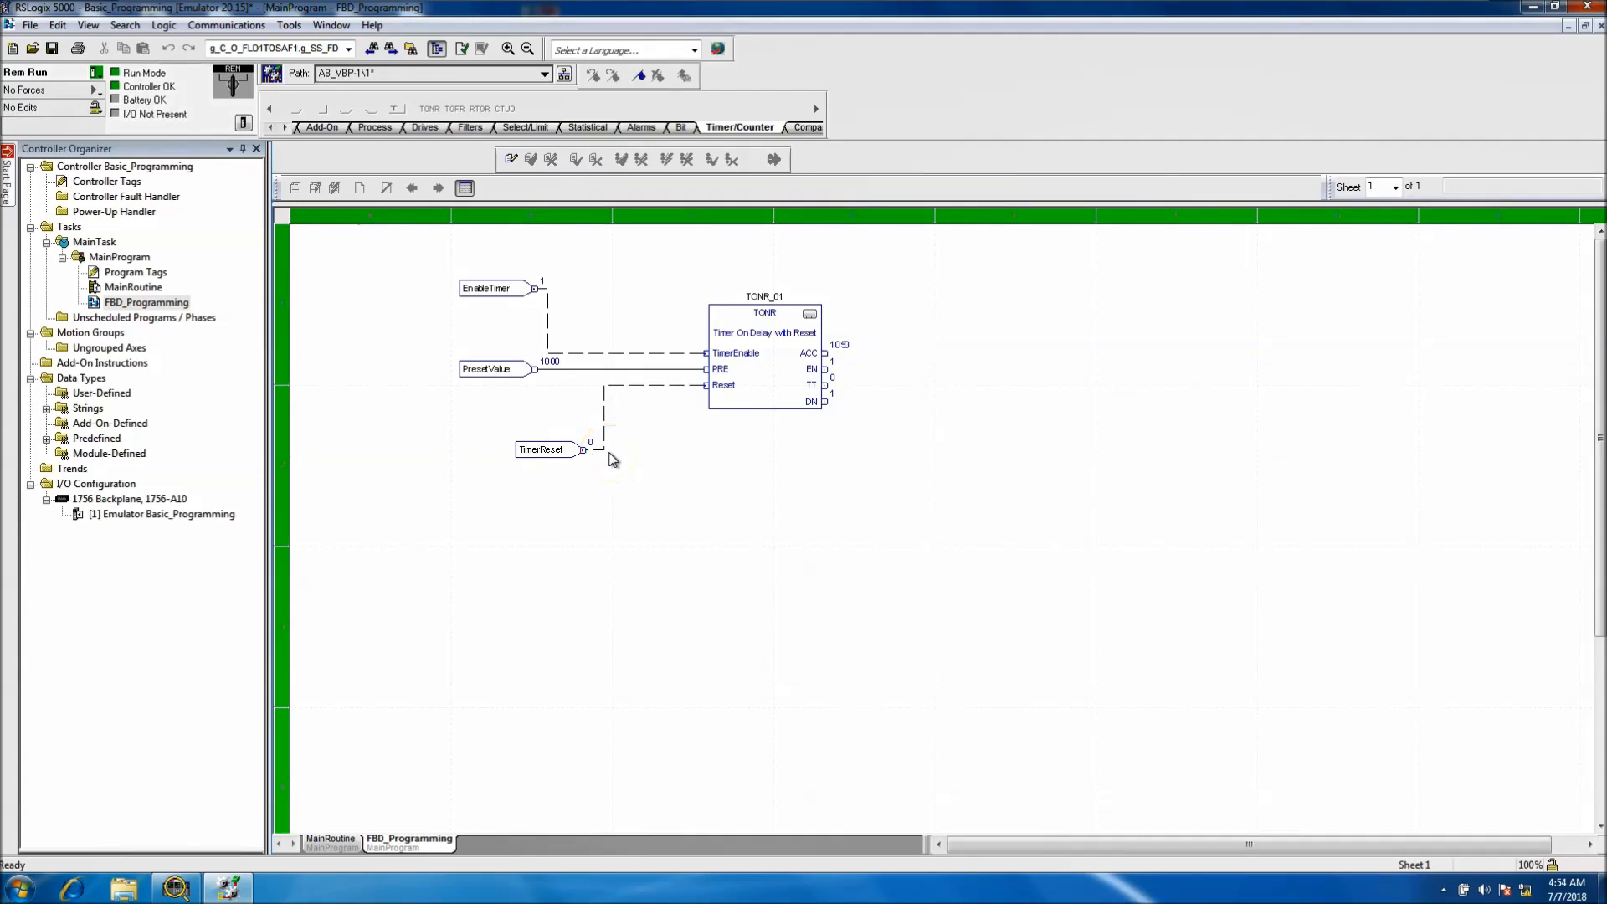
Monitor TimerReset and set it to 1 to reset the timer.
right_click(553, 449)
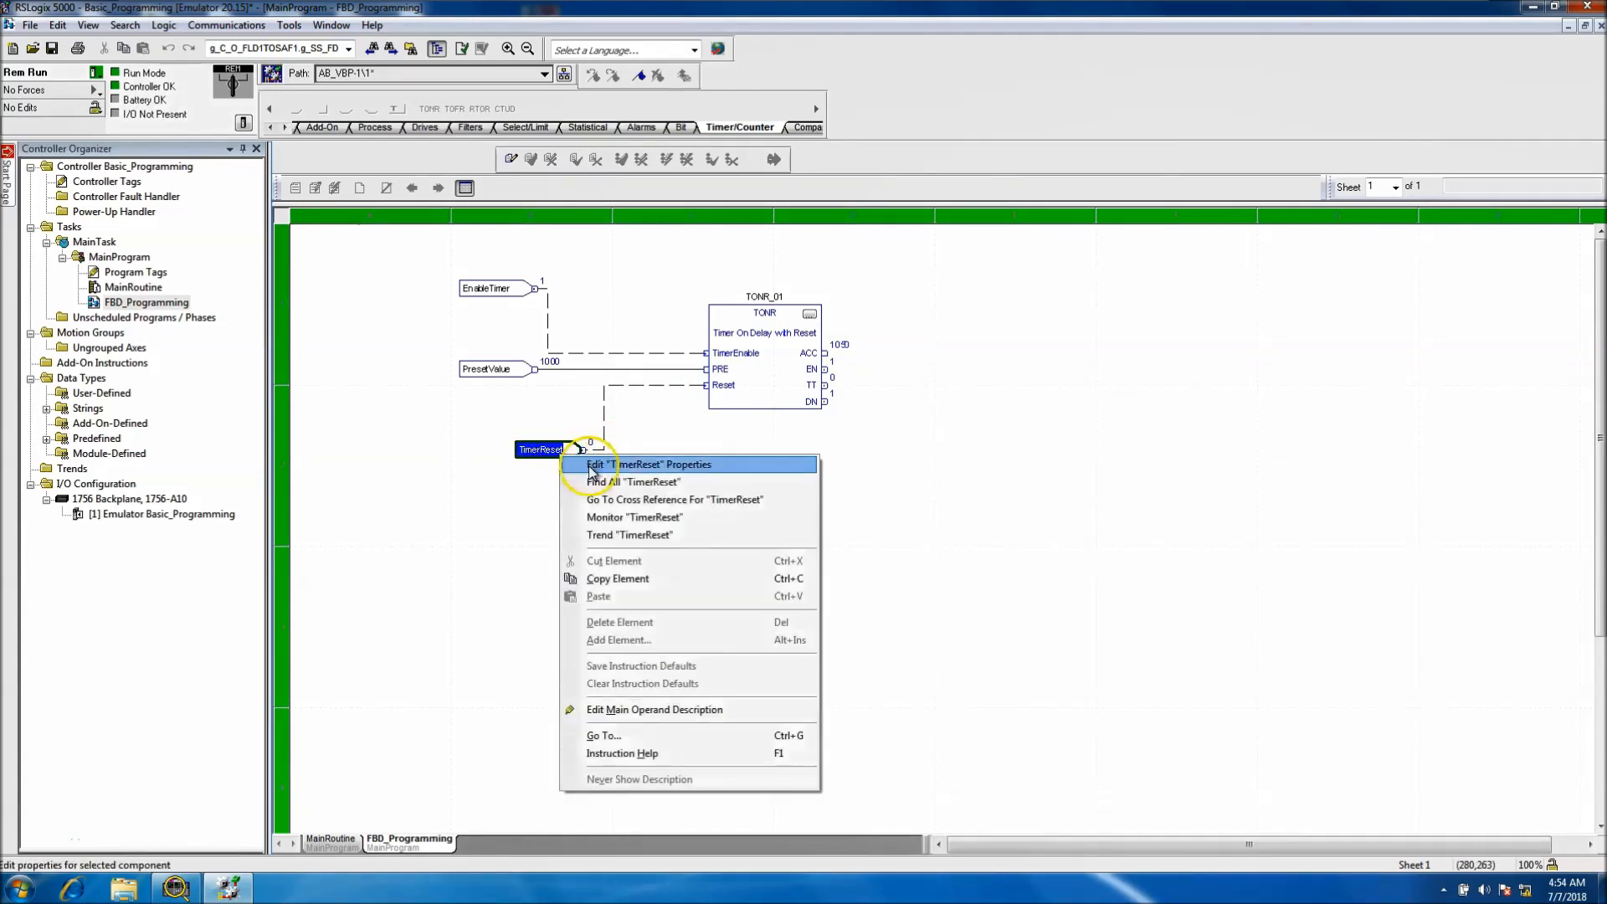
mouse_move(633, 517)
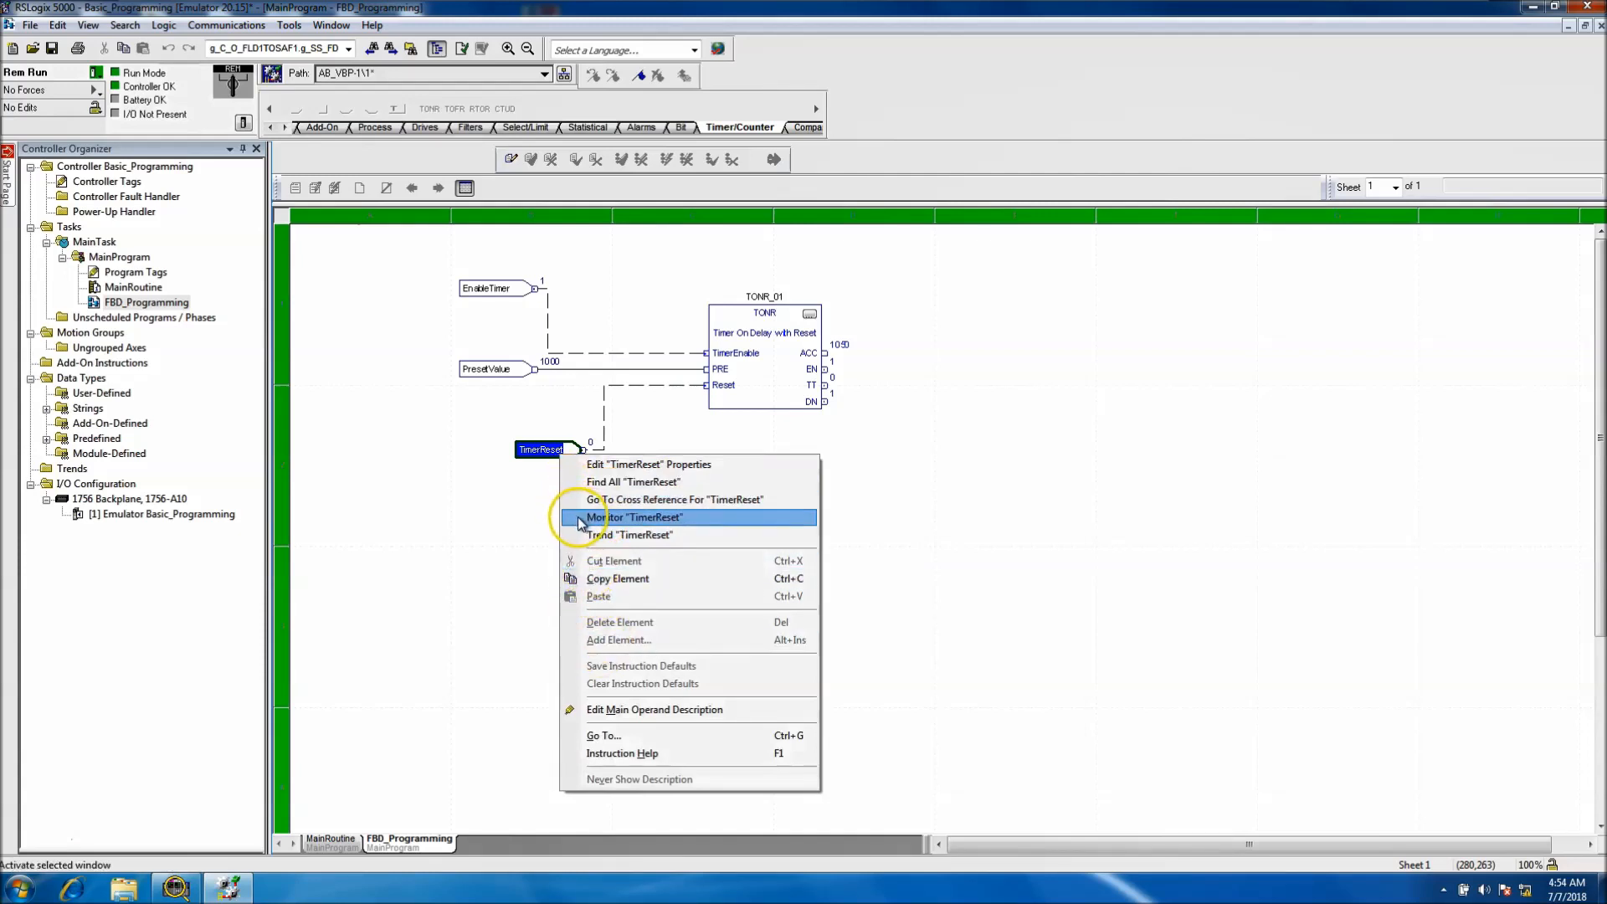
left_click(634, 516)
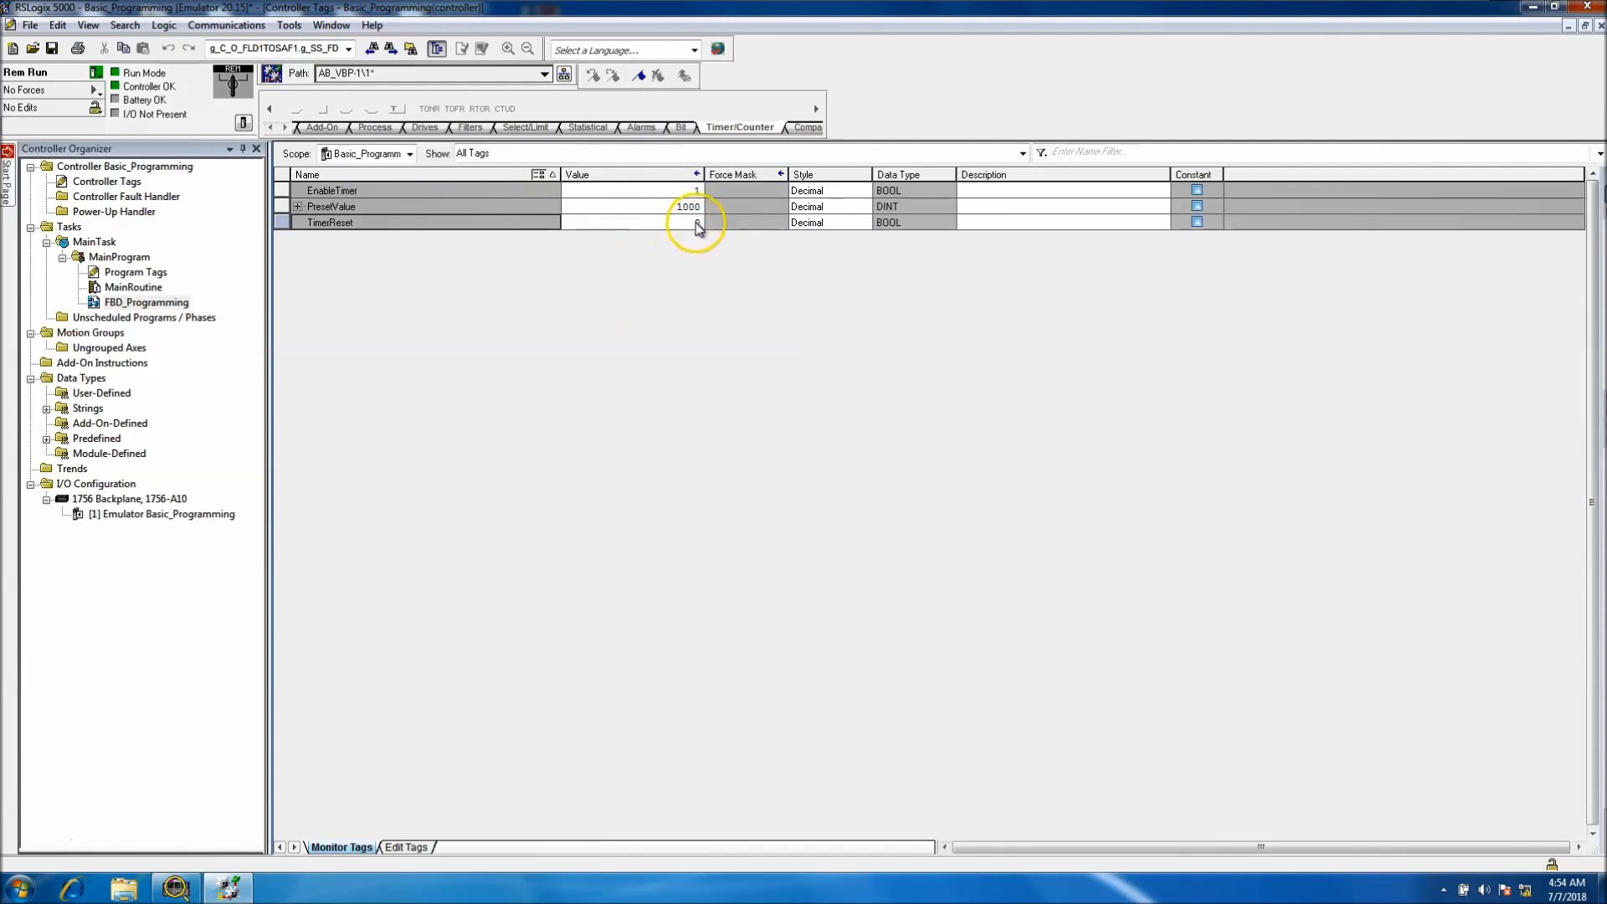
left_click(630, 222)
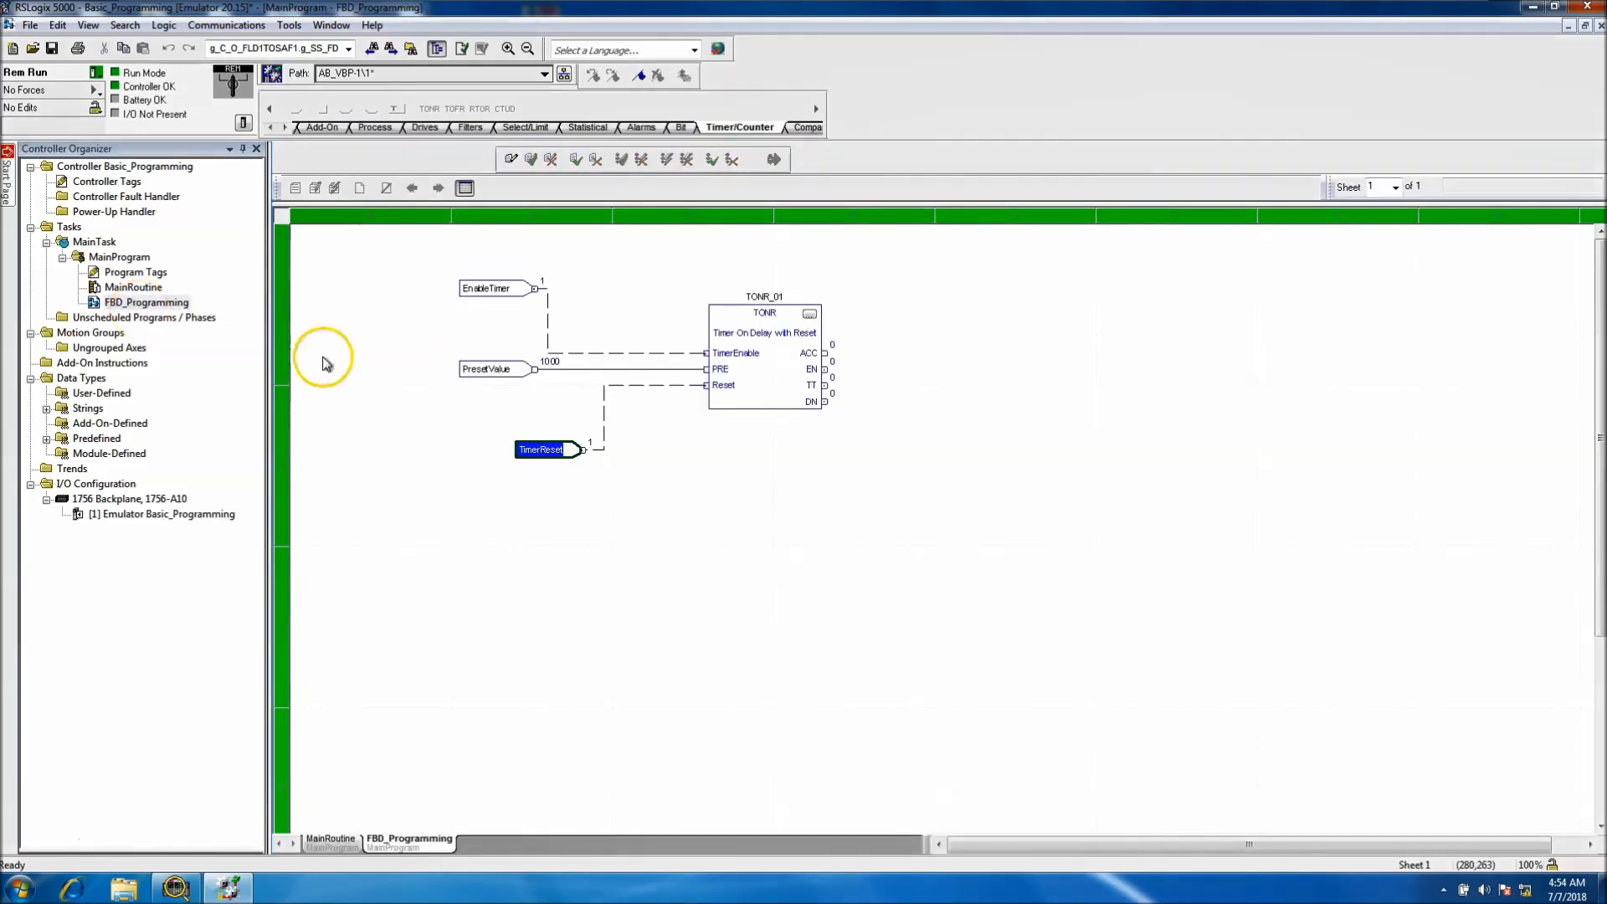
Monitor TimerReset again to set it back to 0, then return to FBD_Programming.
double_click(542, 449)
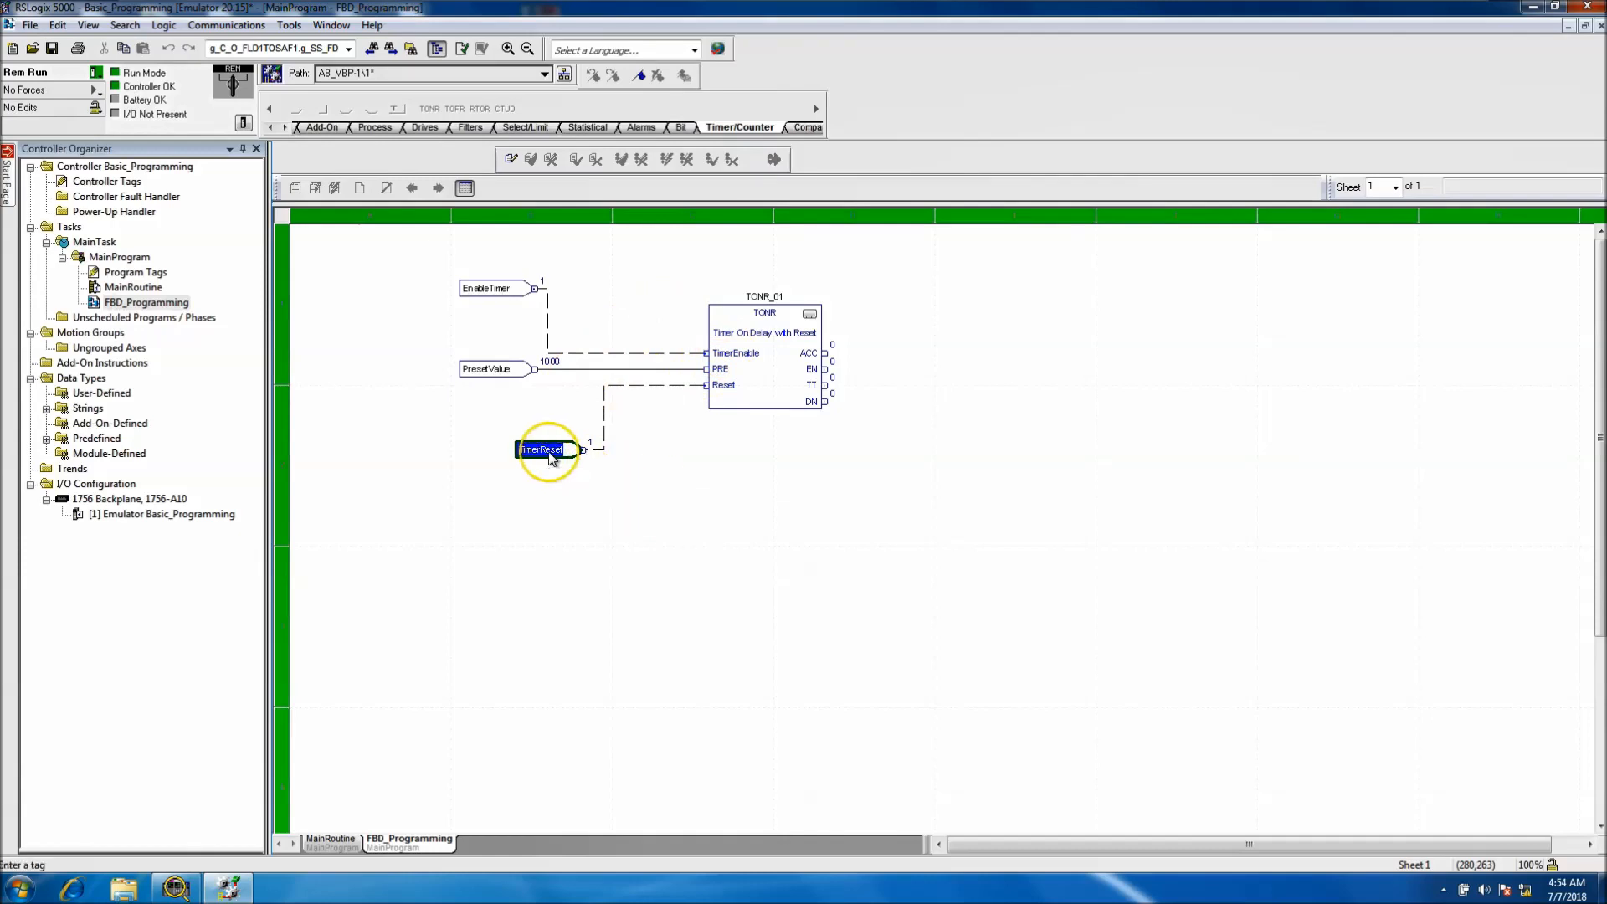
right_click(543, 448)
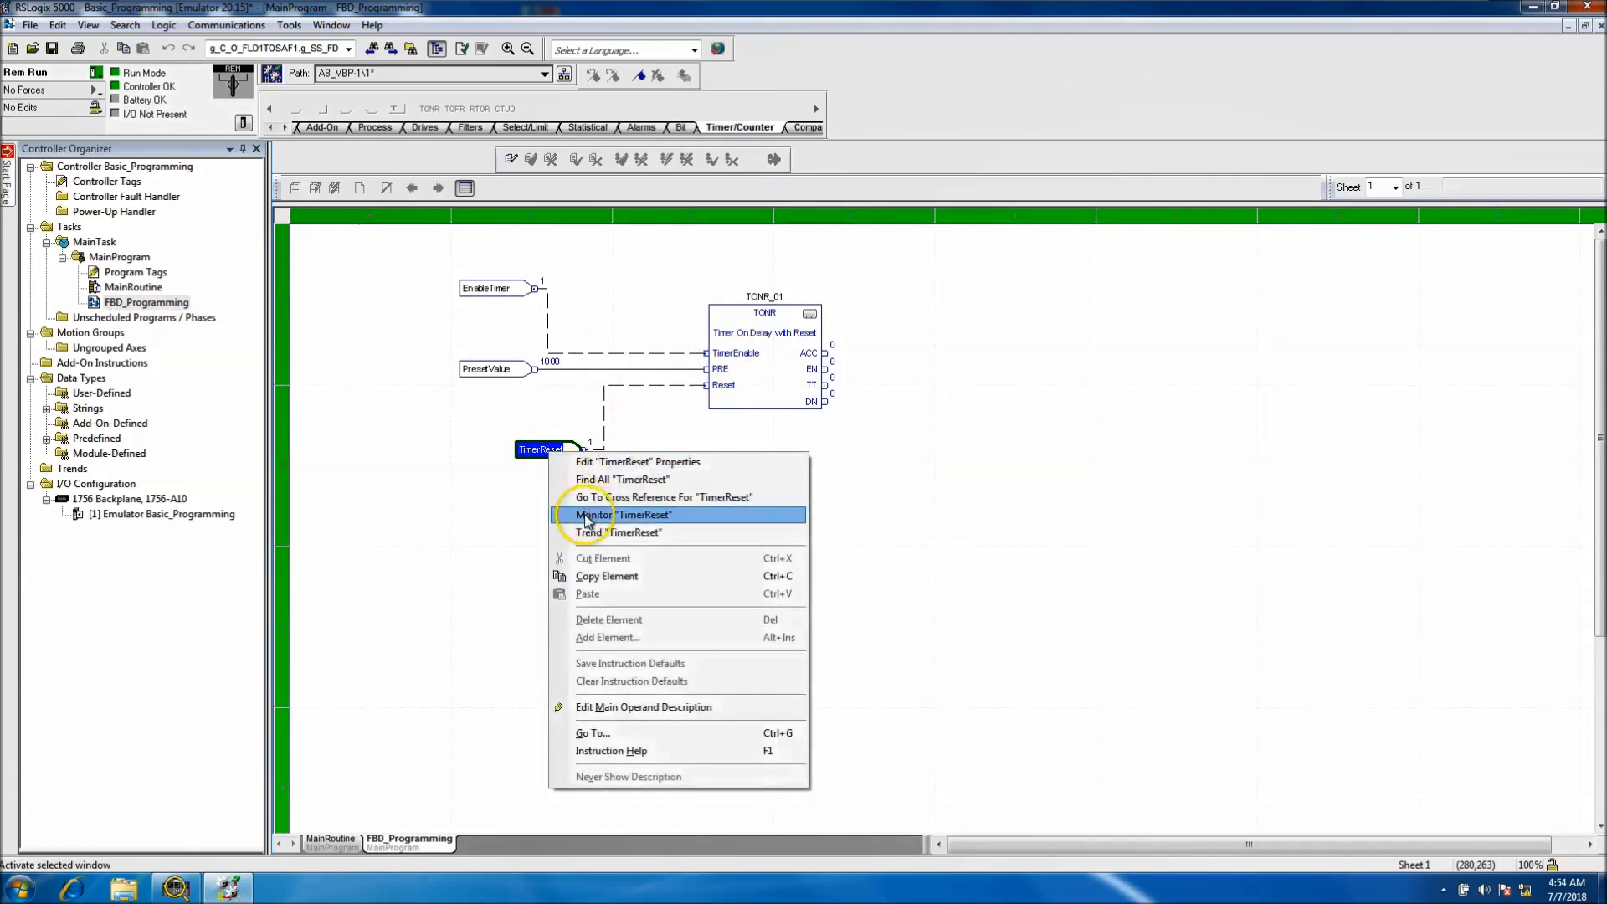
left_click(623, 515)
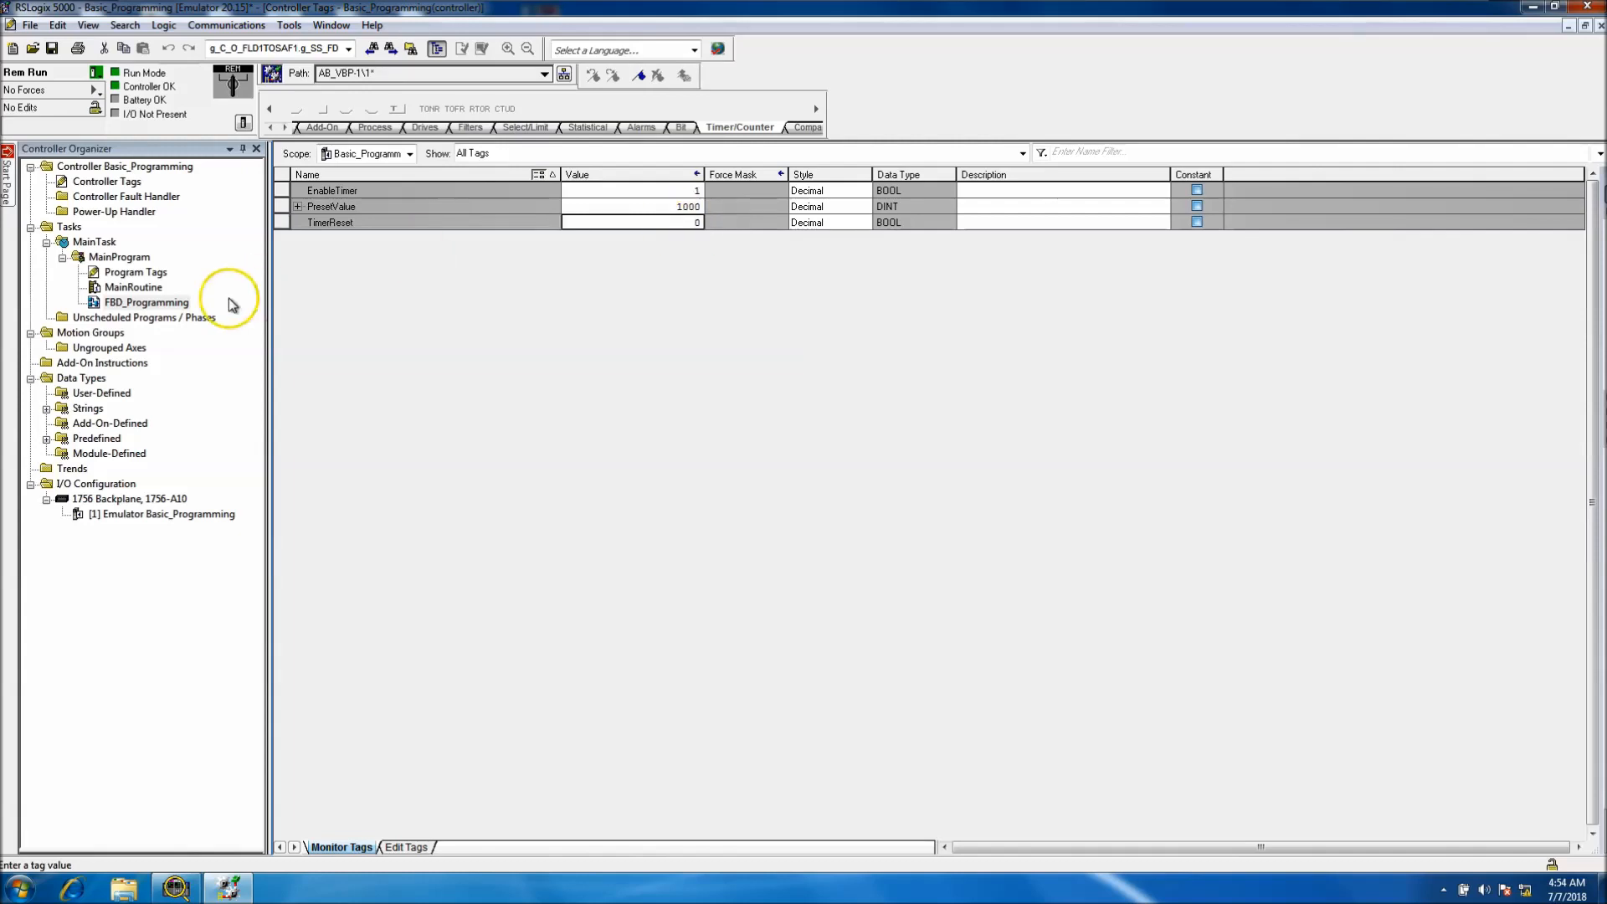
double_click(147, 302)
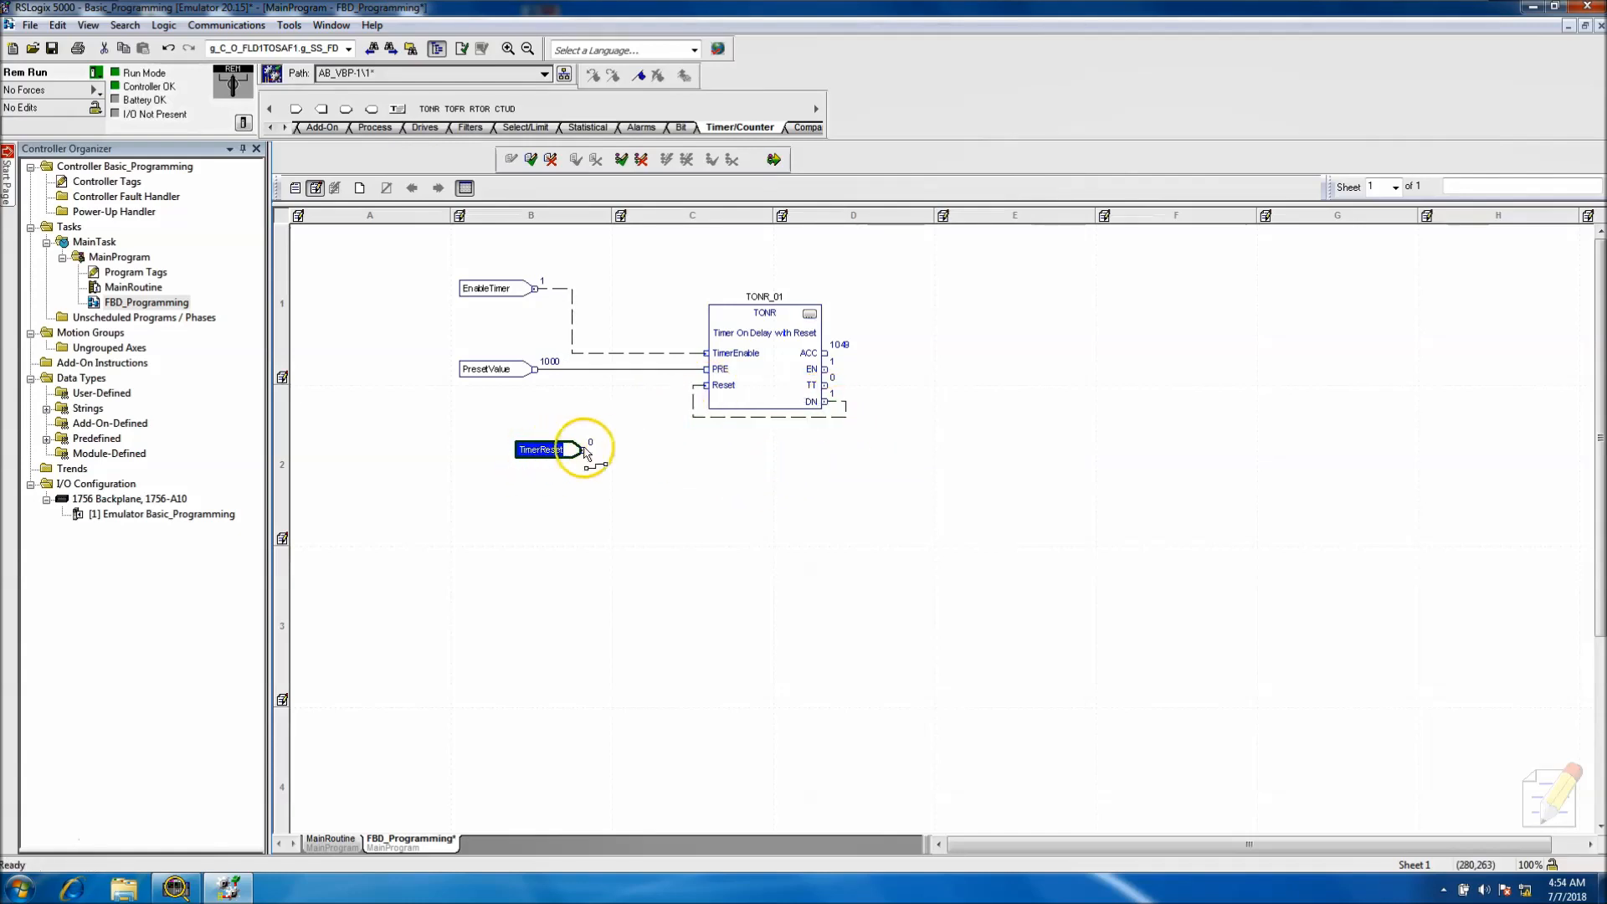
Add a BAND_01 block from Favorites with unused inputs hidden, its output wired to Reset.
left_click_drag(542, 449, 556, 417)
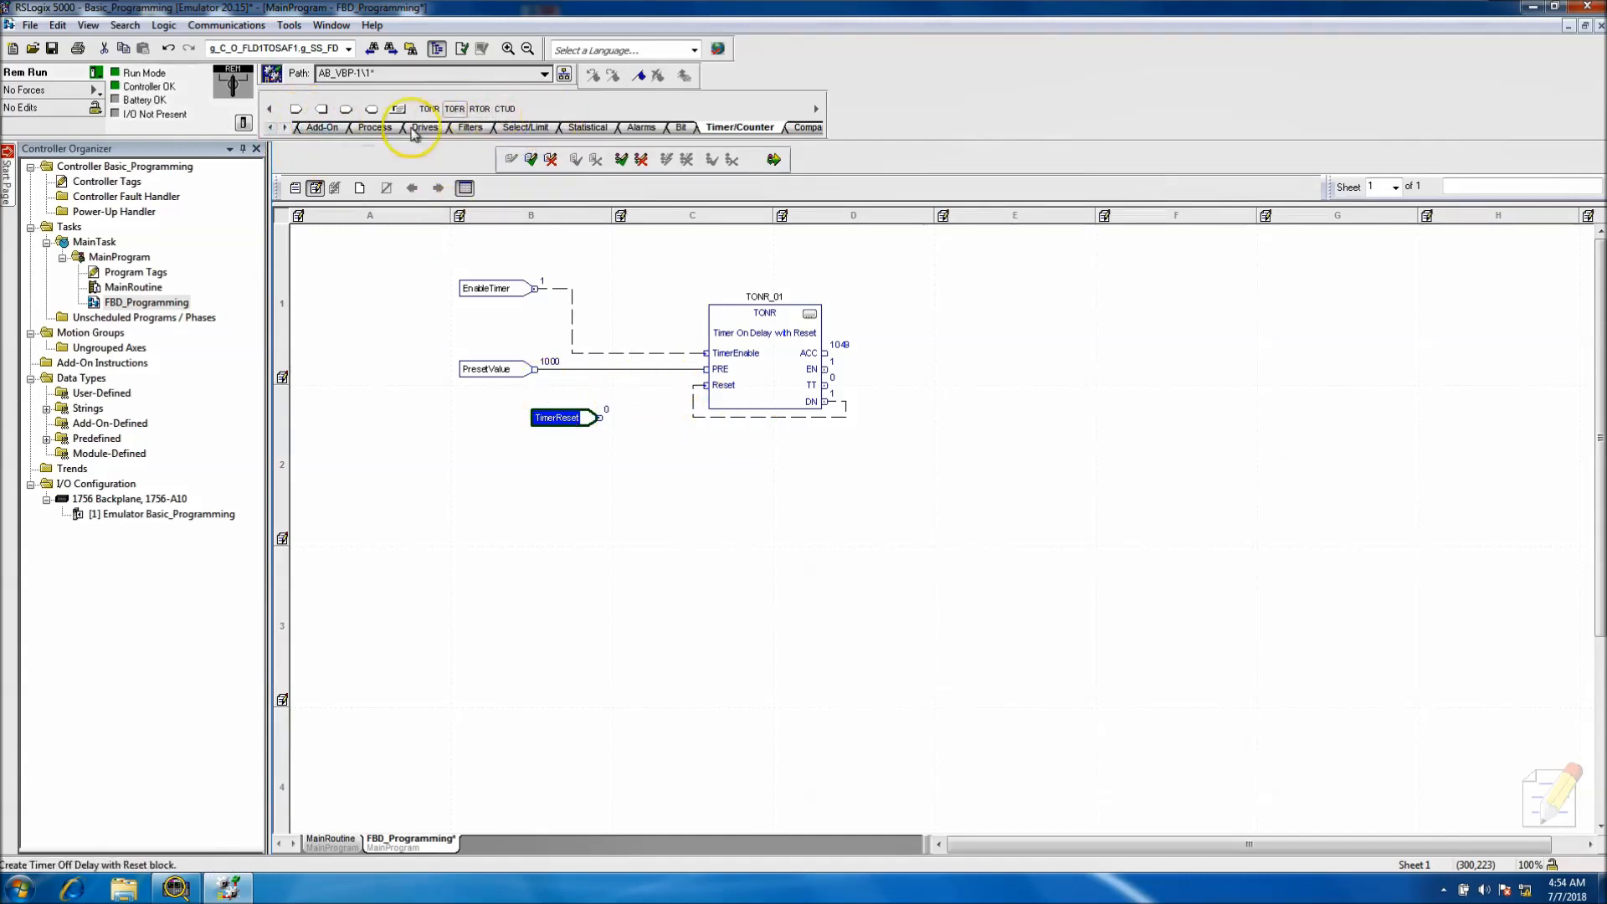
left_click(269, 126)
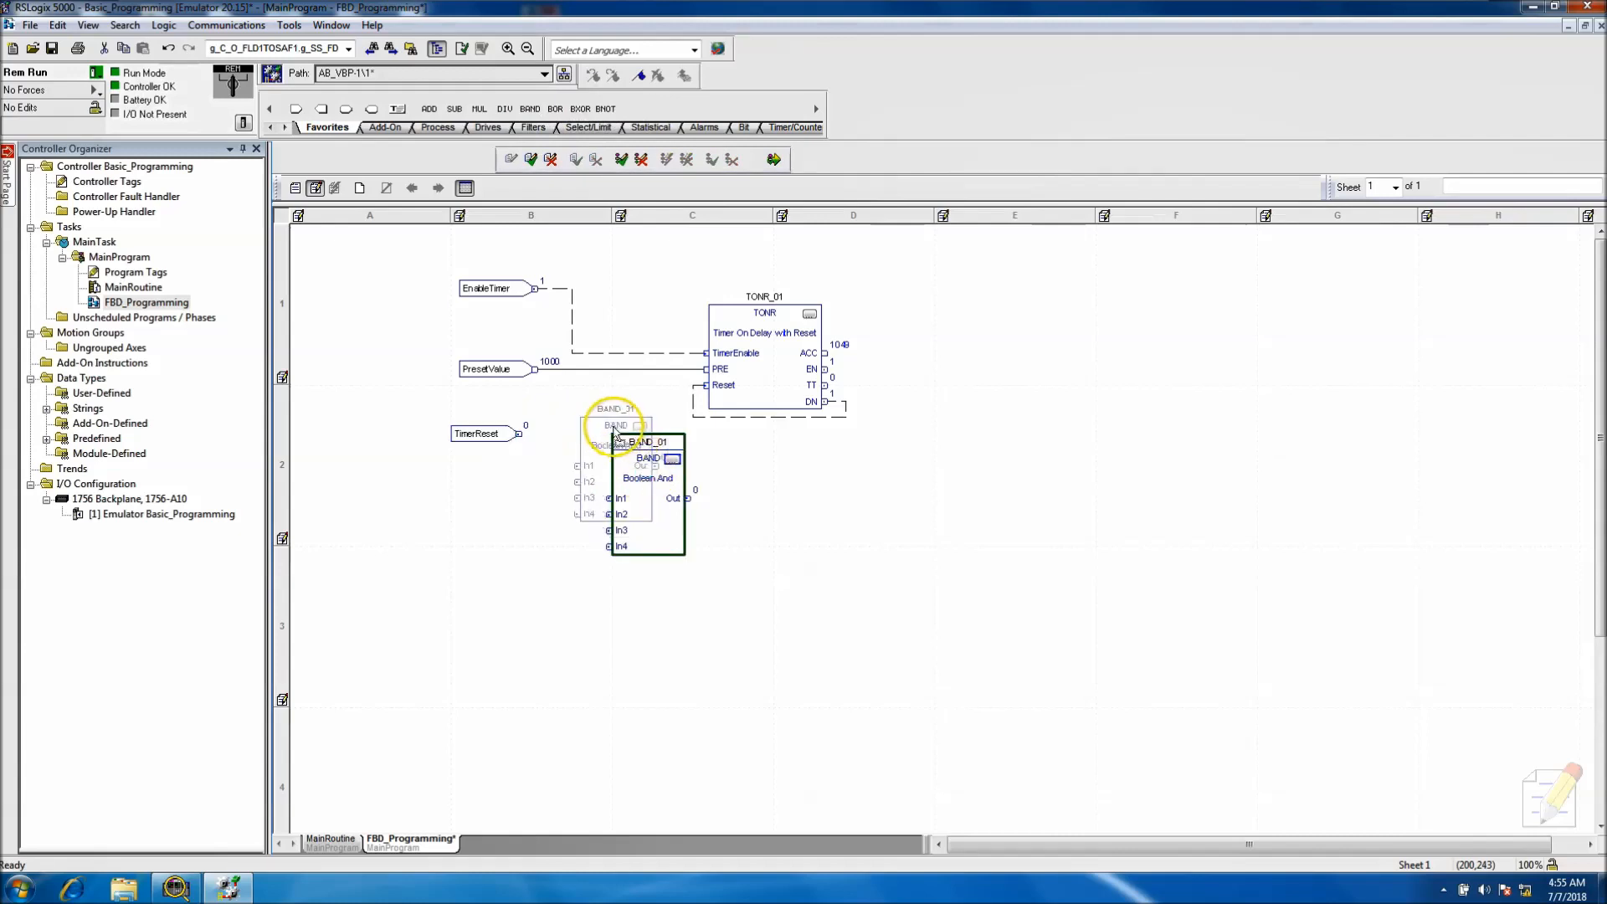
double_click(616, 425)
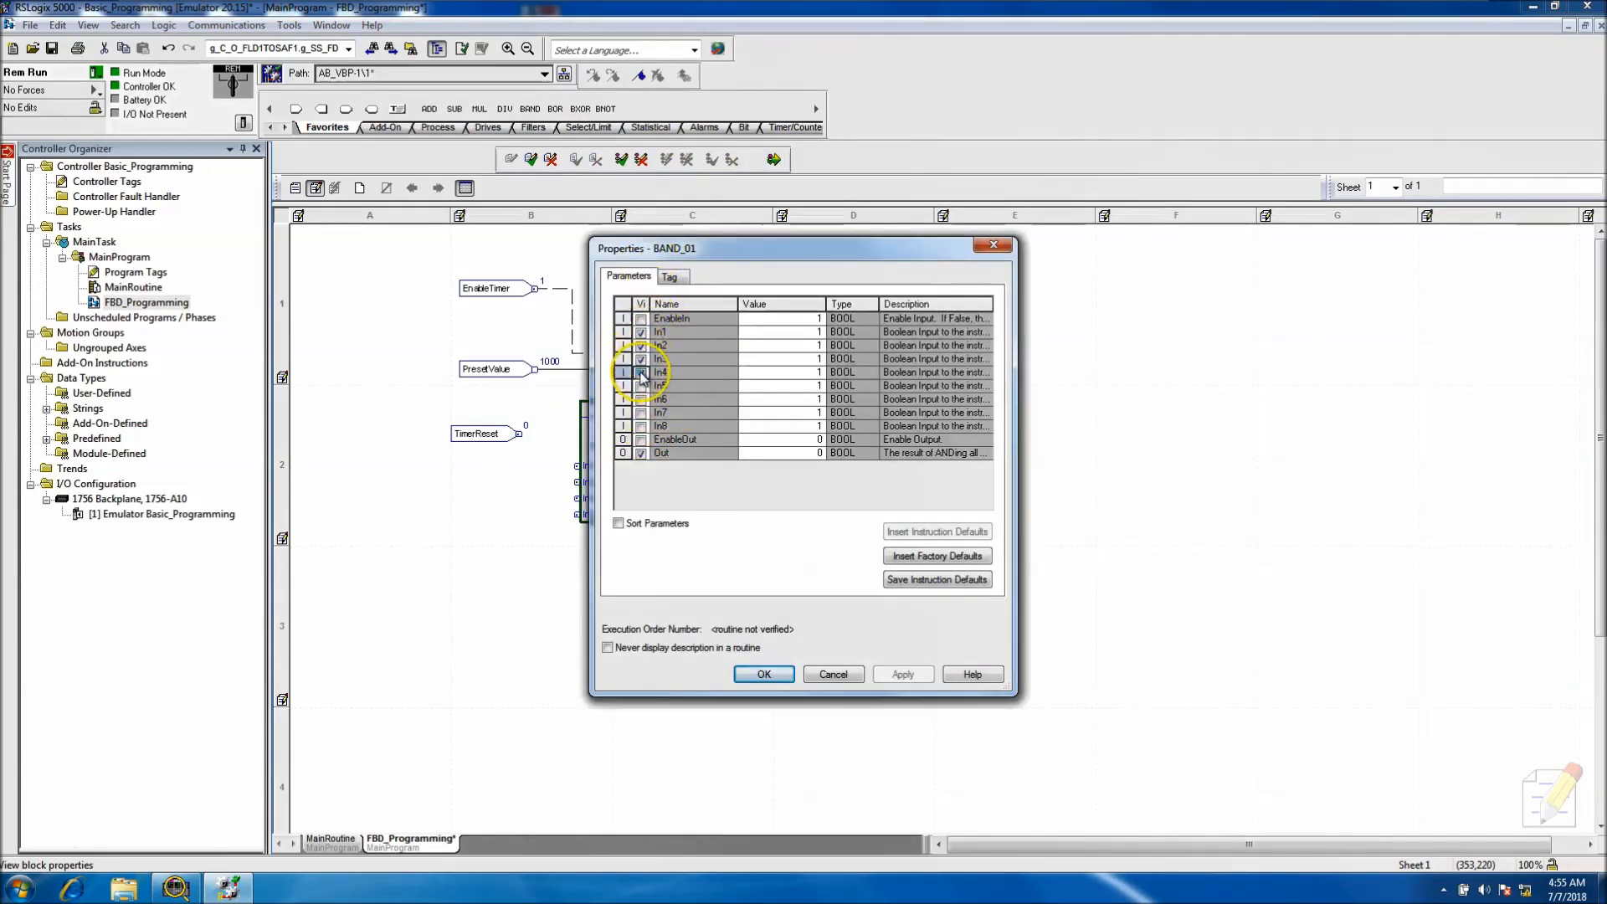
left_click(641, 346)
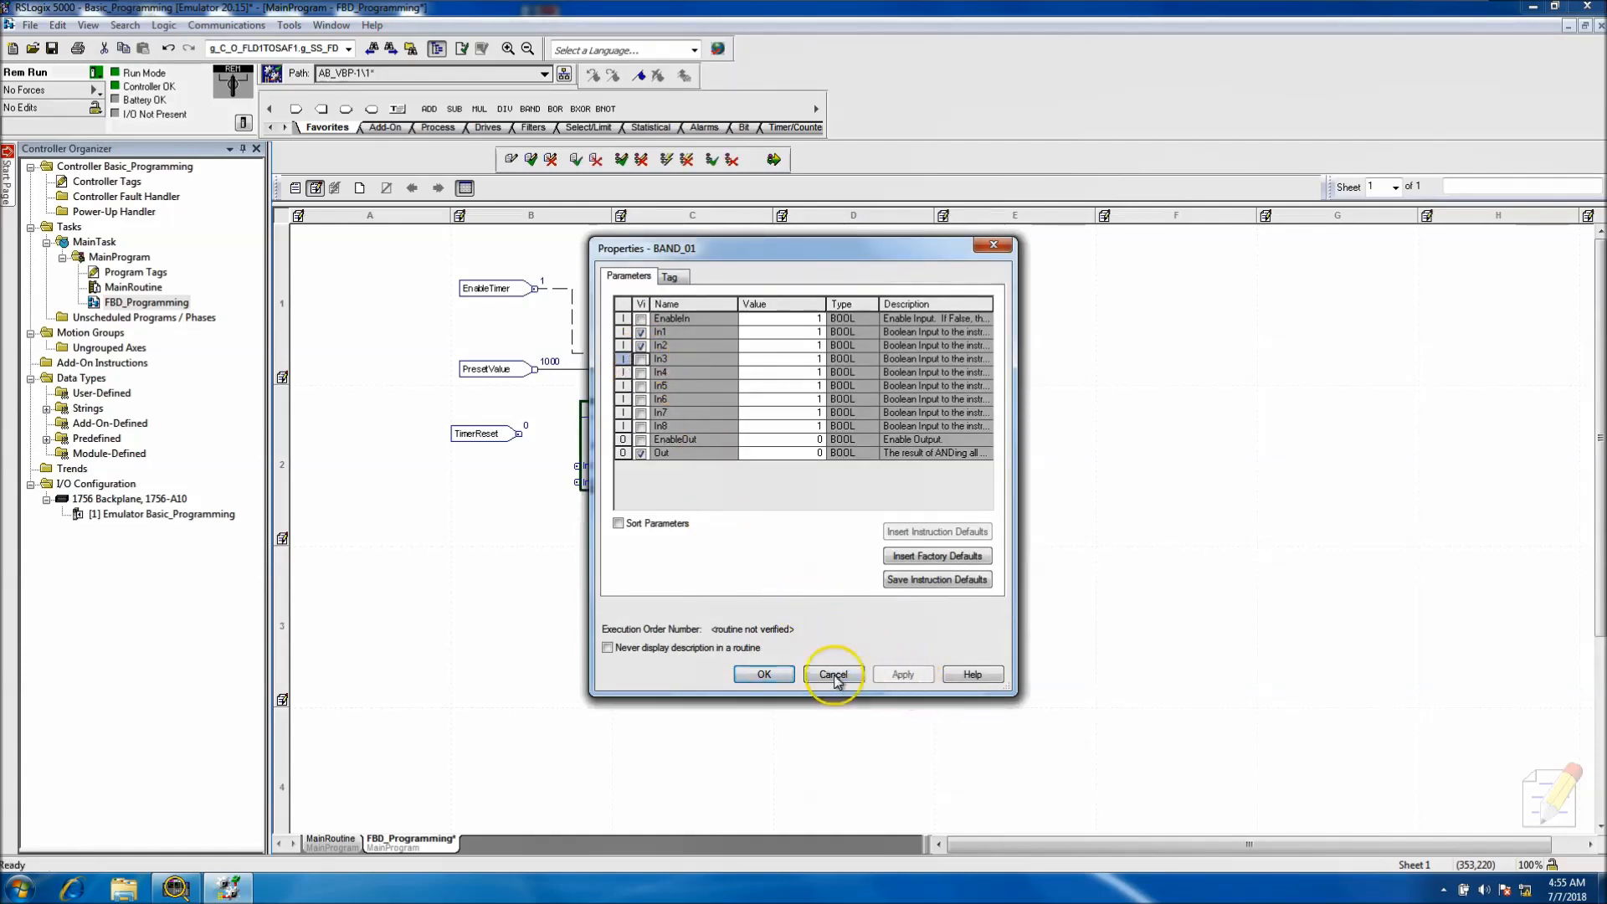
left_click(834, 675)
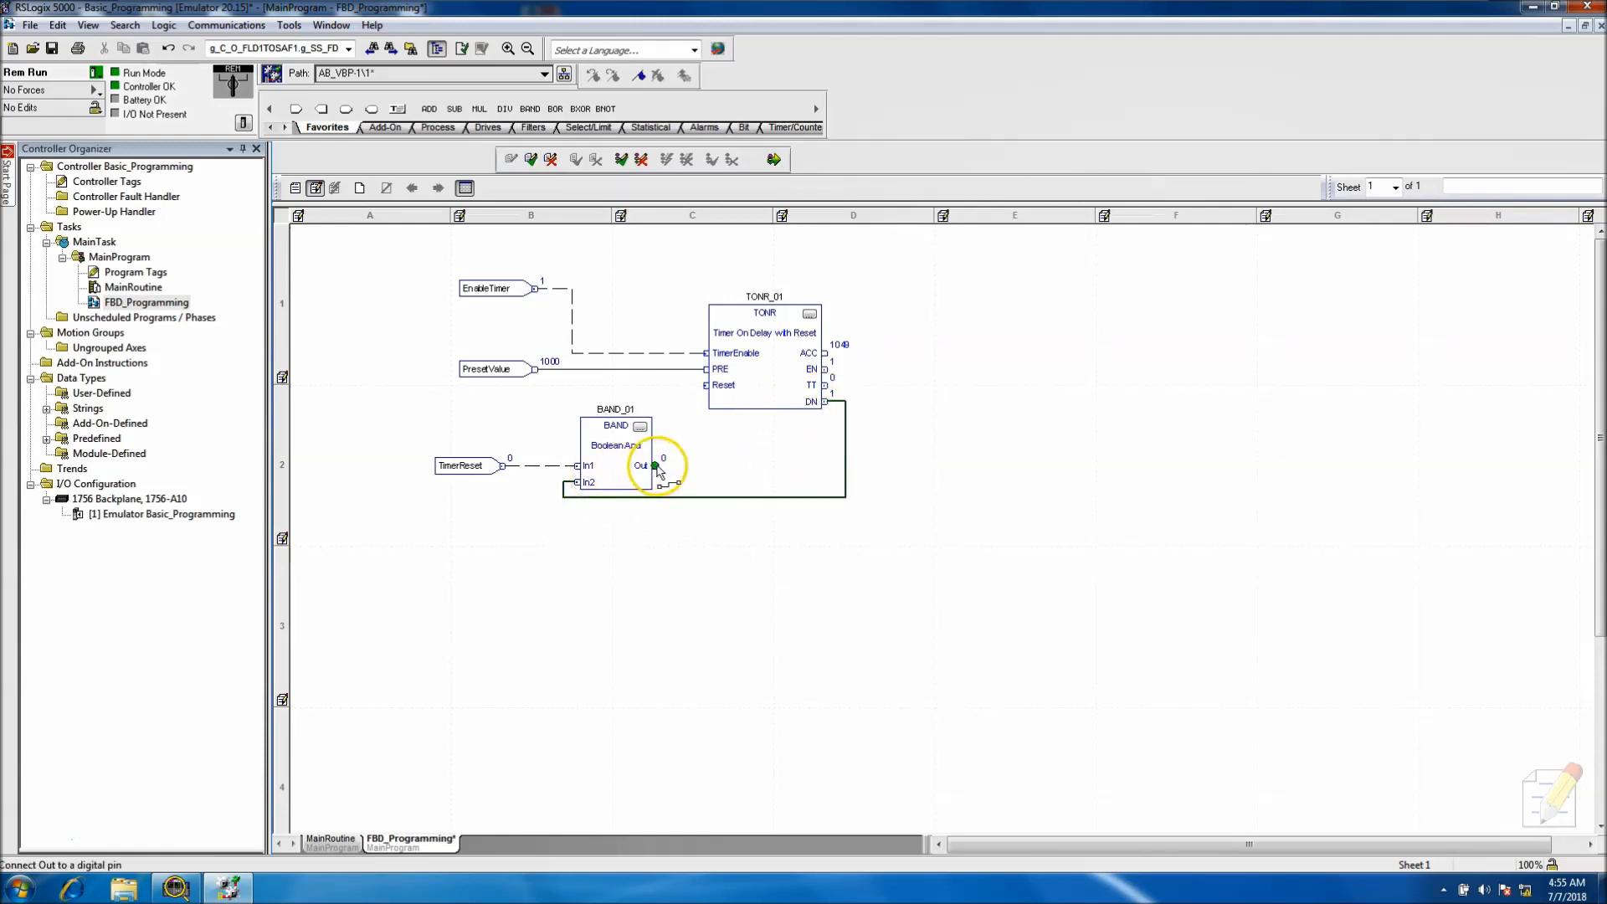
left_click_drag(656, 465, 708, 384)
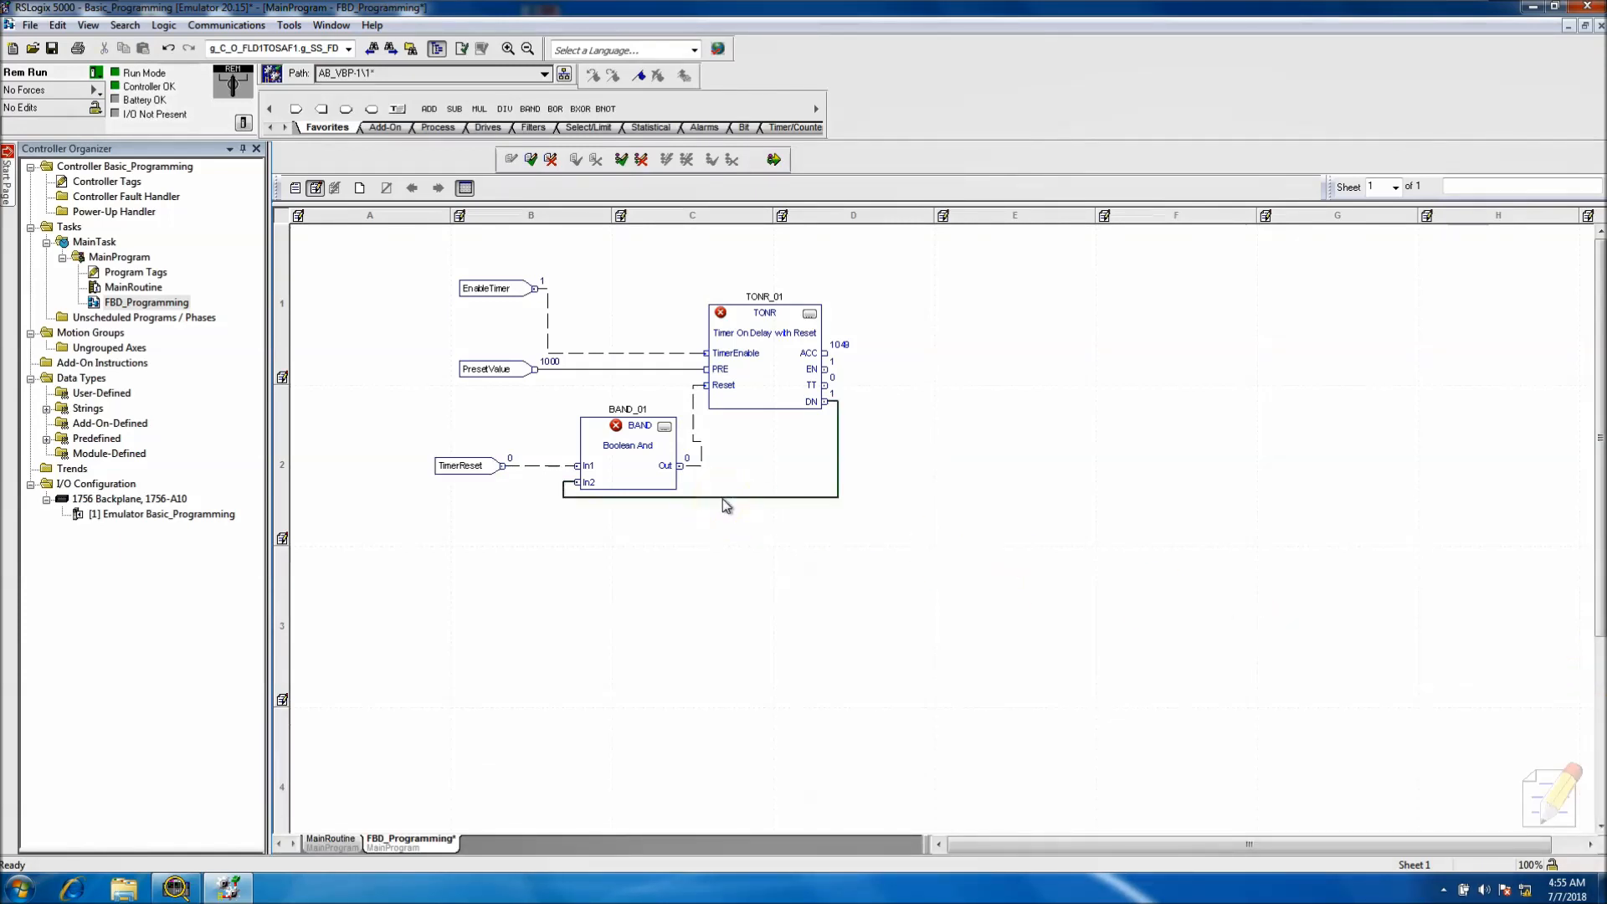
Mark the DN-to-In2 wire Assume Data Available, confirm finalizing edits, and revisit that wire setting.
right_click(726, 505)
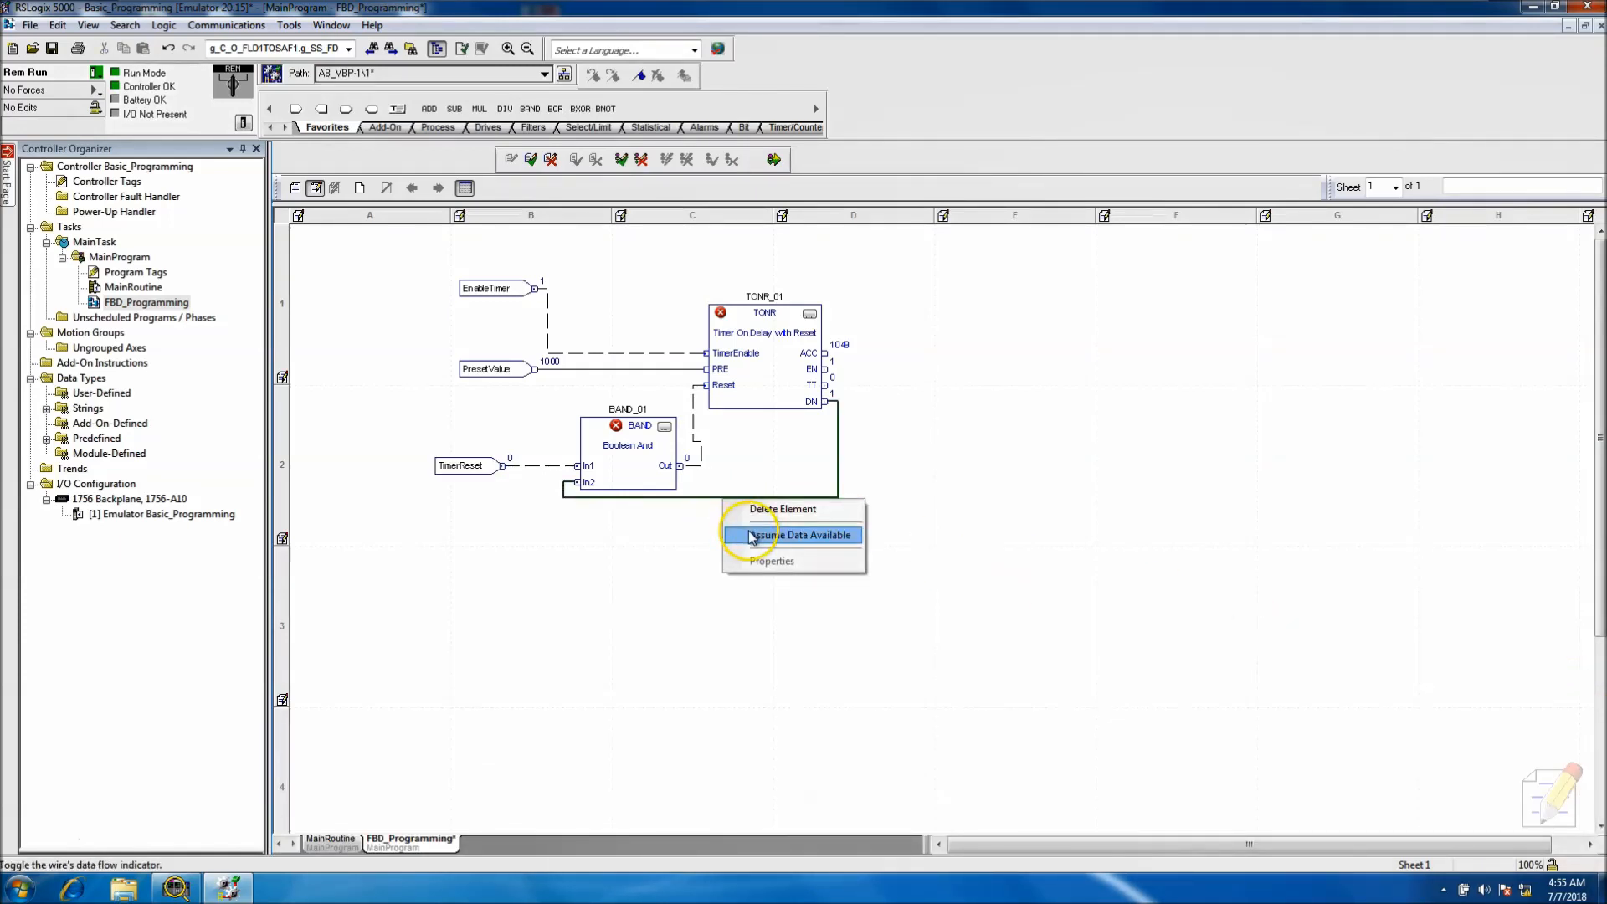
left_click(800, 534)
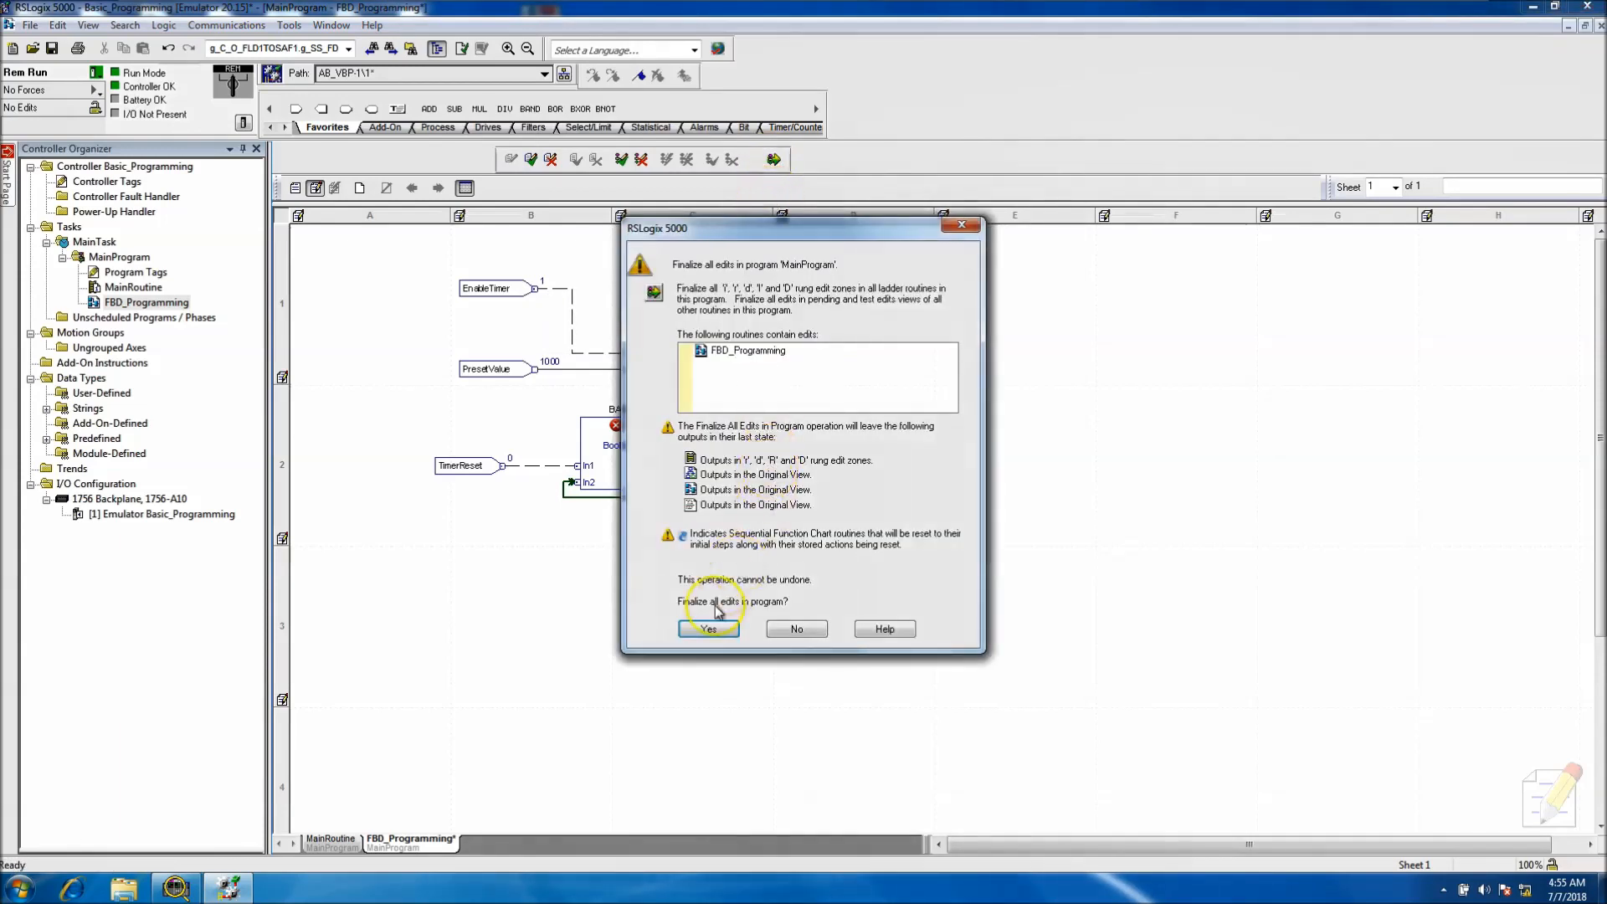
left_click(709, 629)
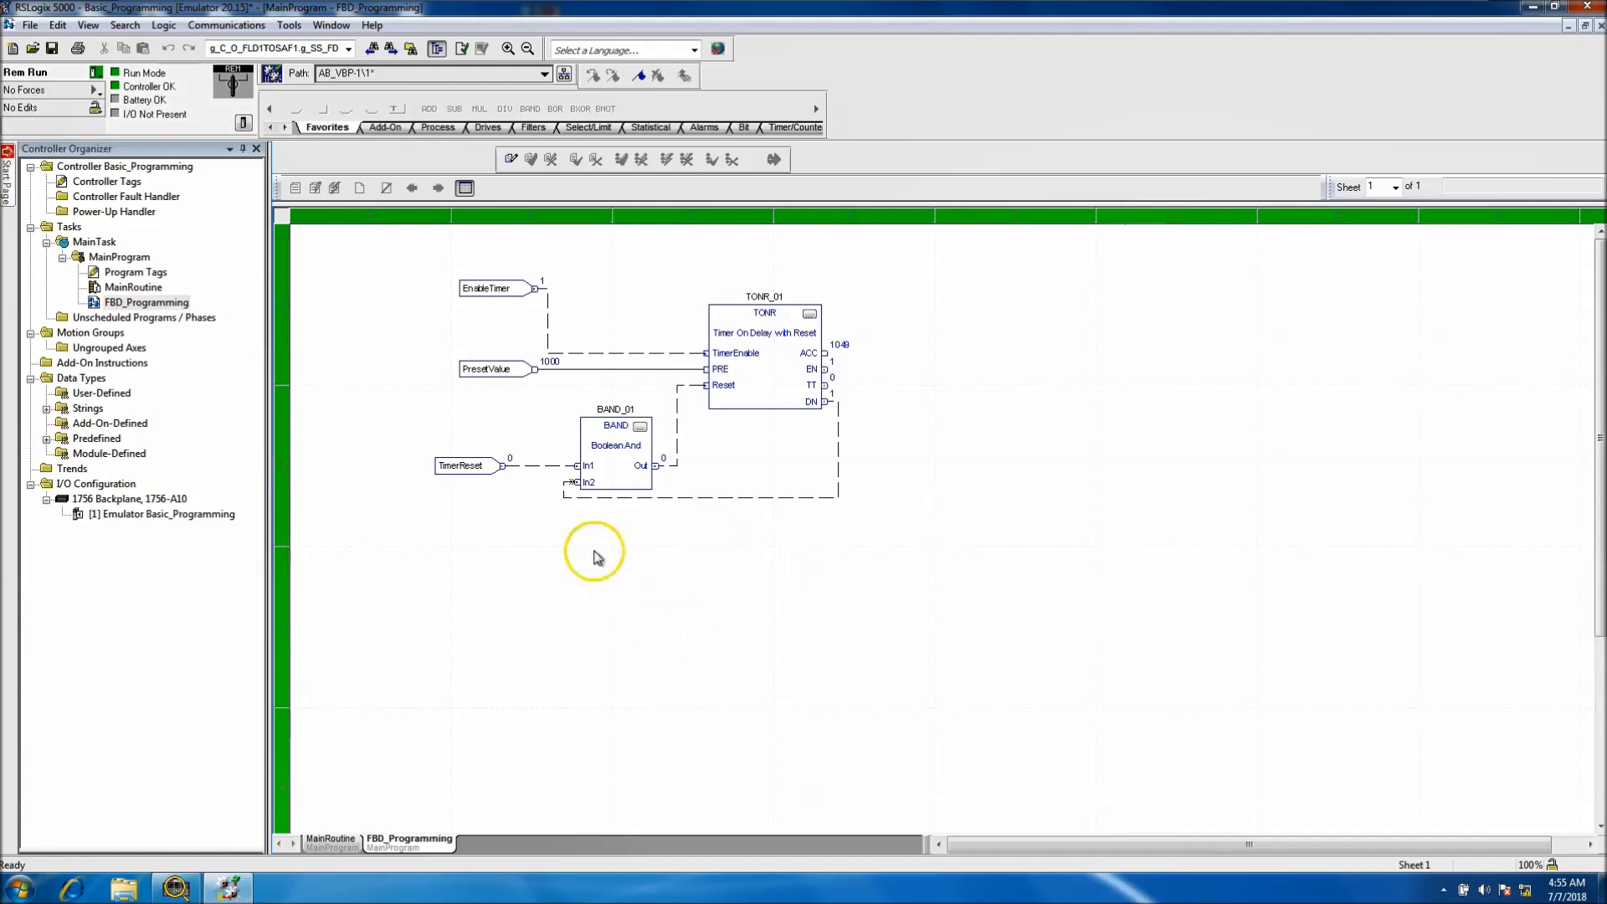
mouse_move(843, 407)
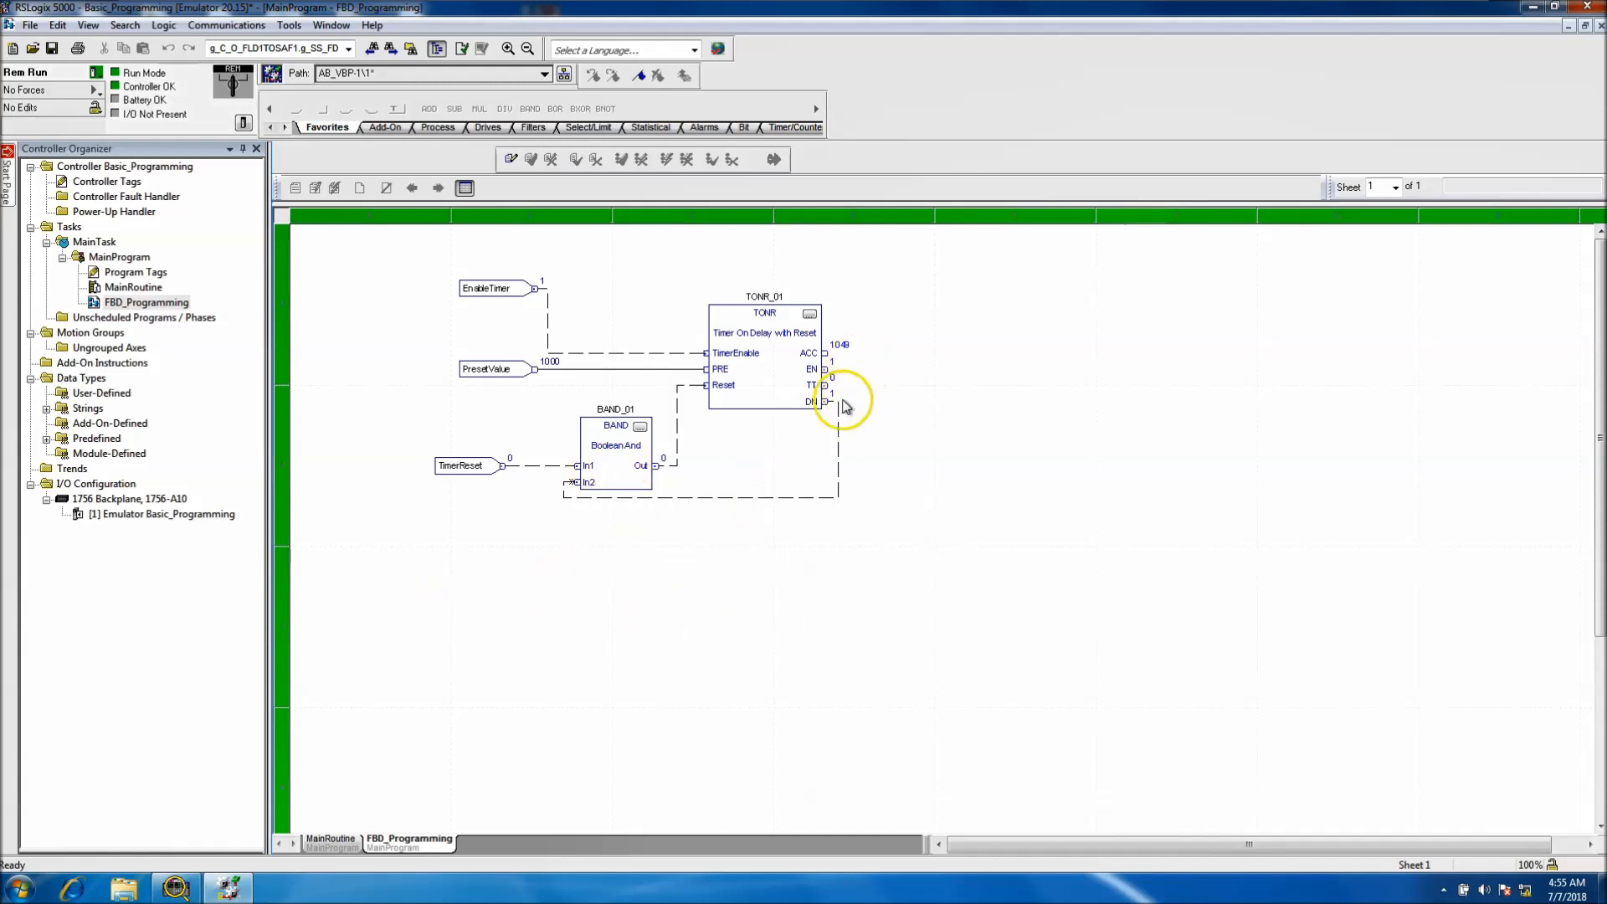
mouse_move(727, 525)
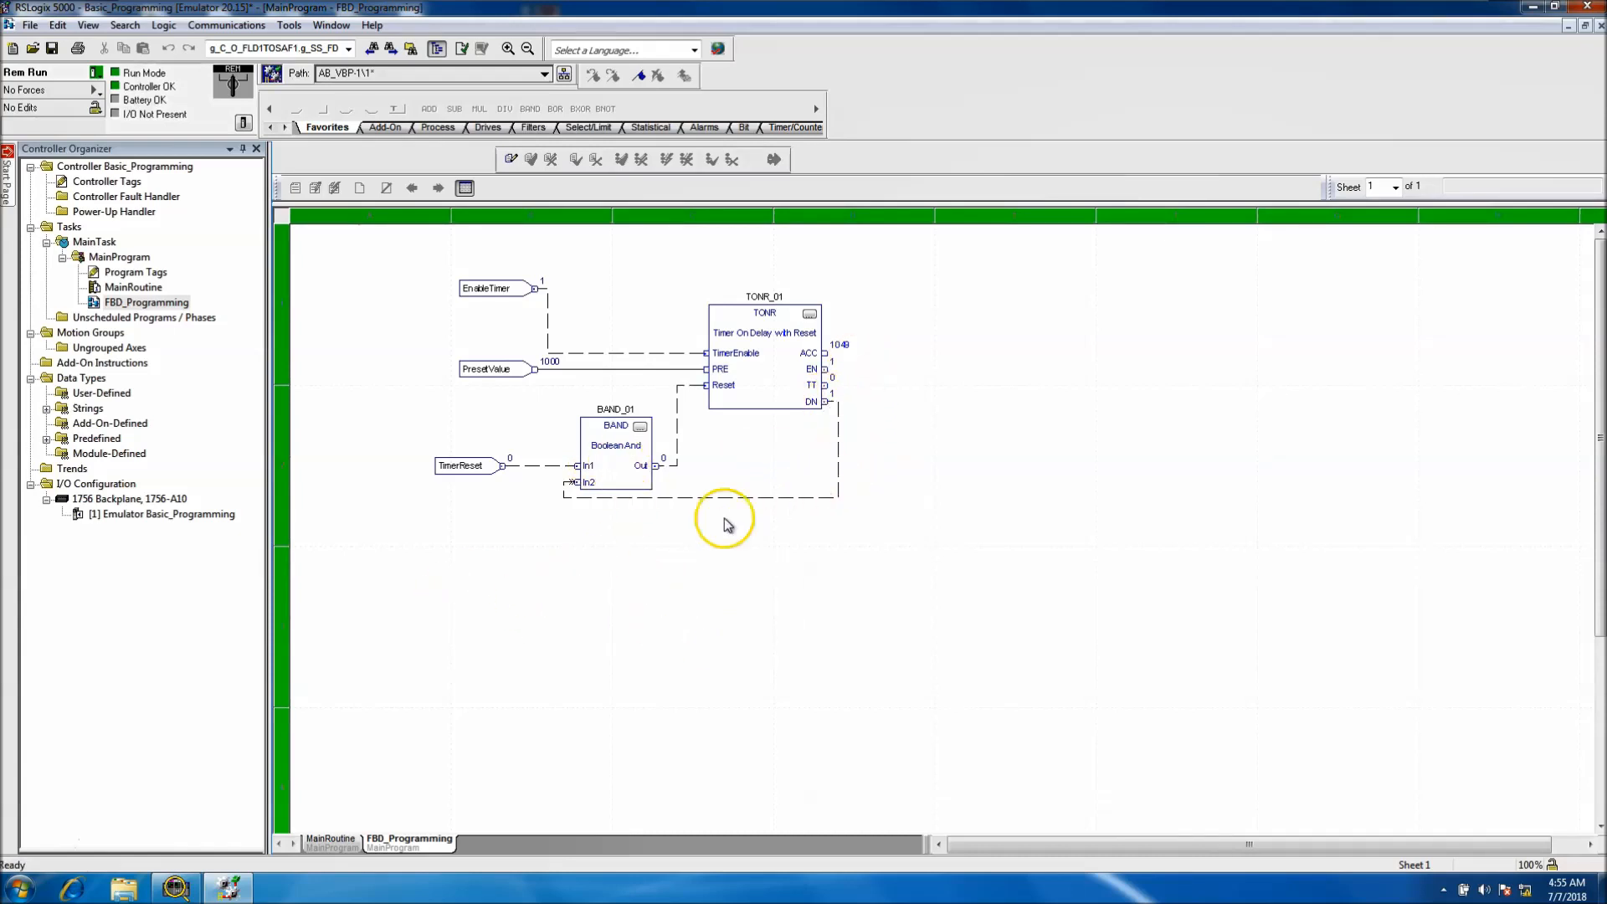
mouse_move(666, 531)
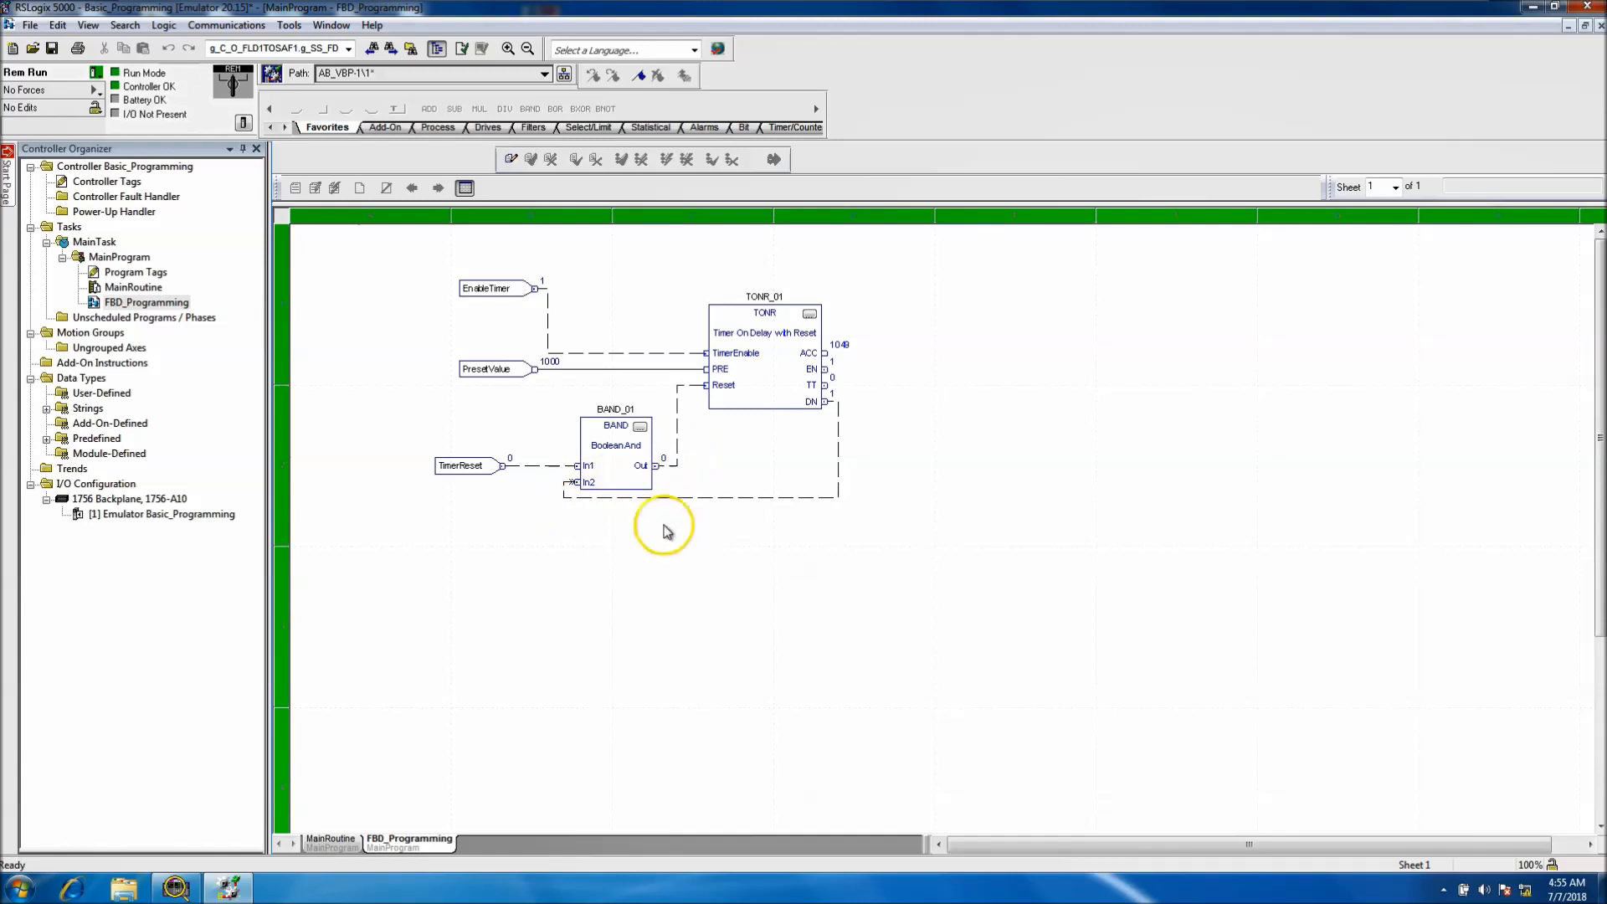
mouse_move(617, 499)
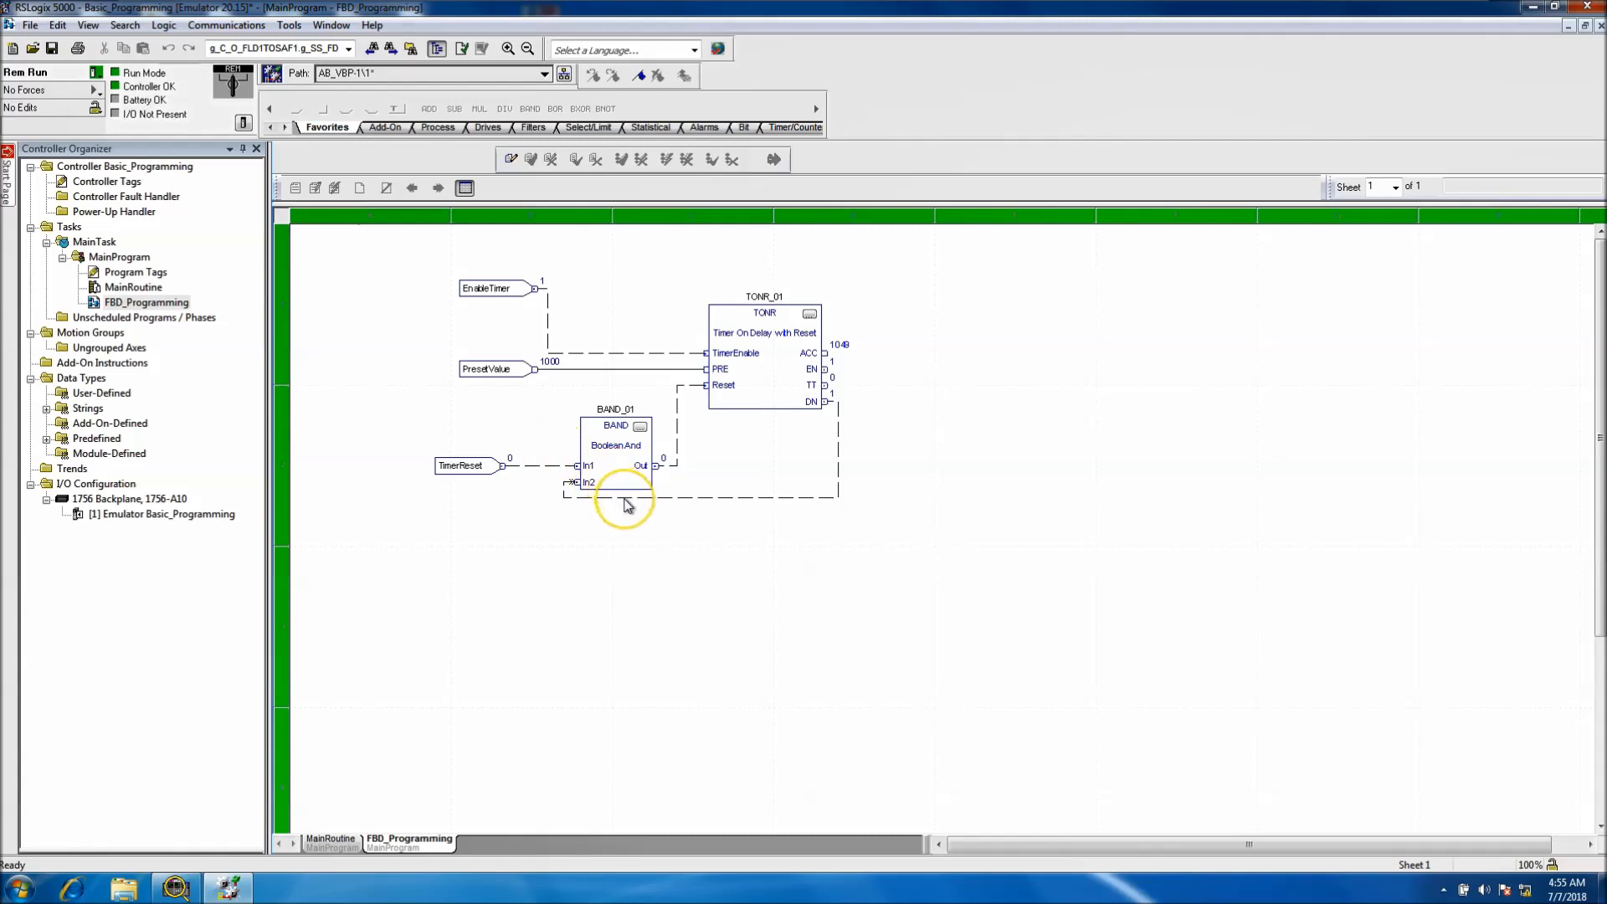
right_click(625, 502)
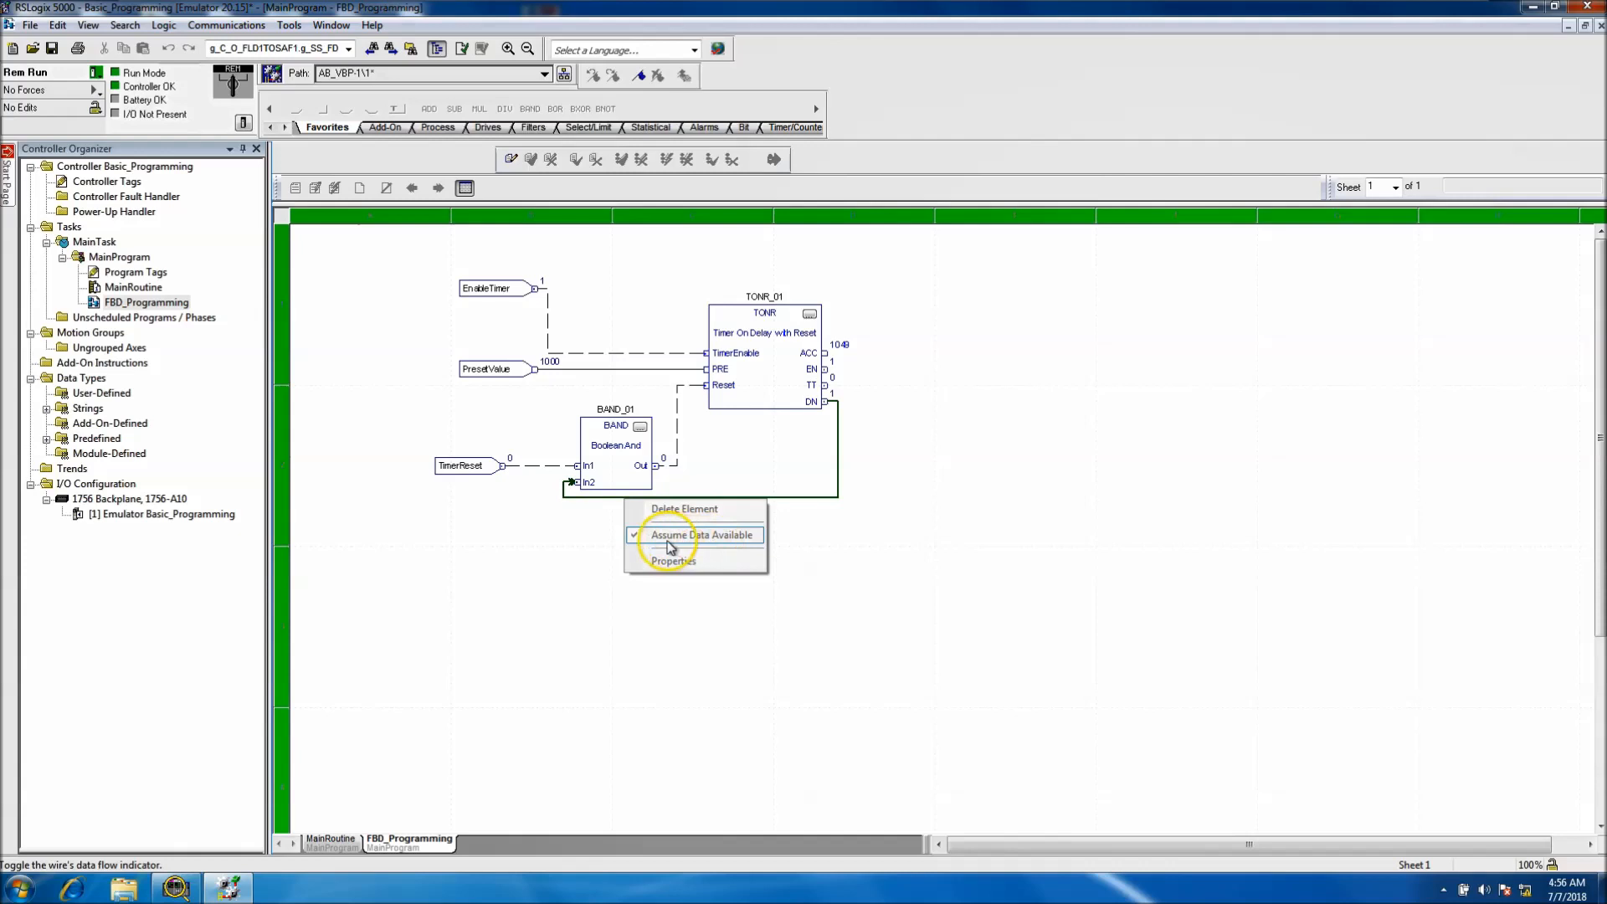
left_click(702, 534)
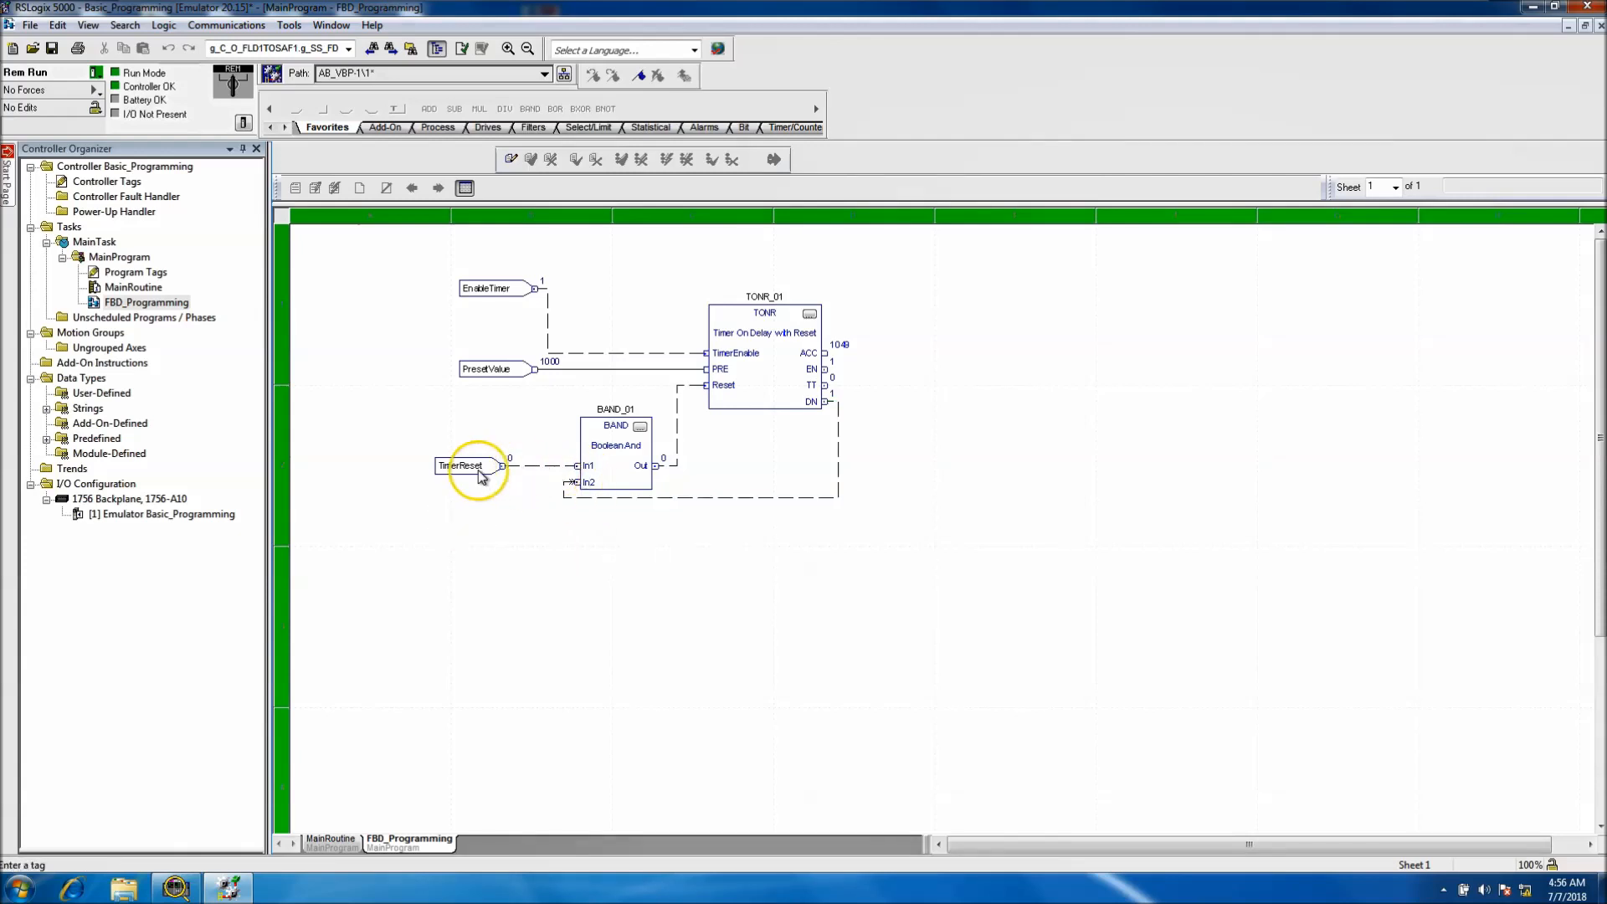
Monitor TimerReset, commit a value of 1, and reopen FBD_Programming.
right_click(461, 464)
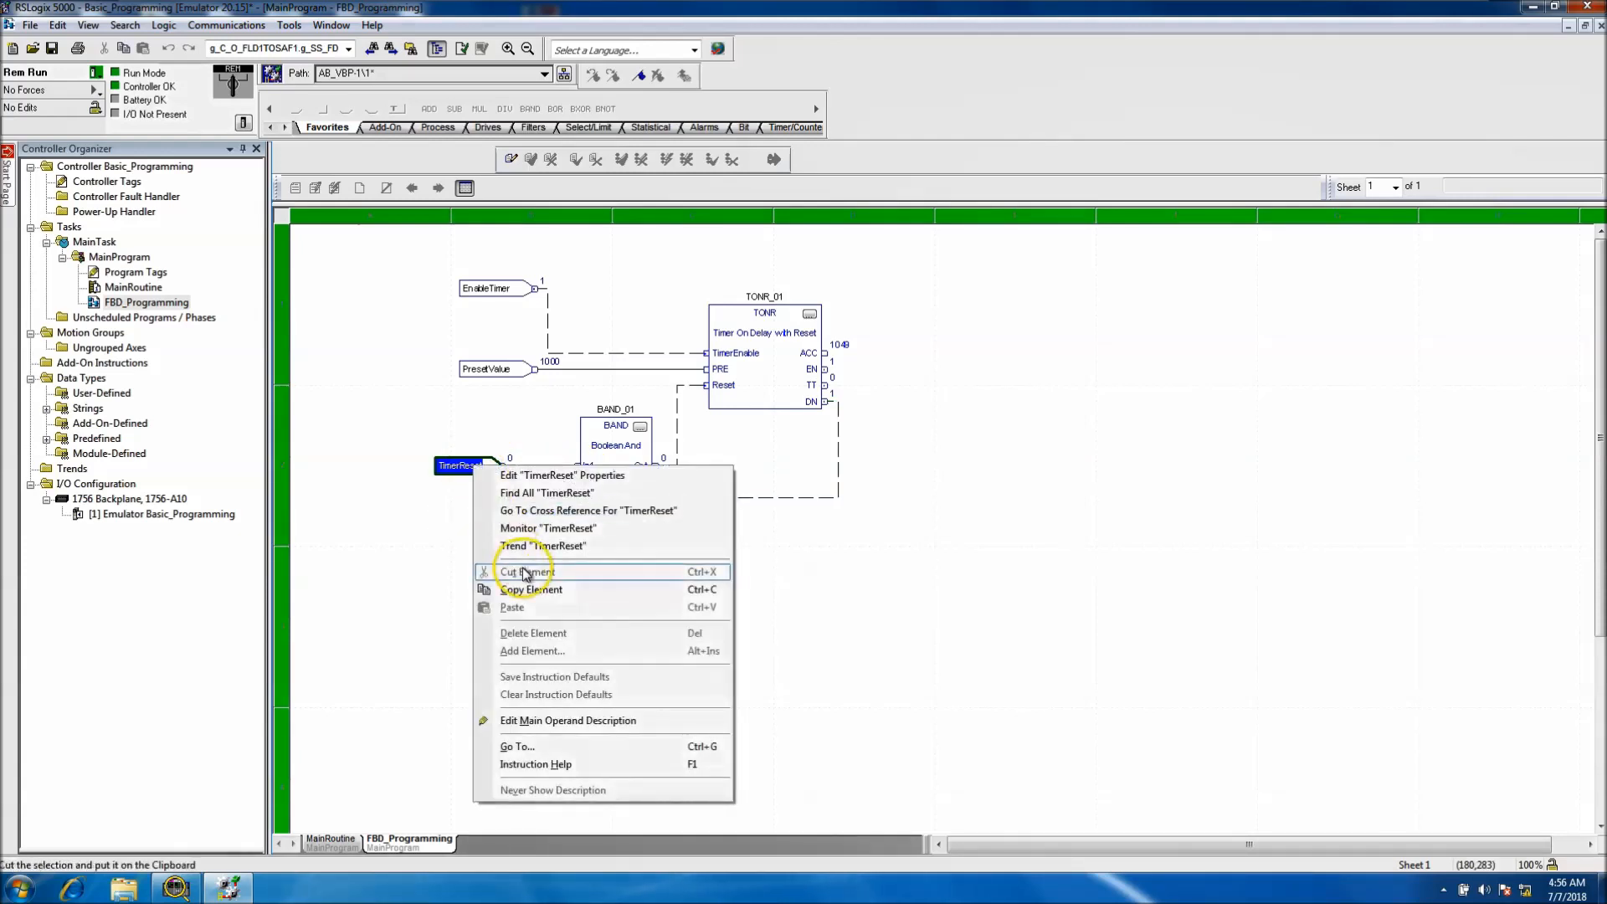
left_click(548, 528)
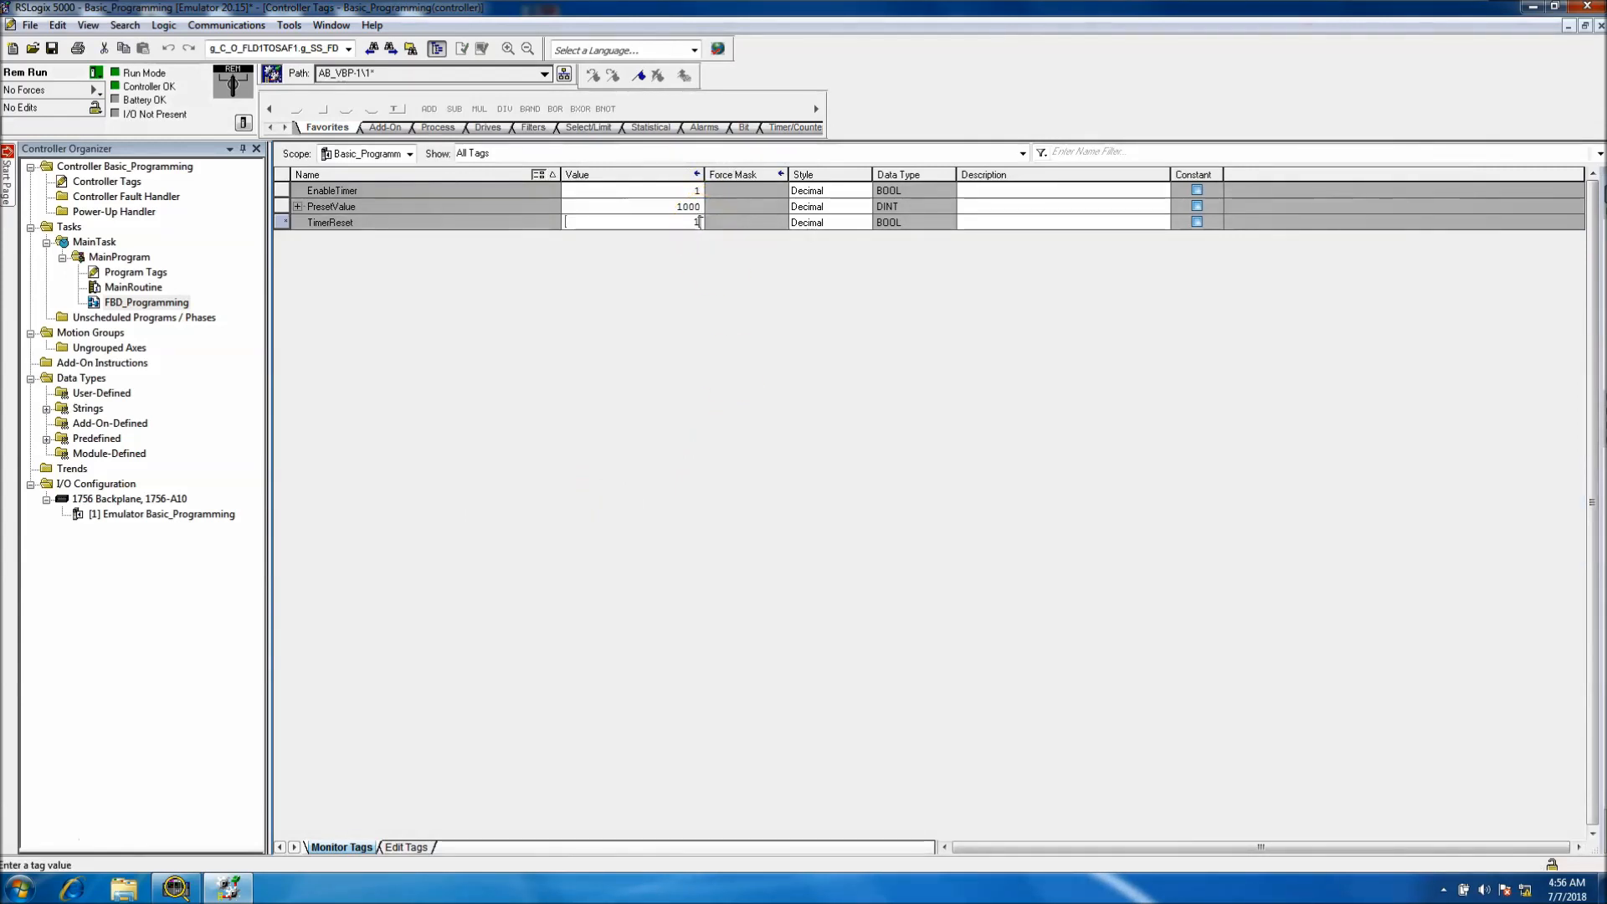
left_click(146, 303)
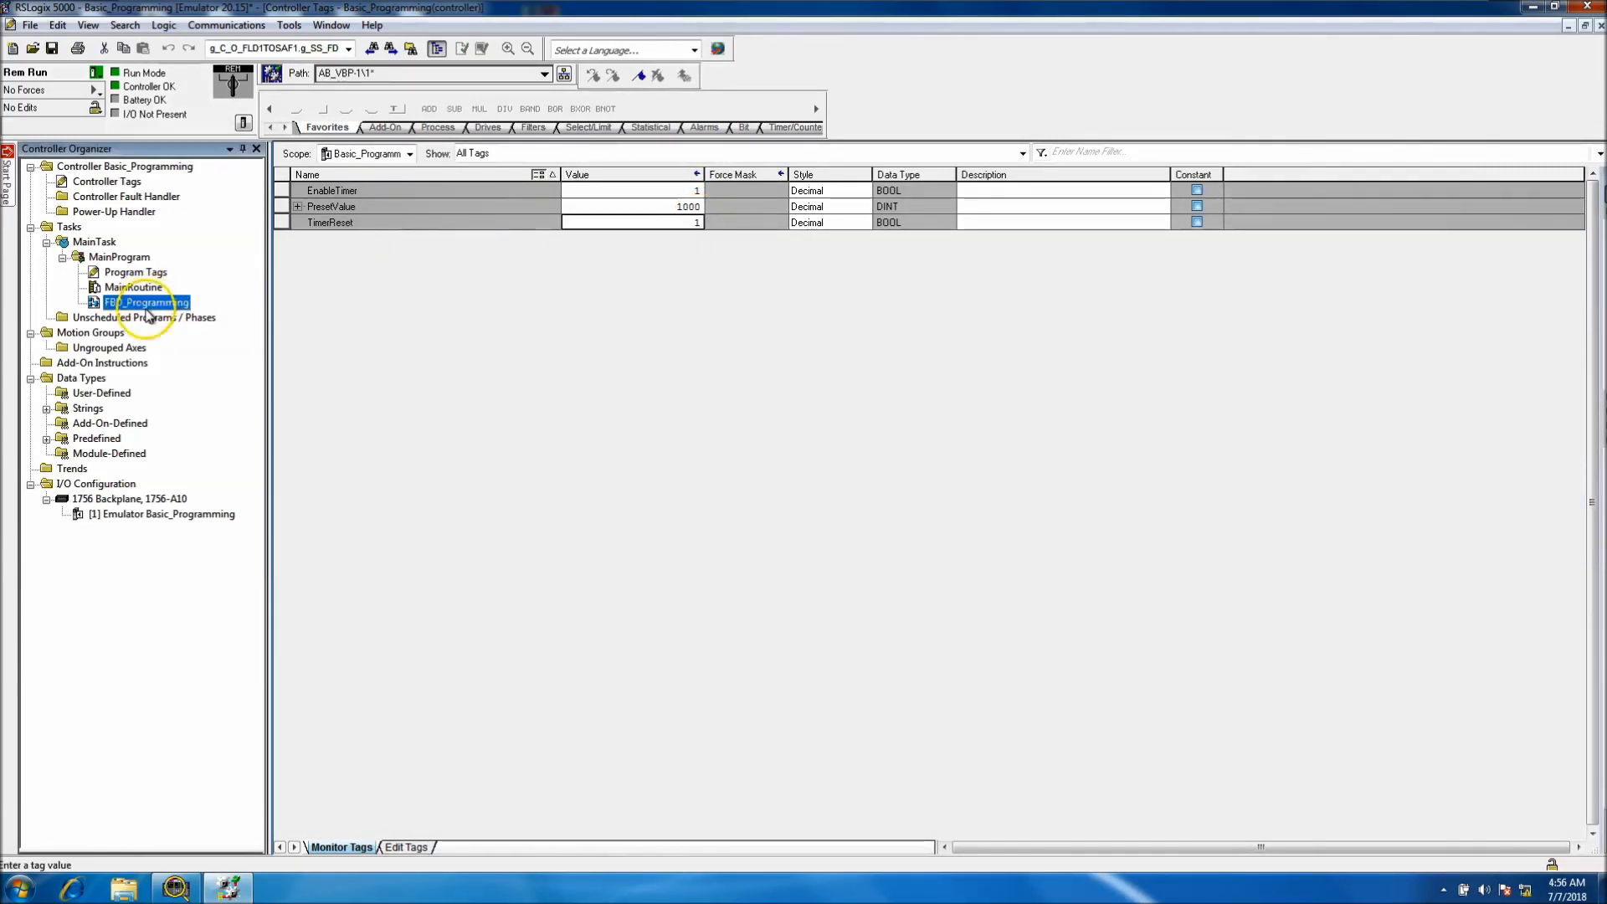
double_click(146, 302)
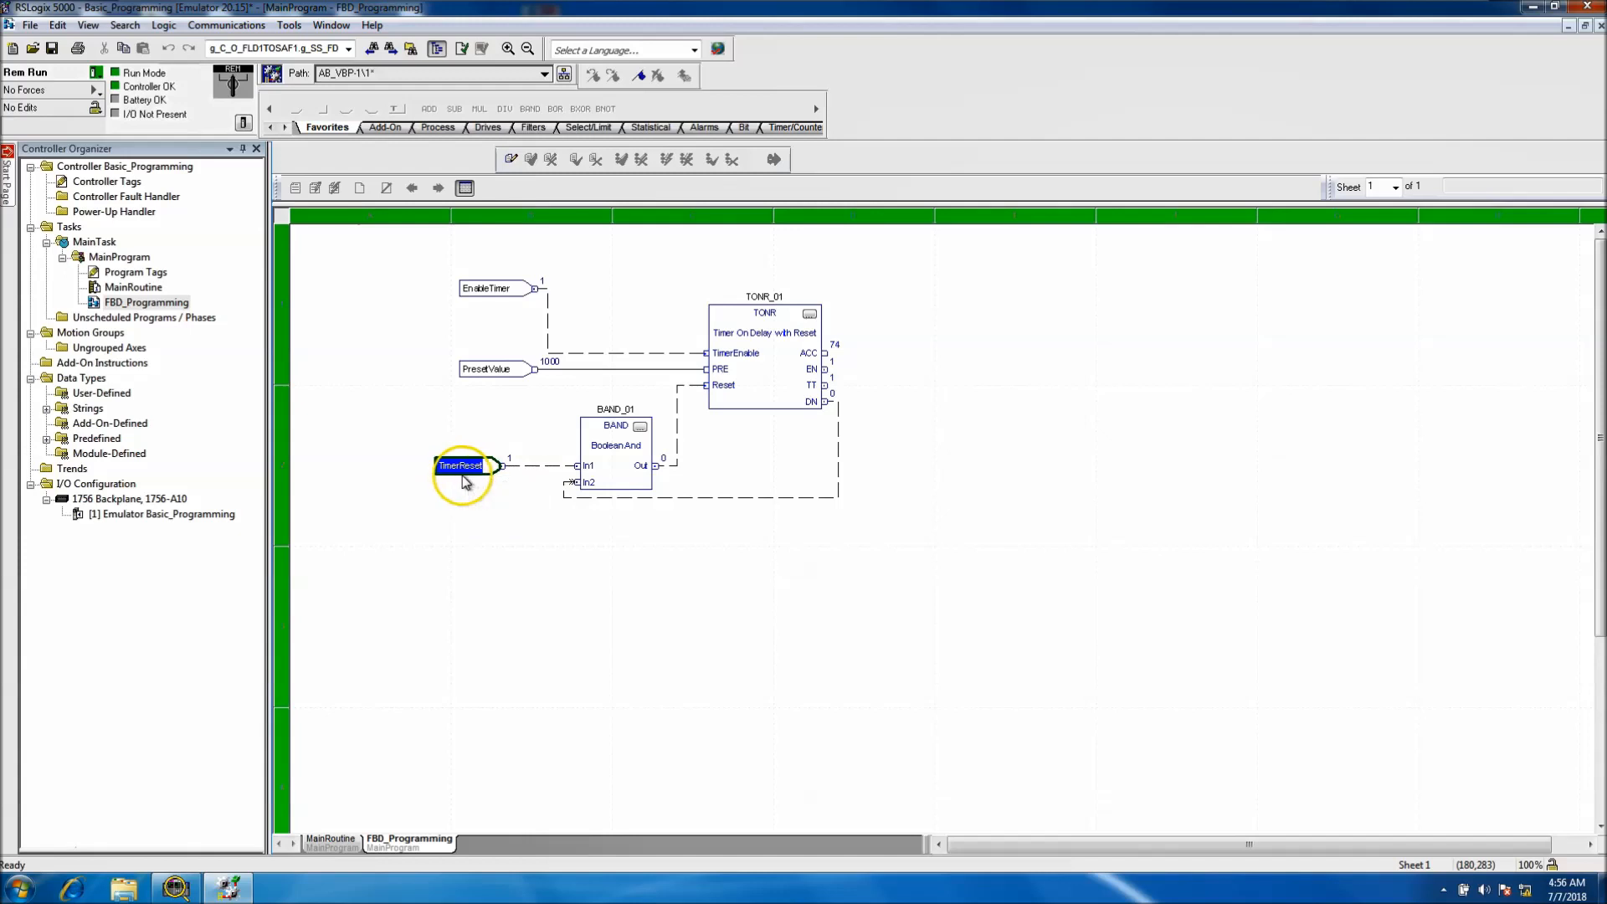
mouse_move(463, 468)
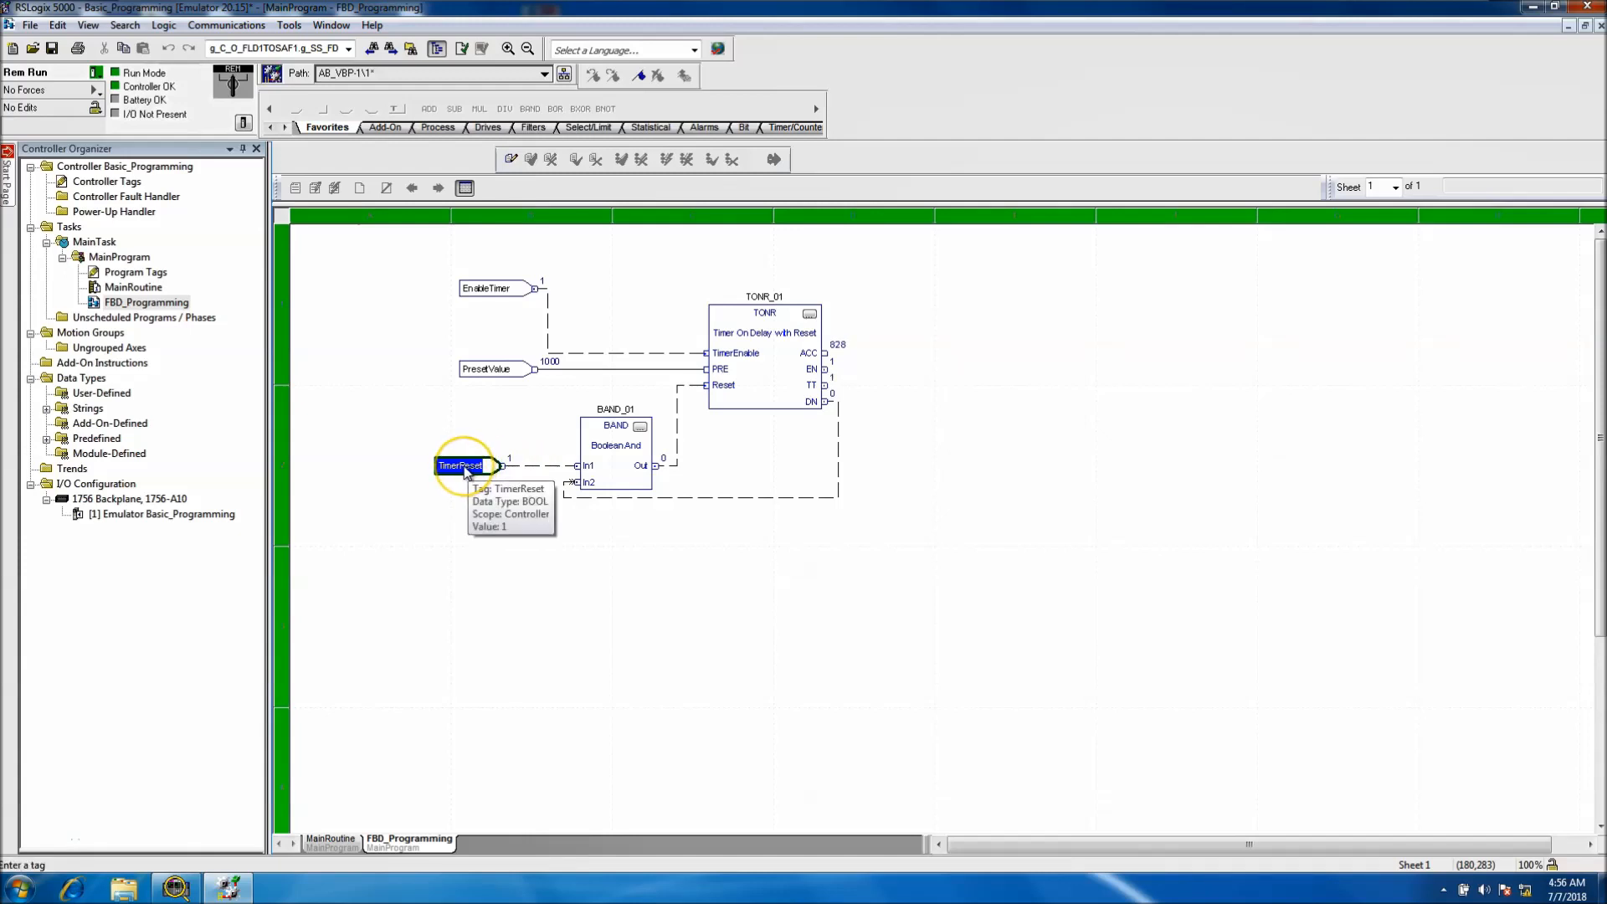
Rename TimerReset to TimerResetEnable, move EnableTimer higher, and finalize the online edits.
double_click(460, 466)
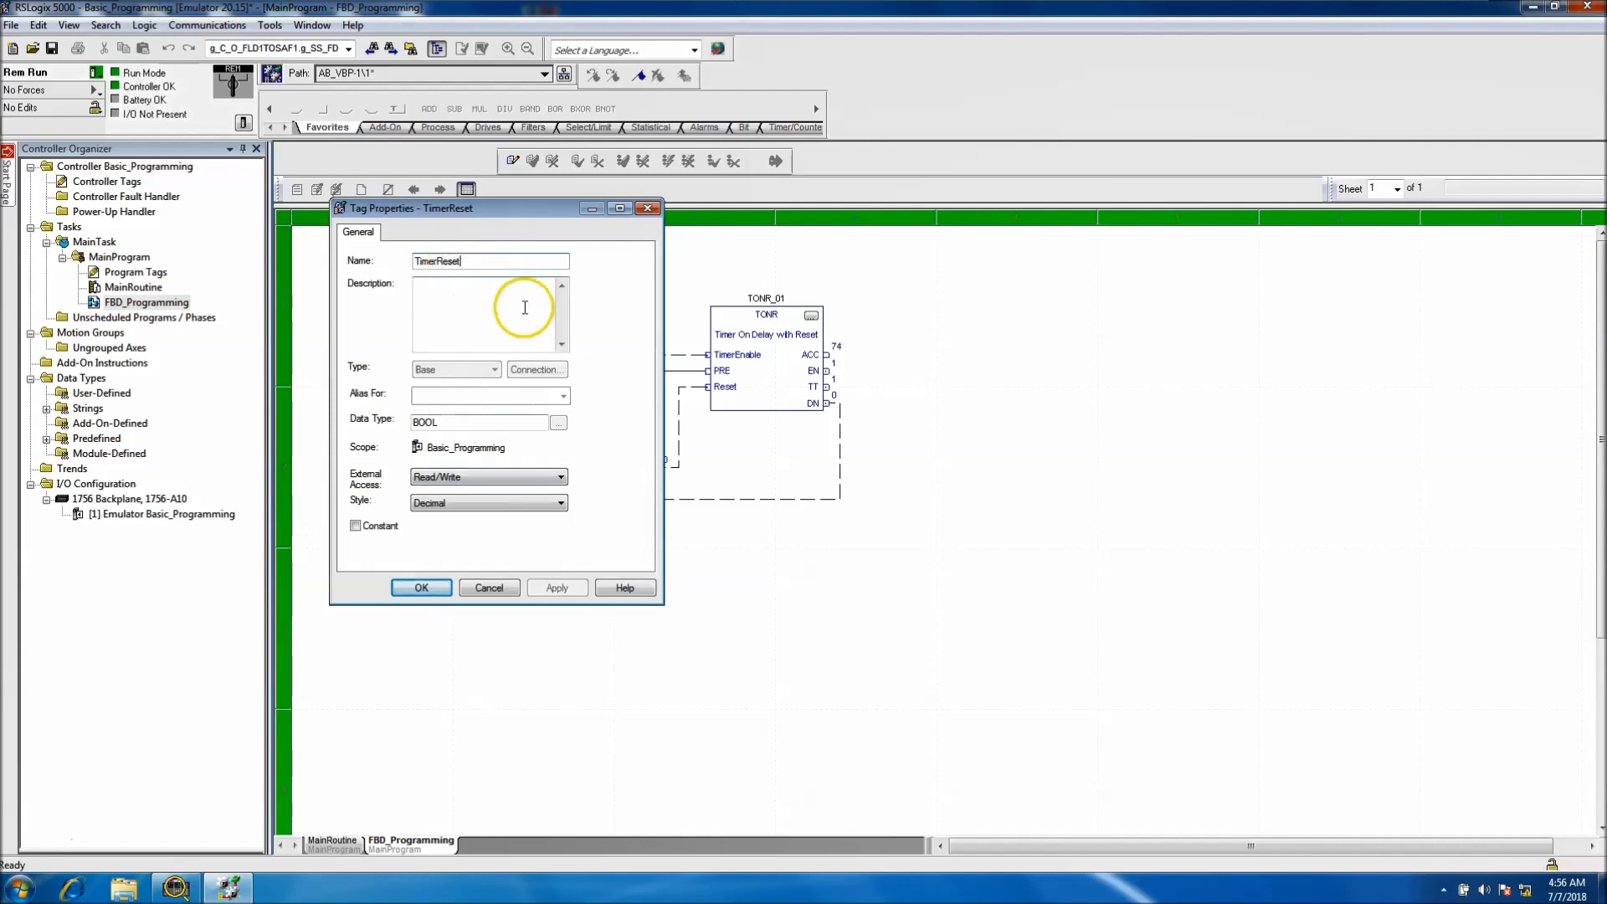
type("Enable")
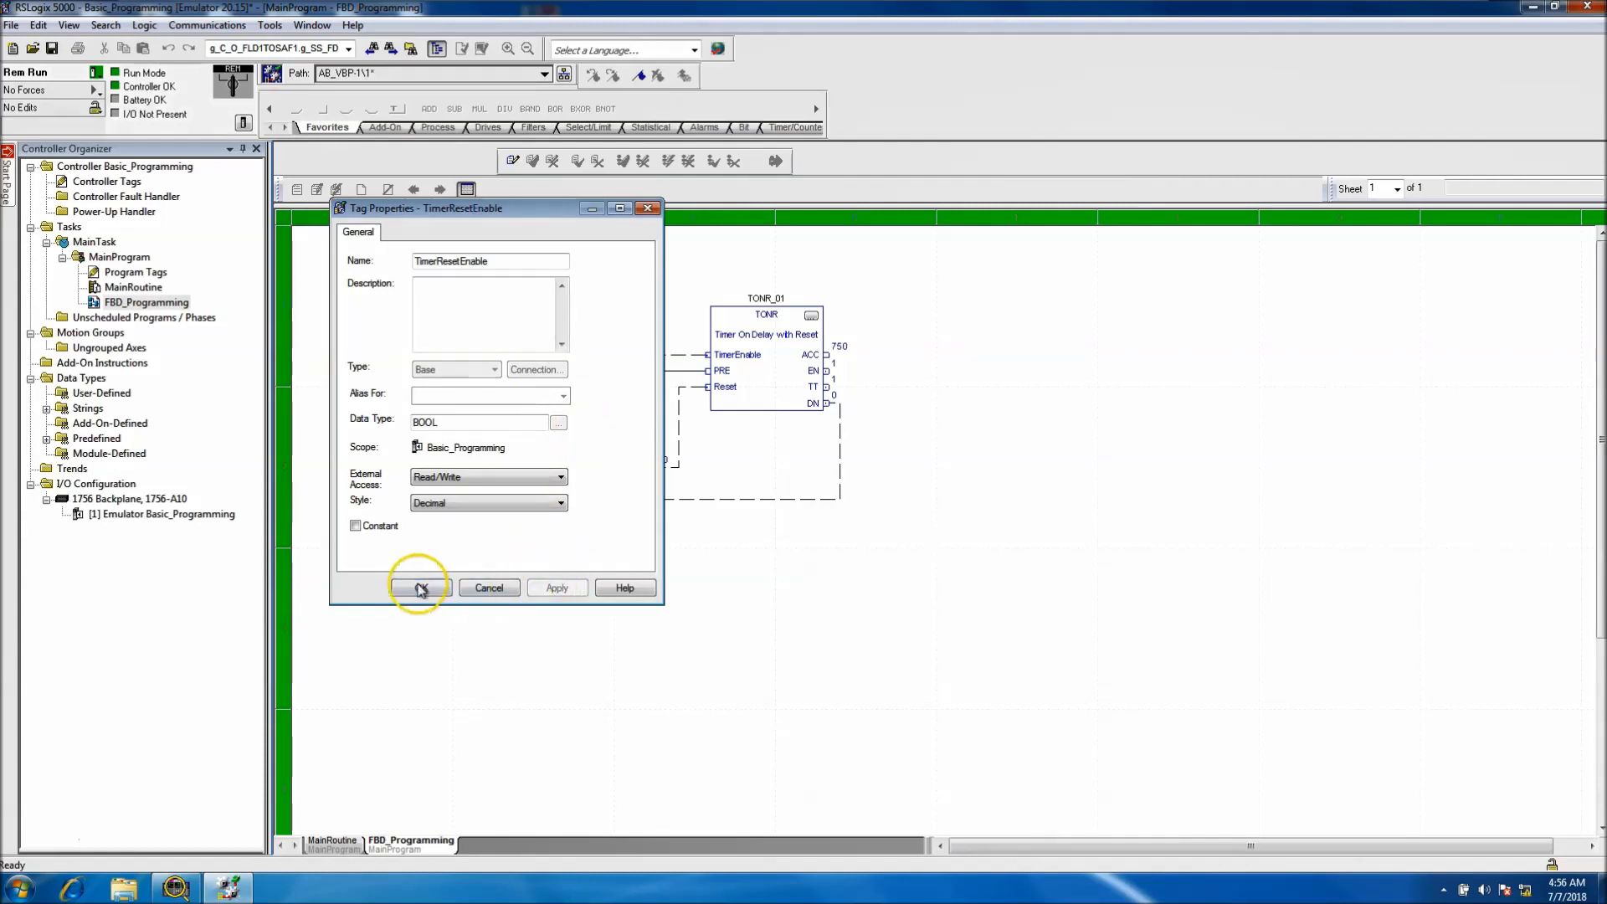
left_click(419, 587)
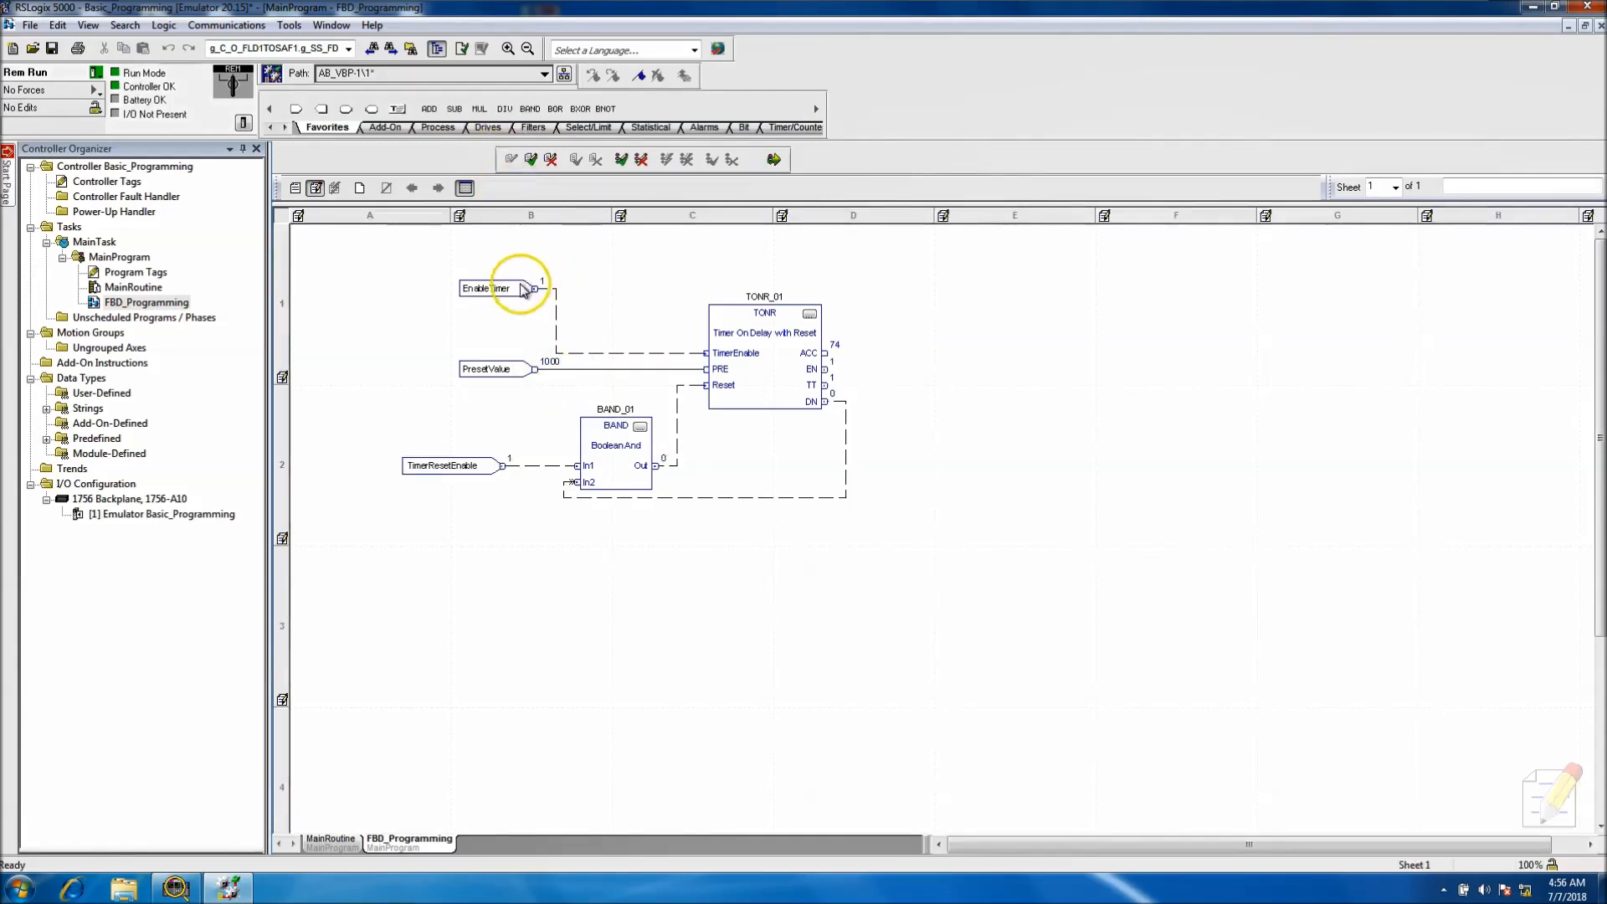
left_click(487, 288)
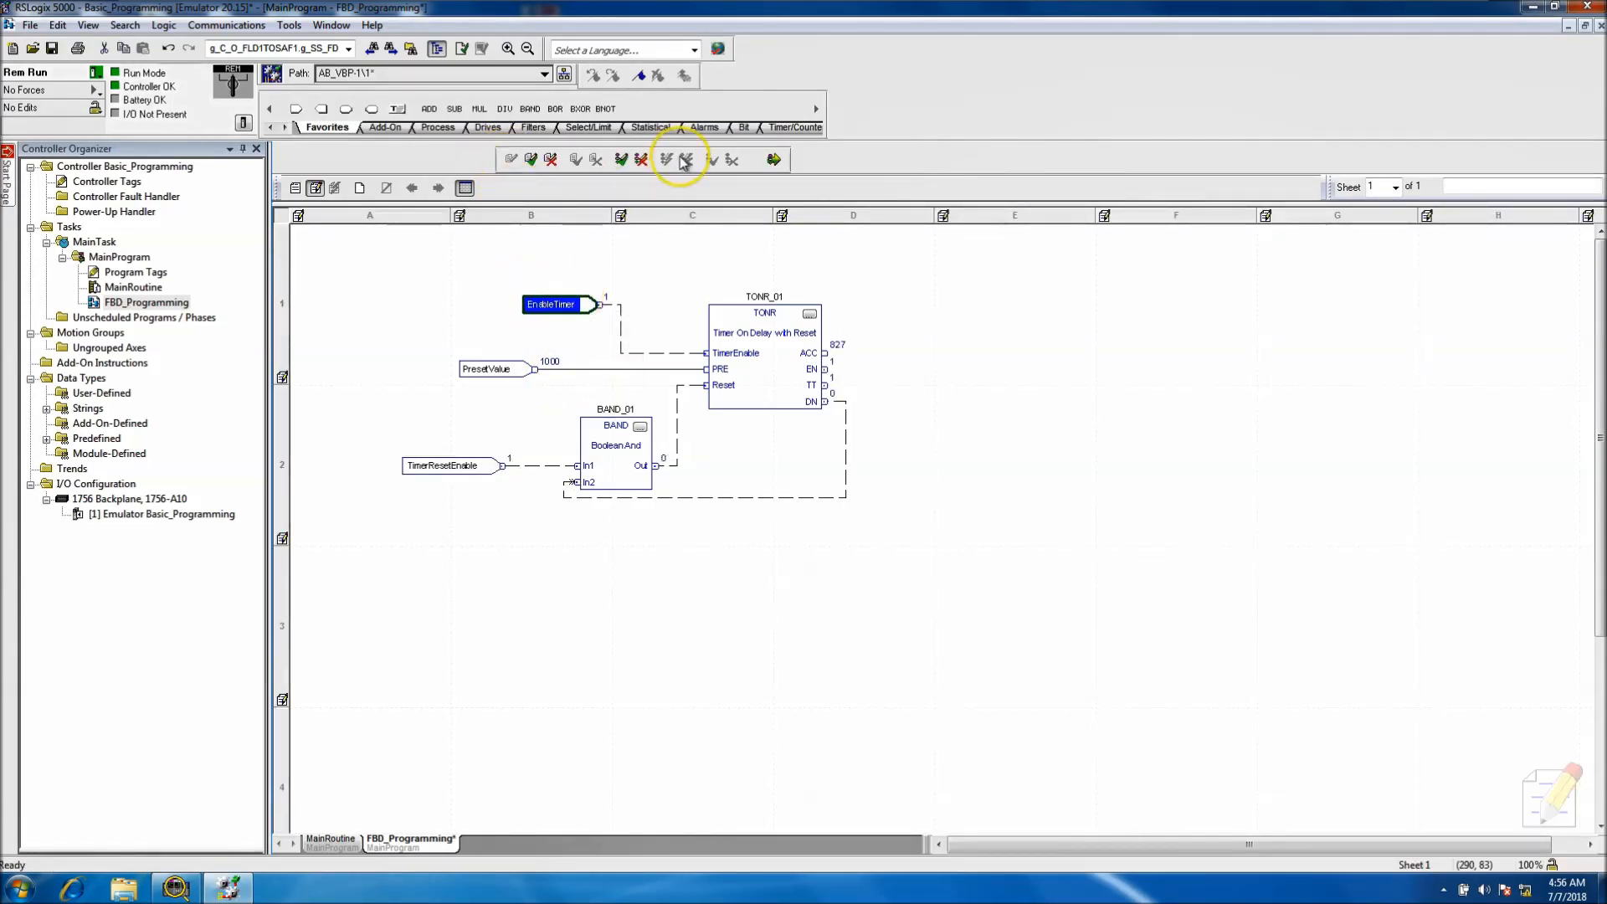
left_click(684, 161)
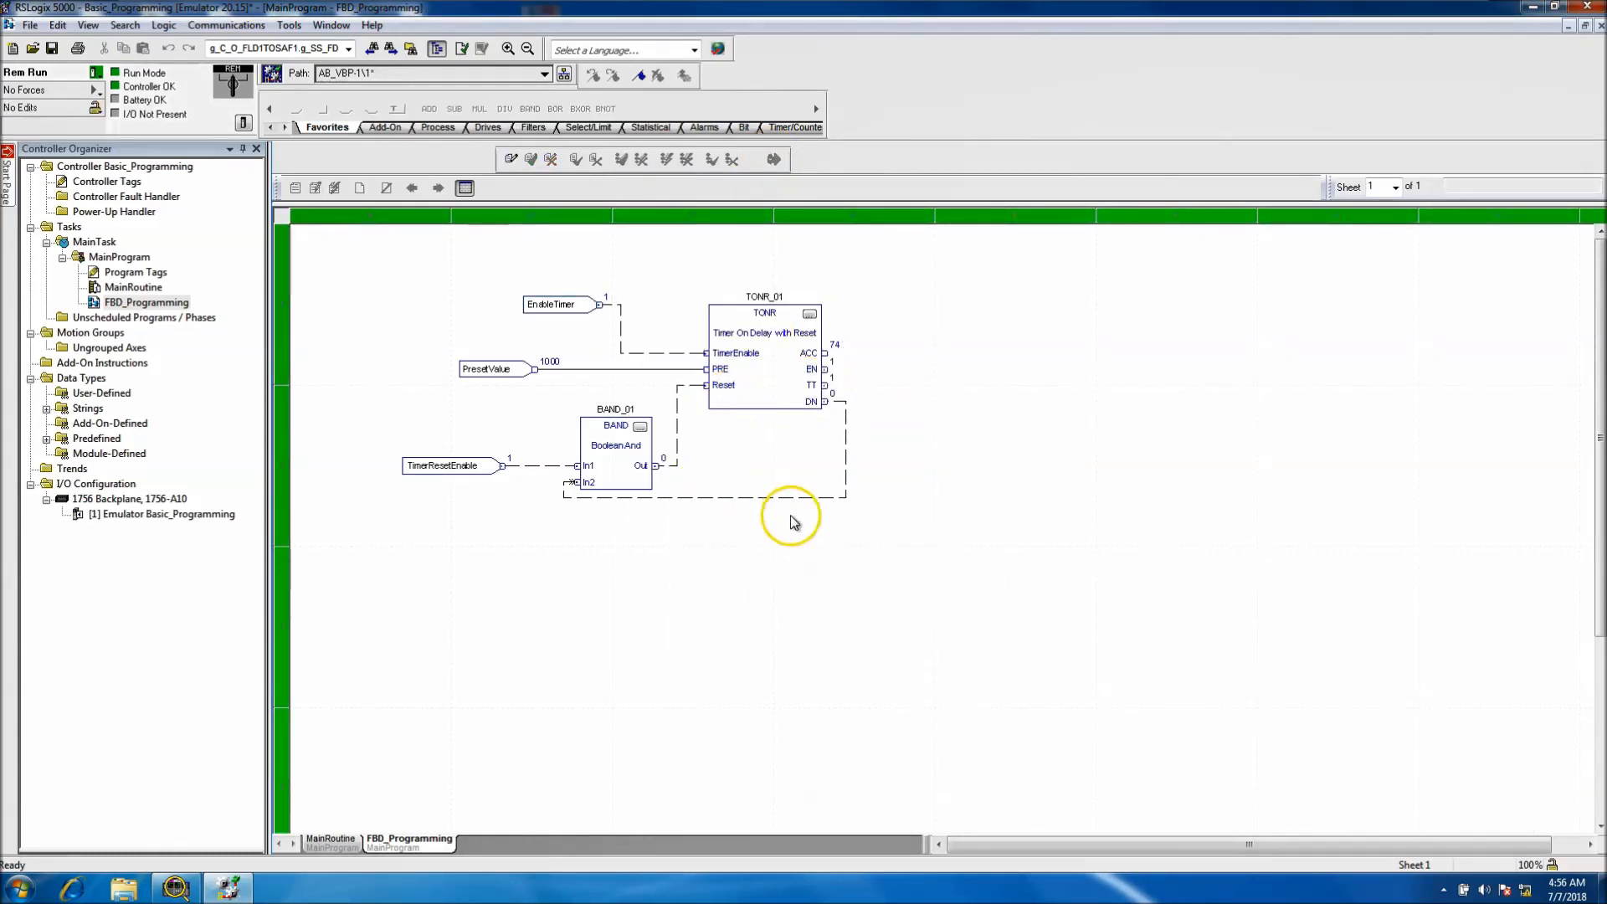
mouse_move(784, 600)
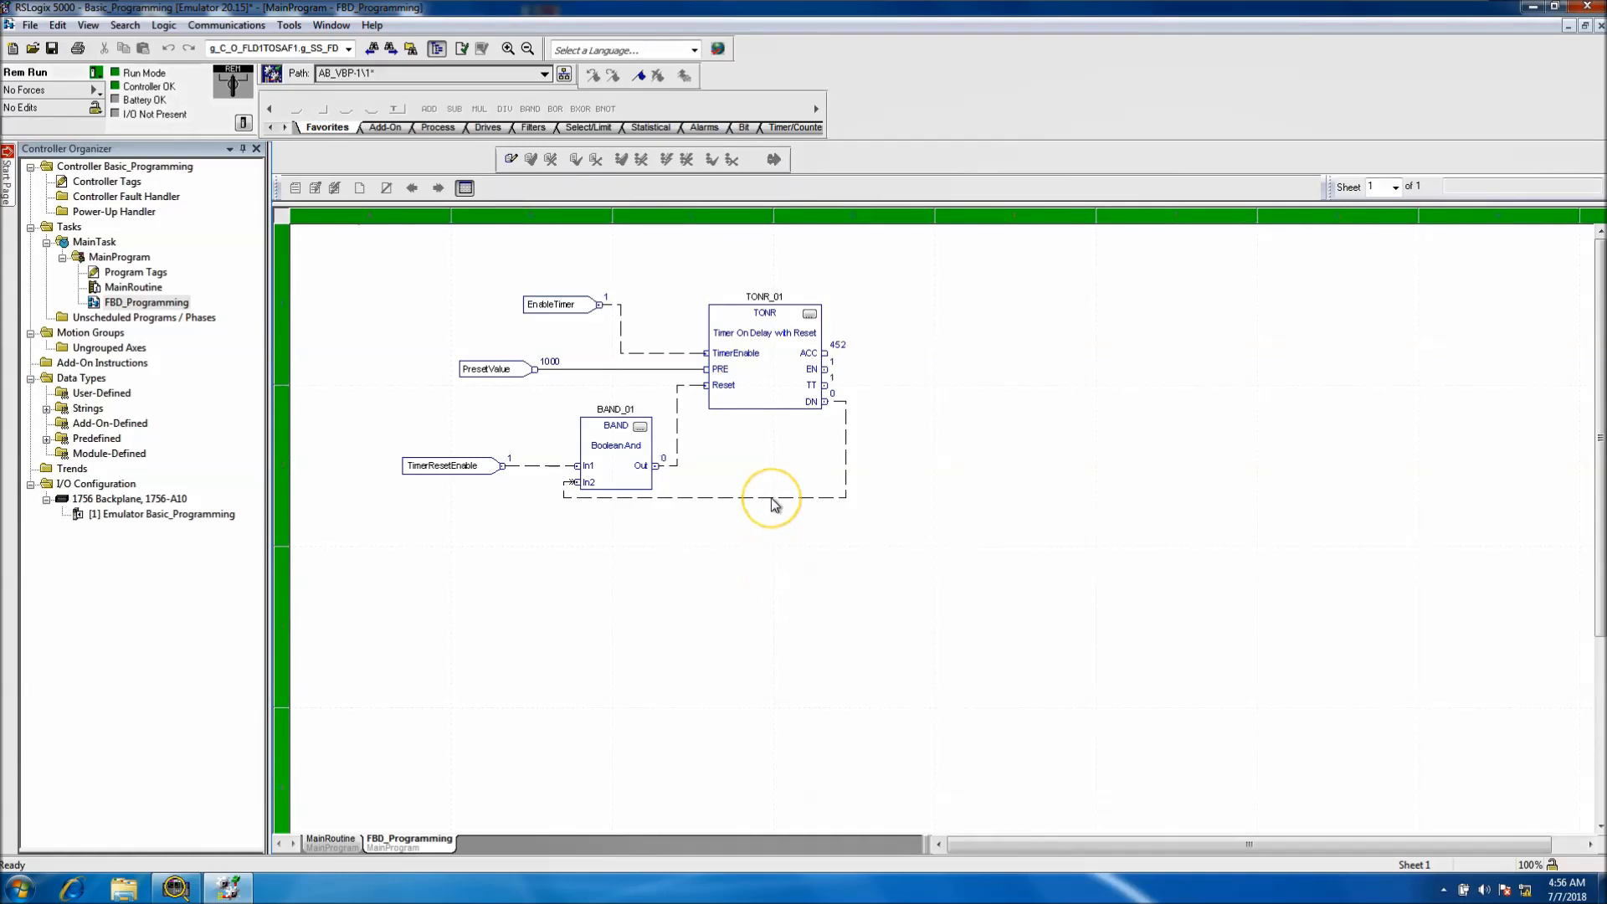
mouse_move(799, 562)
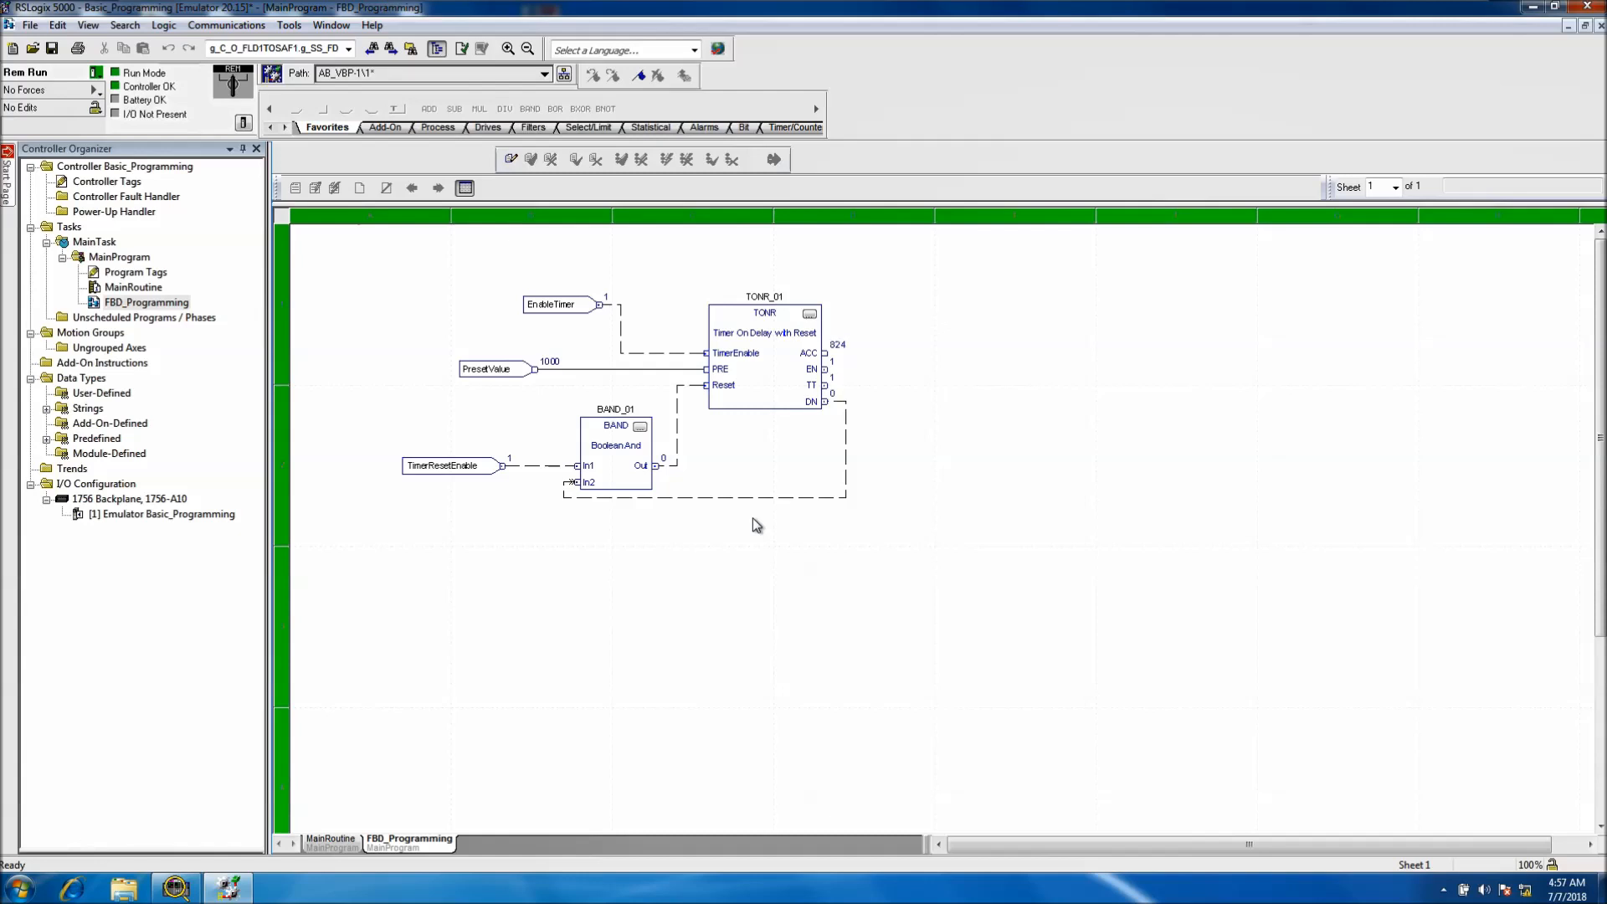
mouse_move(809, 316)
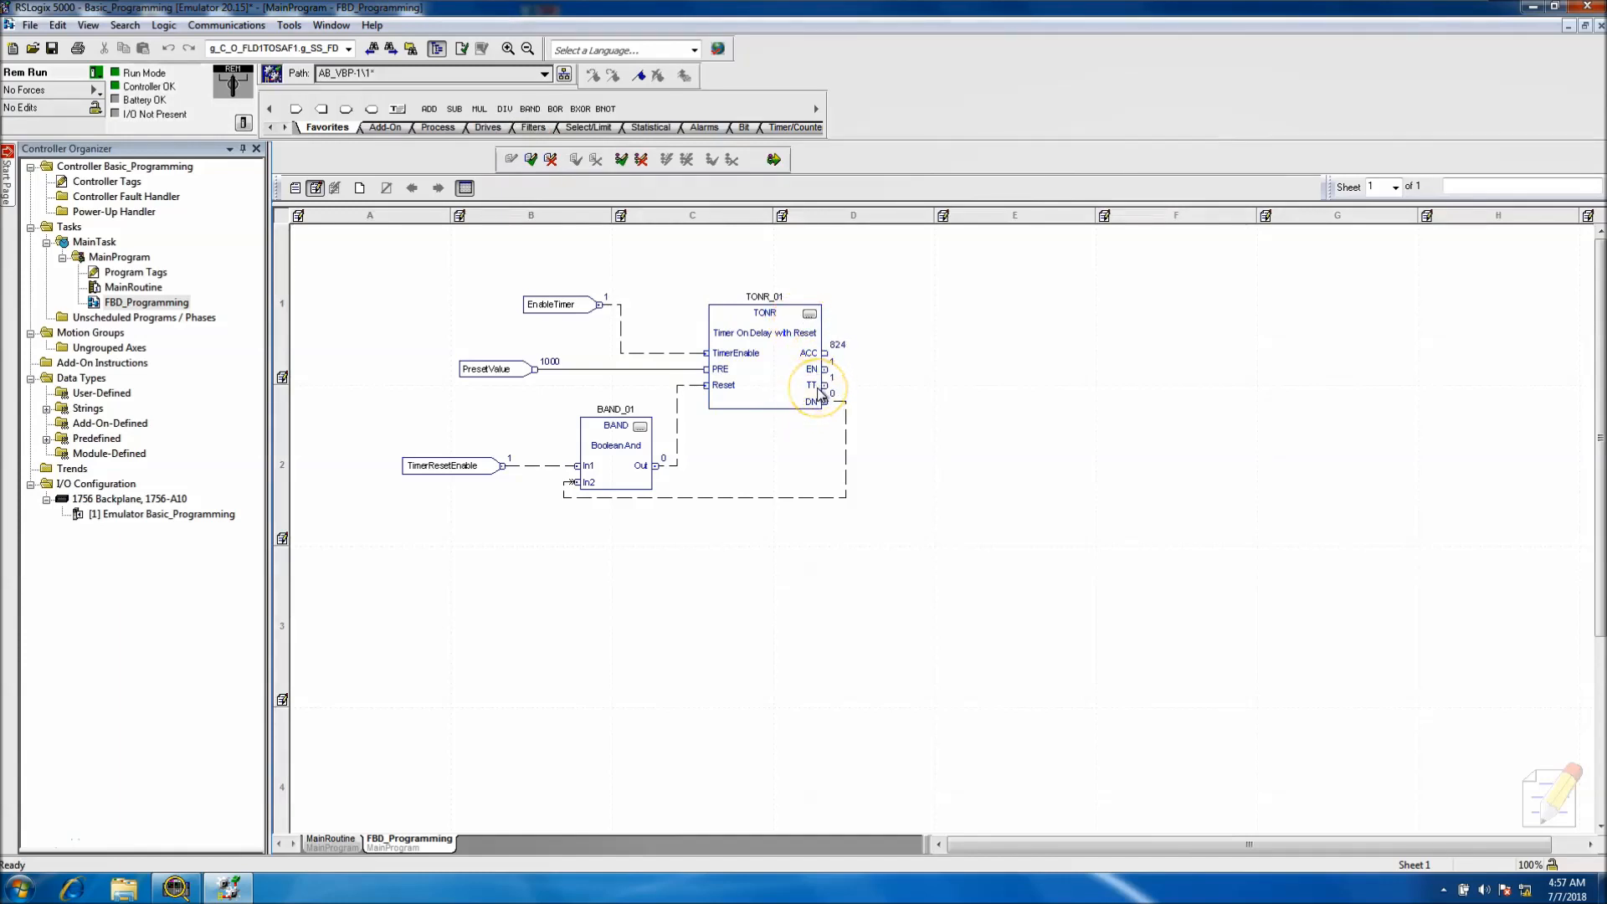
Hide the ACC, EN and TT pins on TONR_01 and answer the finalize prompt.
double_click(763, 312)
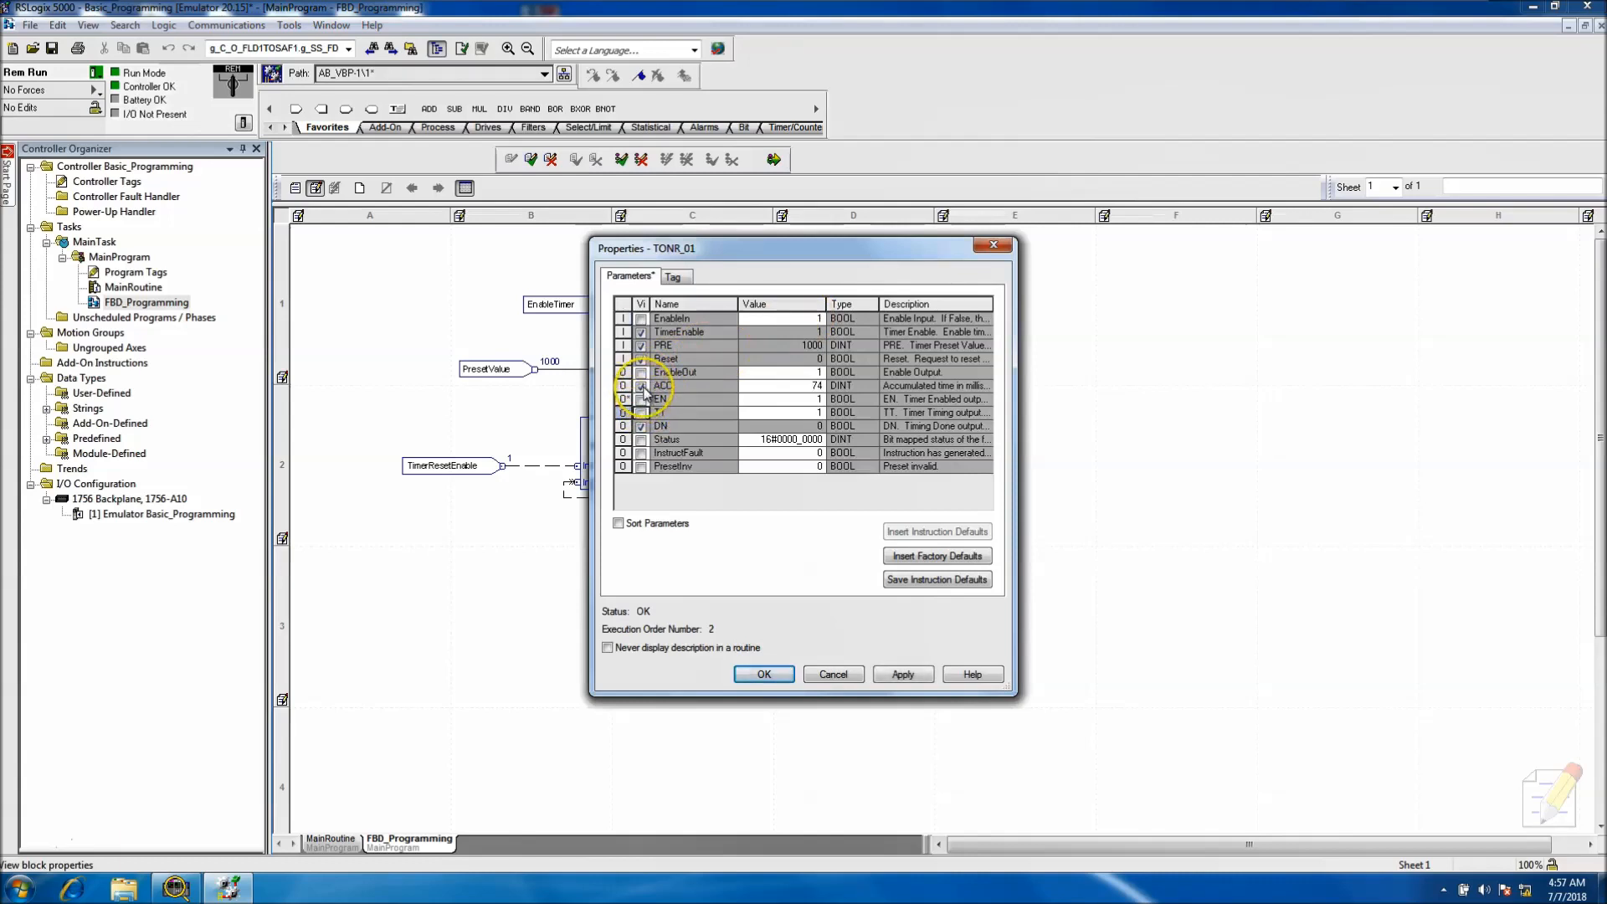
left_click(900, 674)
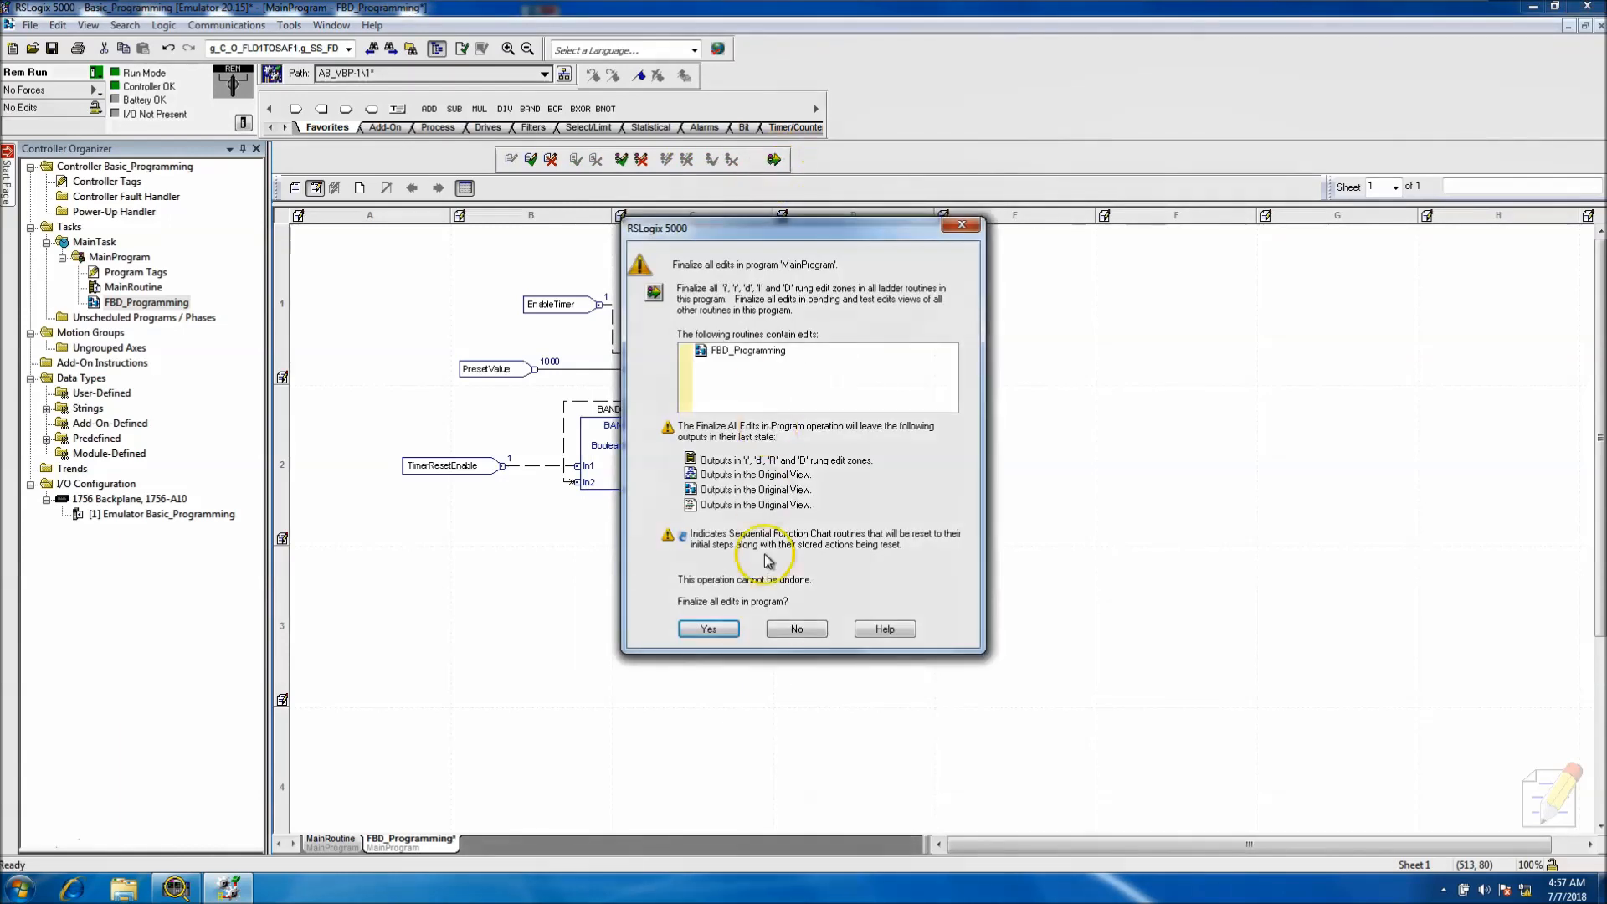
left_click(708, 628)
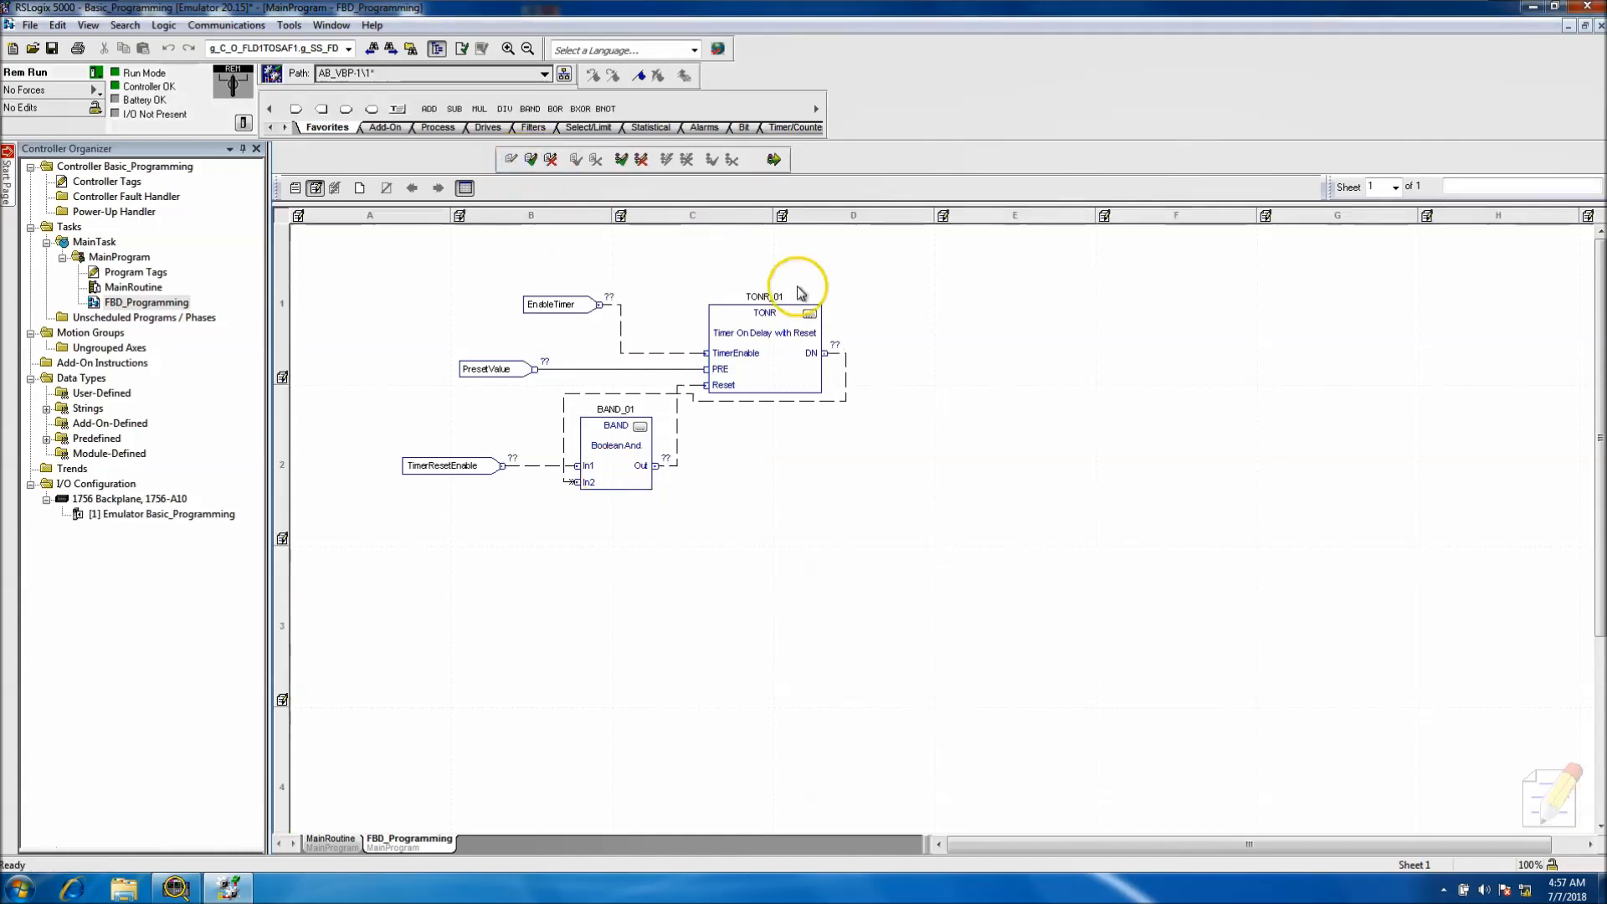
Show ACC on TONR_01, rearrange the blocks and tags, and finalize all edits.
double_click(764, 311)
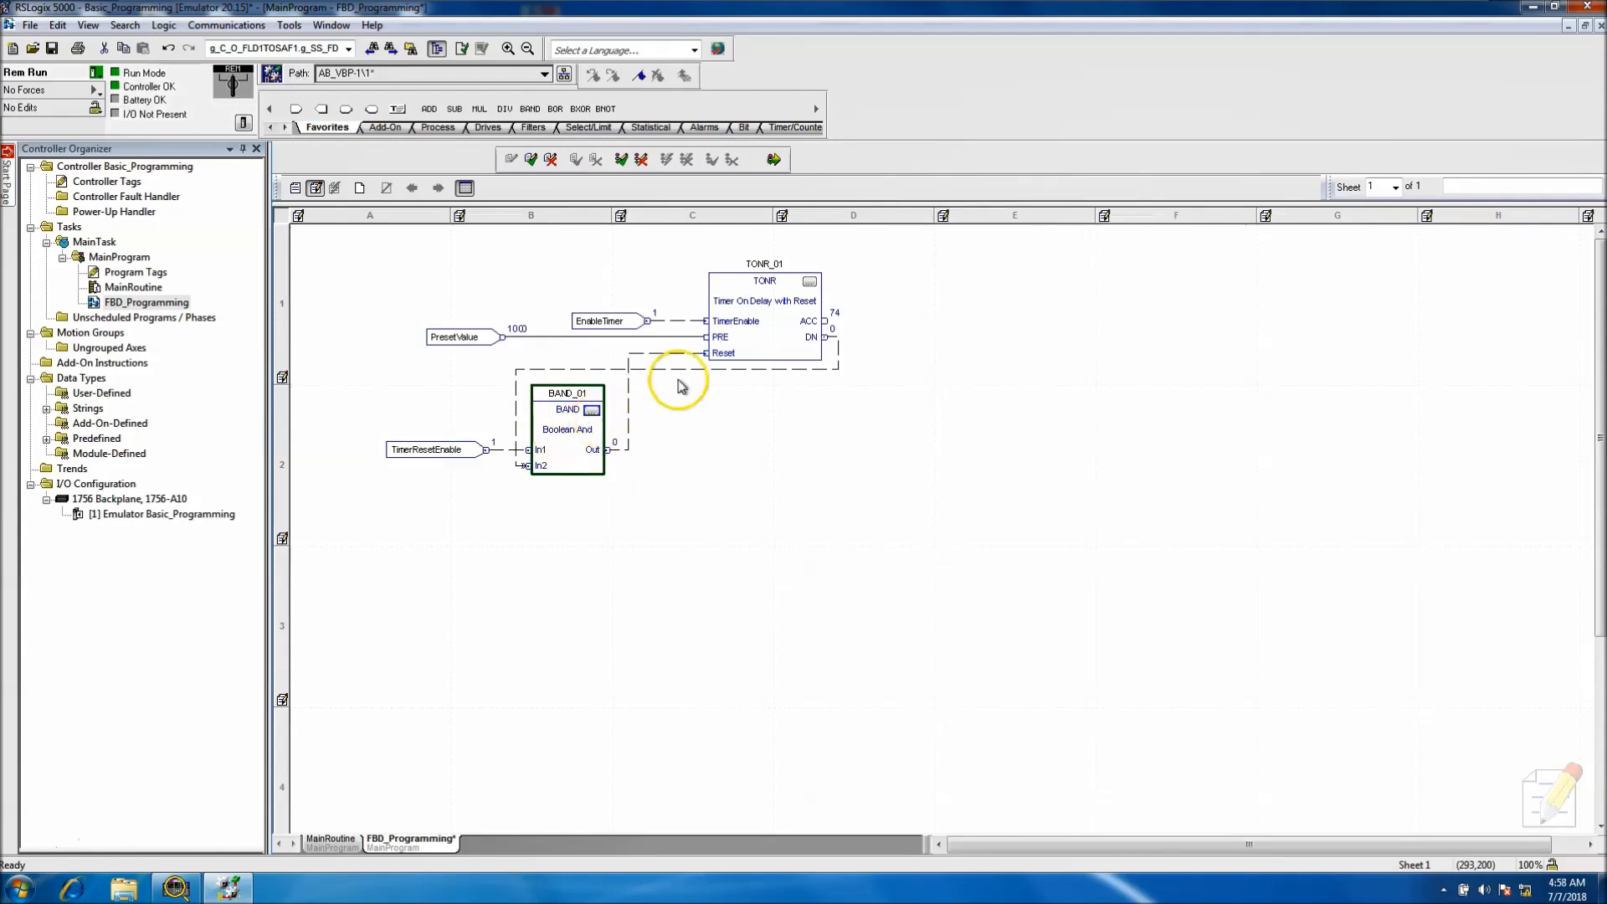
left_click(730, 159)
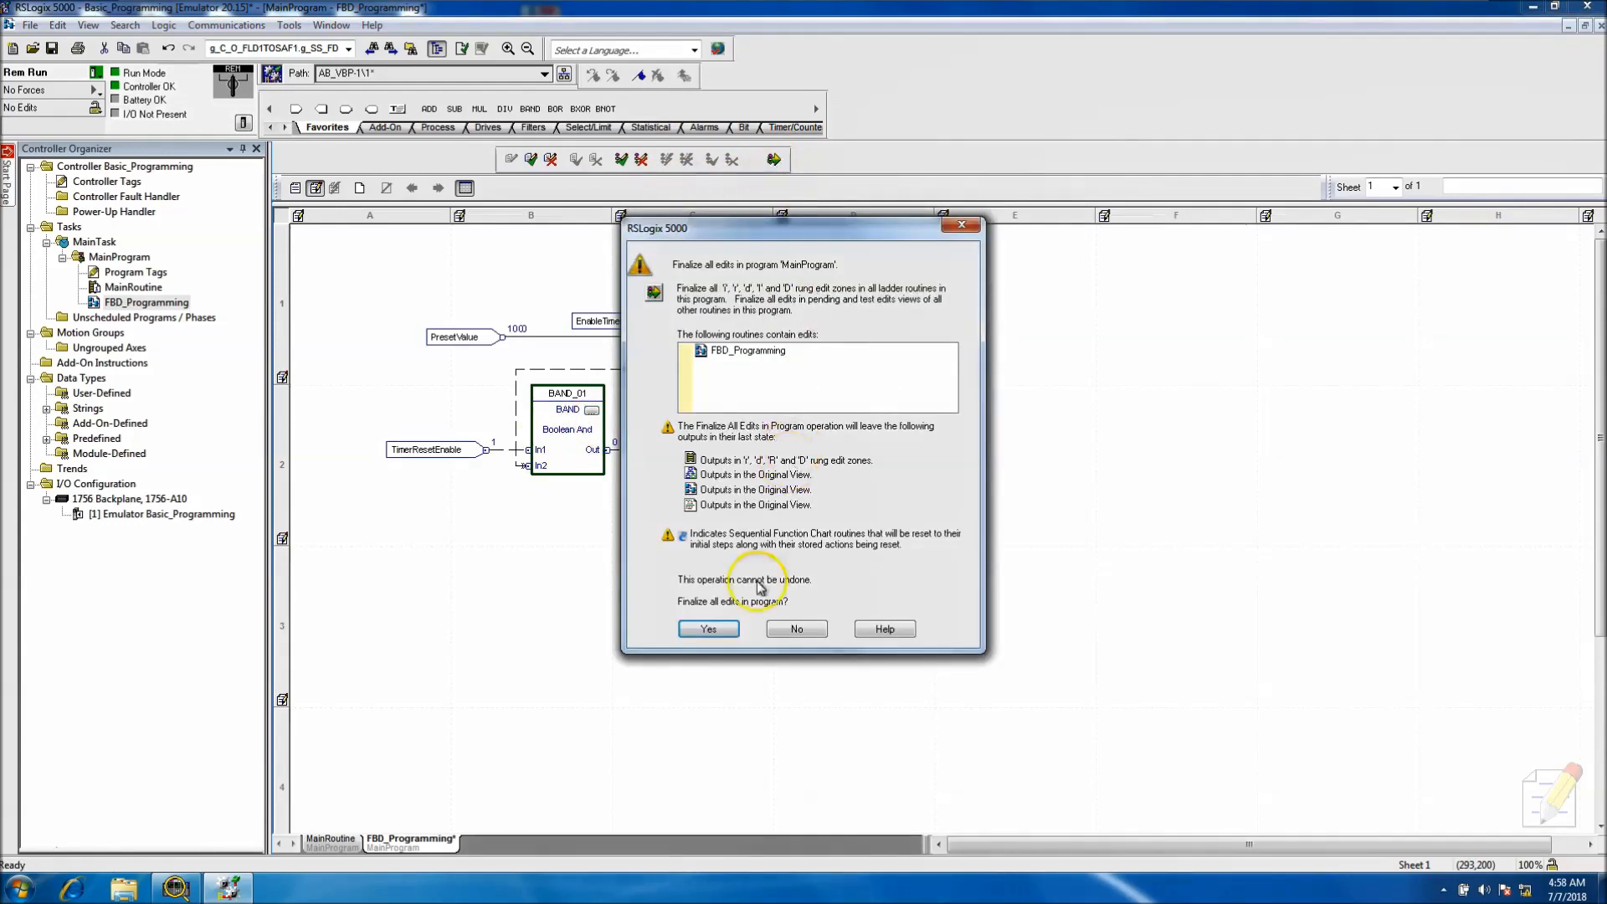
left_click(708, 629)
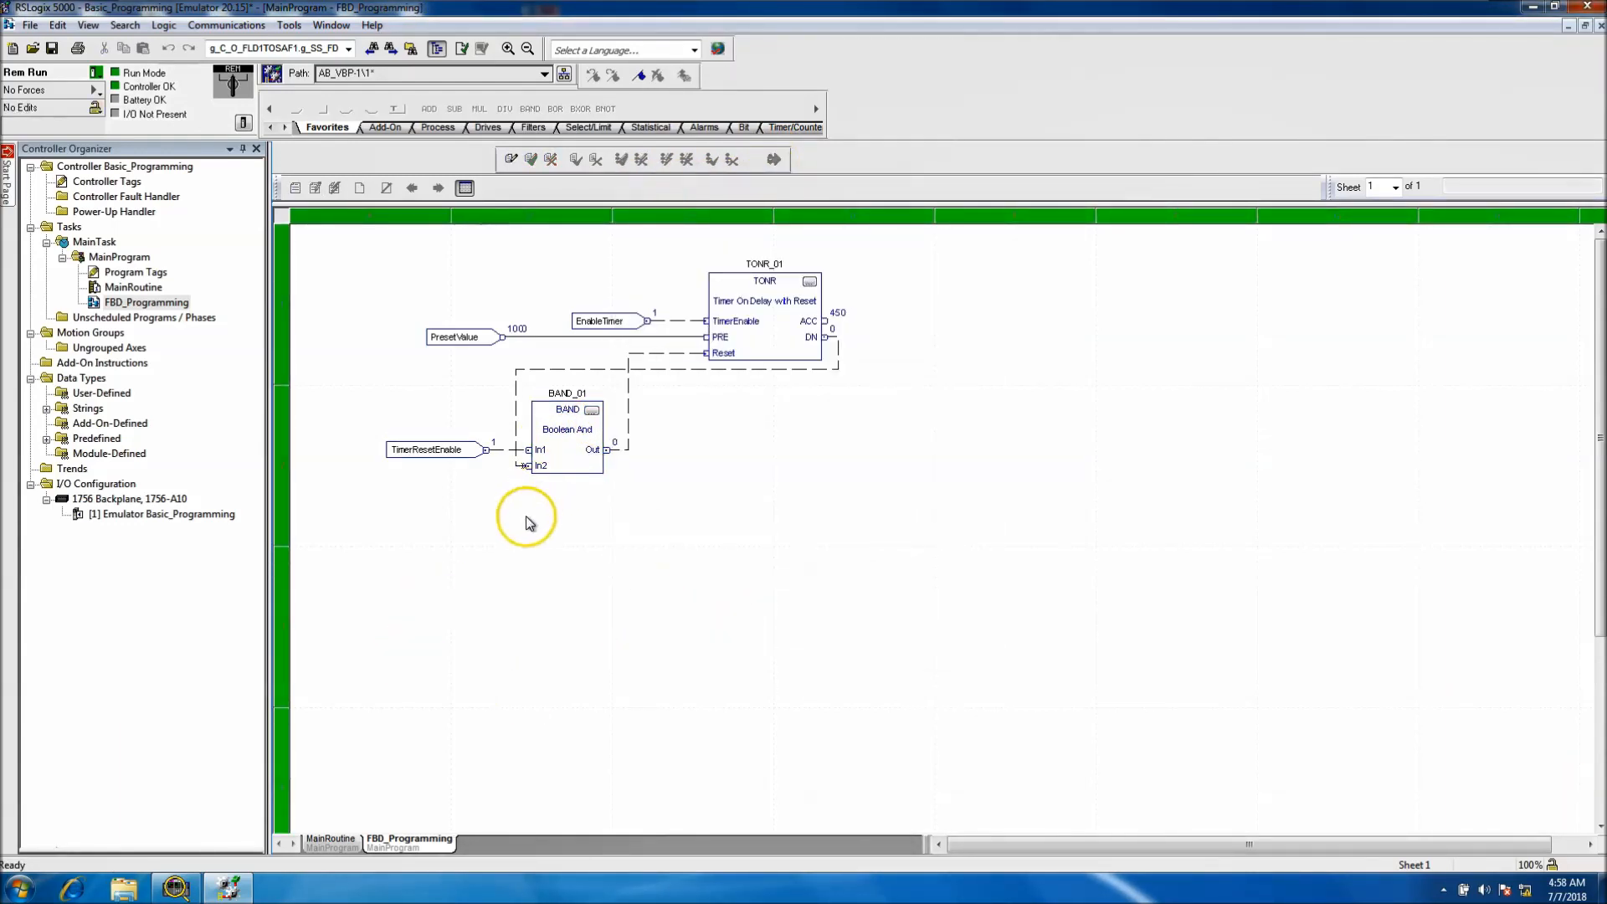
mouse_move(686, 502)
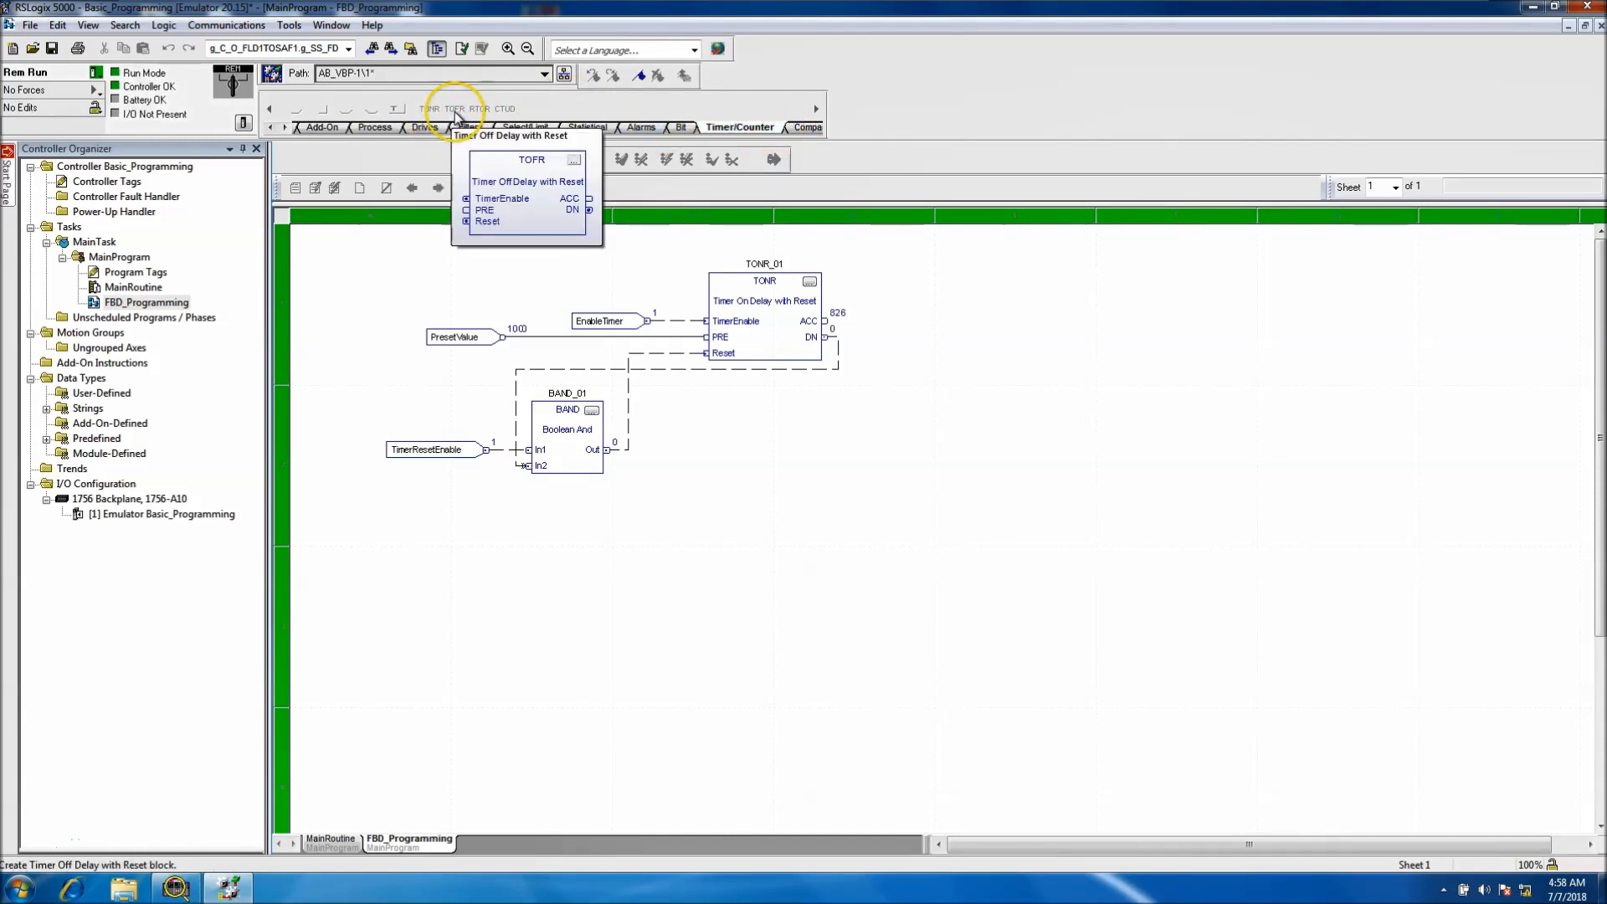
mouse_move(482, 110)
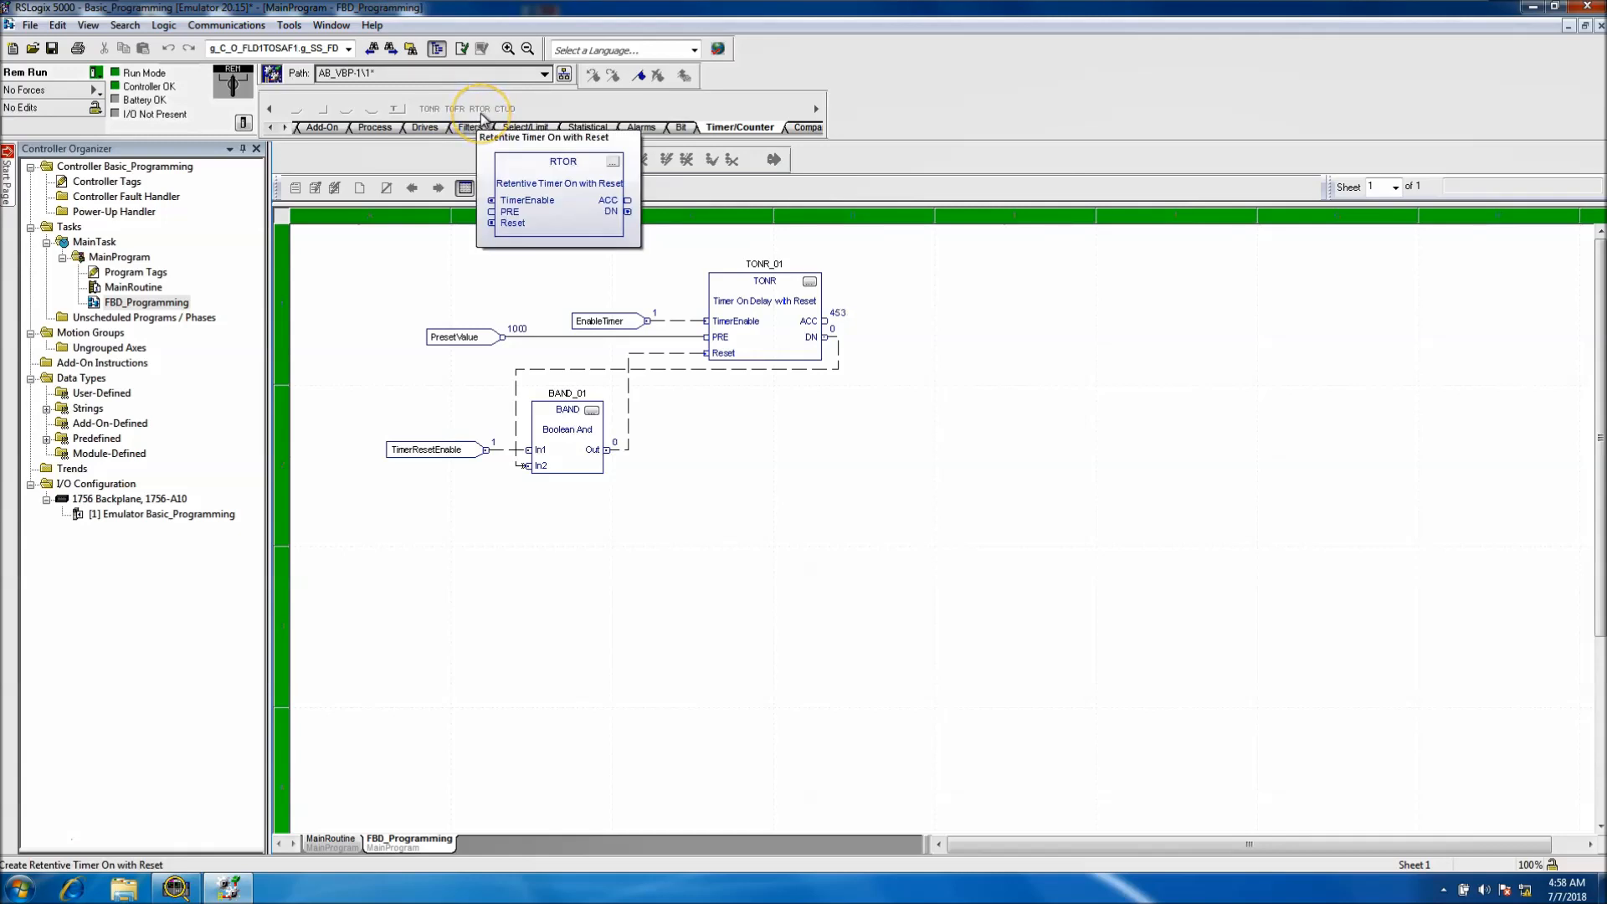